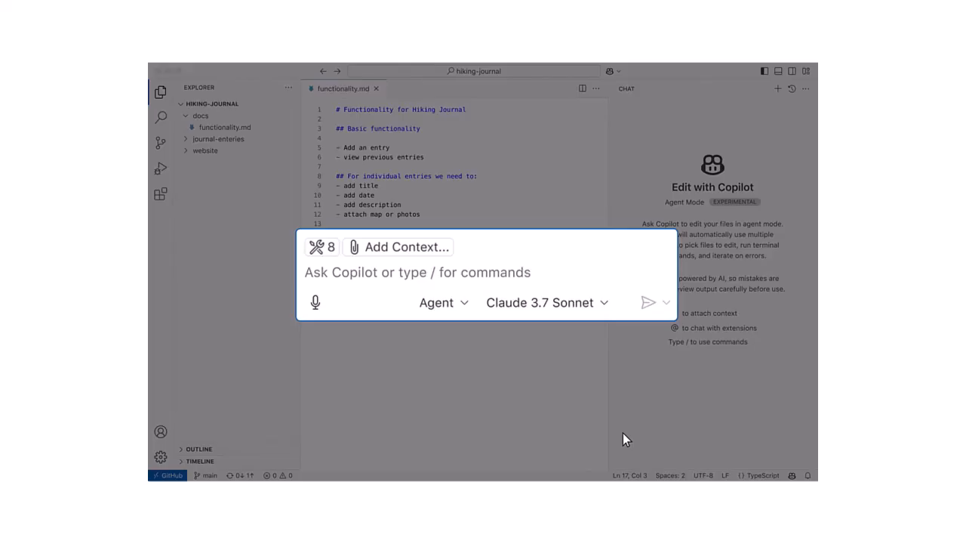
Step: Ask Copilot 'What are my open issues?', then search for 'choice' and jump to the Choice match in polls.models
{"action": "type", "text": "What are my open issues?"}
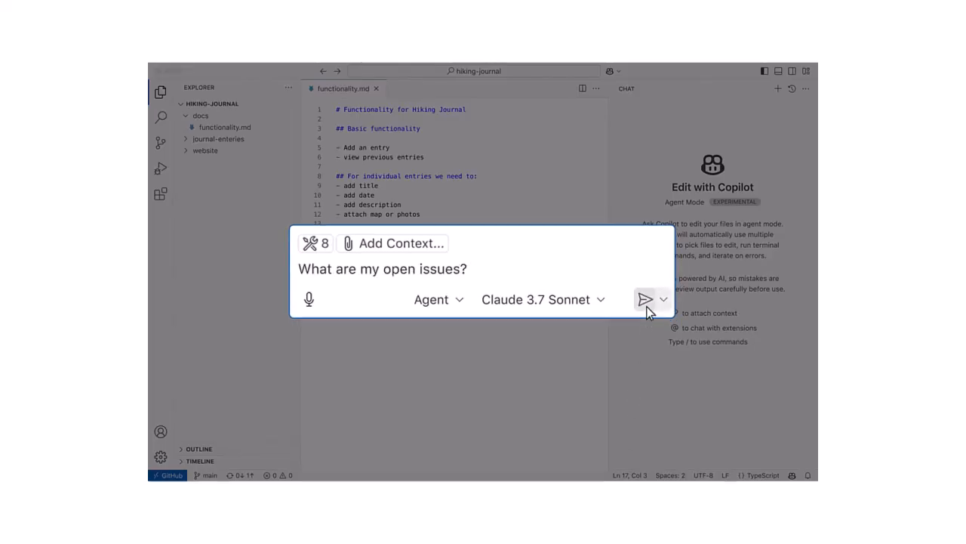
{"action": "left_click", "coordinate": [646, 299]}
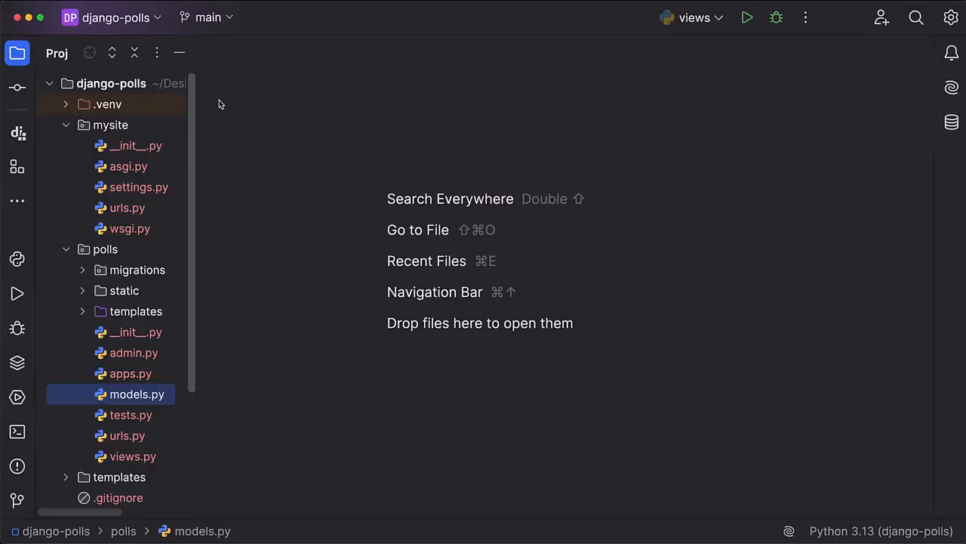
{"action": "type", "text": "choice"}
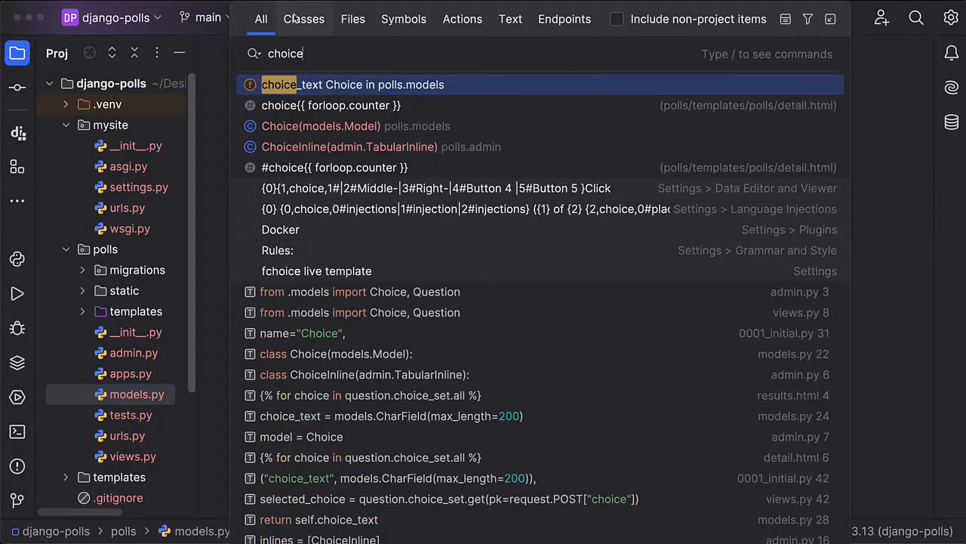
{"action": "left_click", "coordinate": [405, 19]}
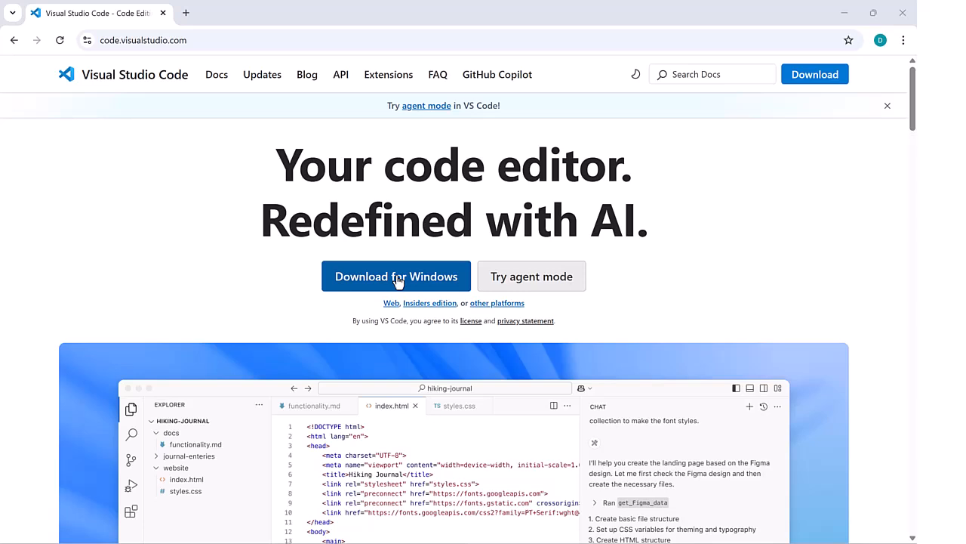
Step: Download Visual Studio Code for Windows and continue setup with the default additional tasks
{"action": "left_click", "coordinate": [395, 274]}
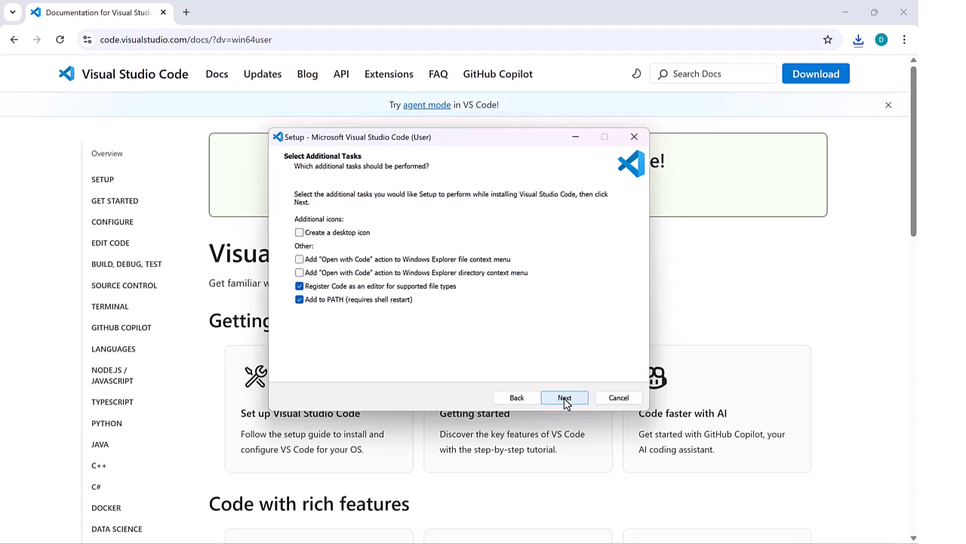
{"action": "left_click", "coordinate": [564, 397]}
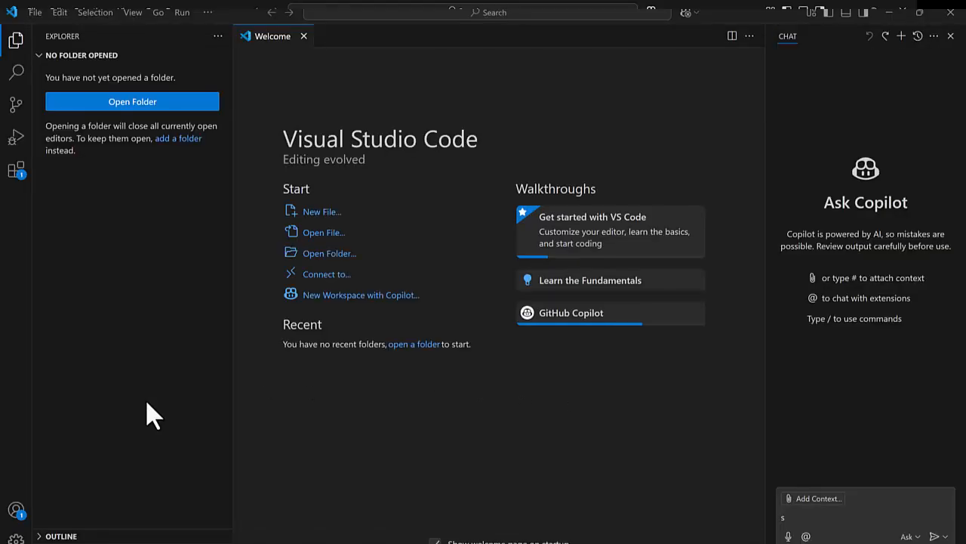
{"action": "mouse_move", "coordinate": [123, 329]}
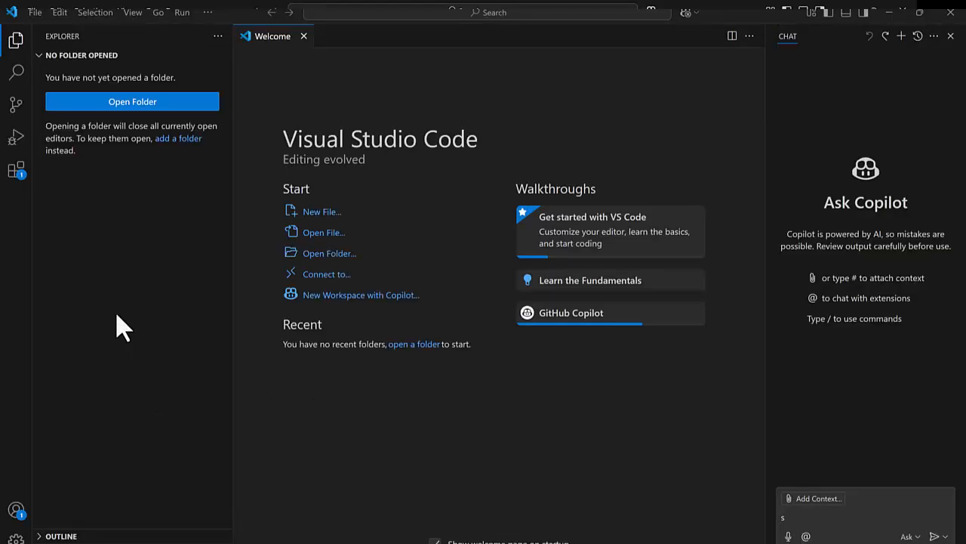
Step: Sign in with GitHub from the Accounts menu so GitHub Copilot can be used
{"action": "left_click", "coordinate": [16, 511]}
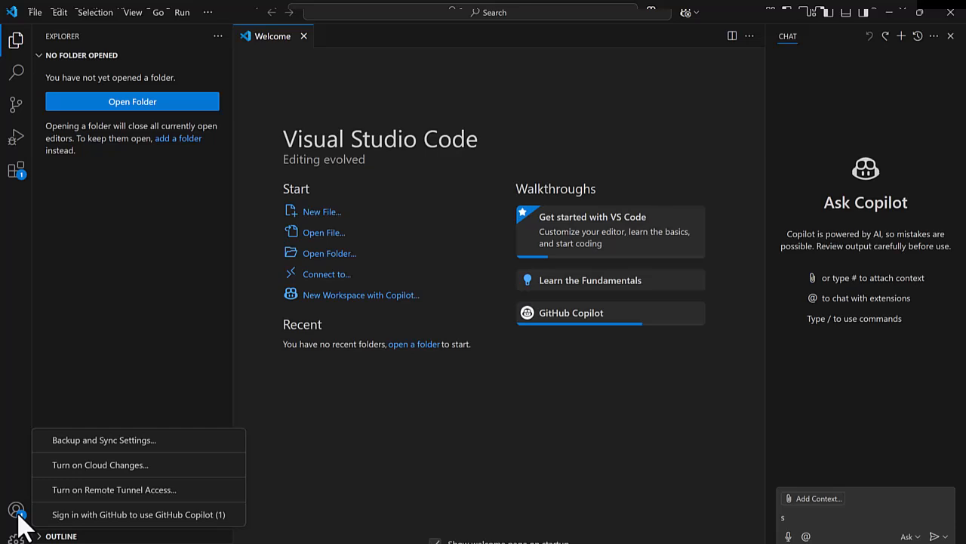
{"action": "mouse_move", "coordinate": [138, 513]}
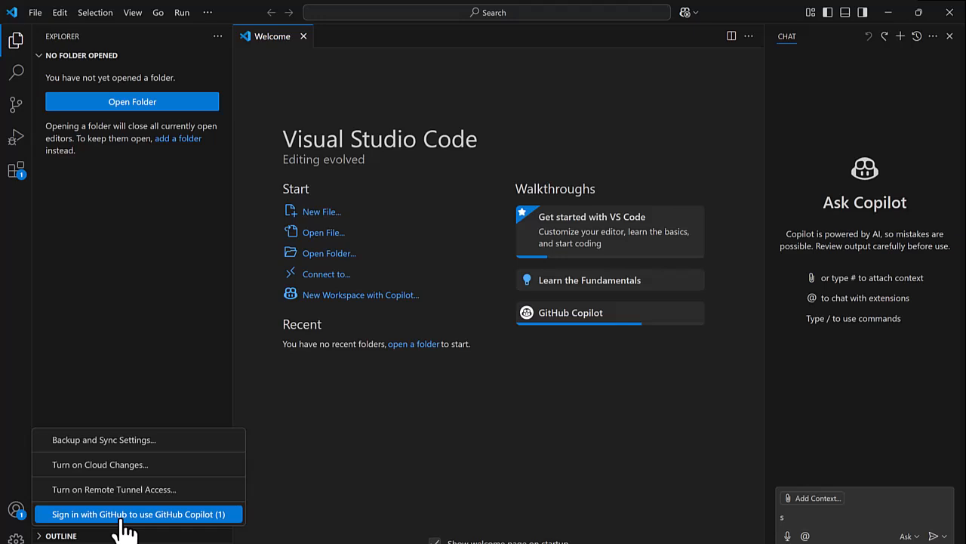
{"action": "left_click", "coordinate": [139, 513]}
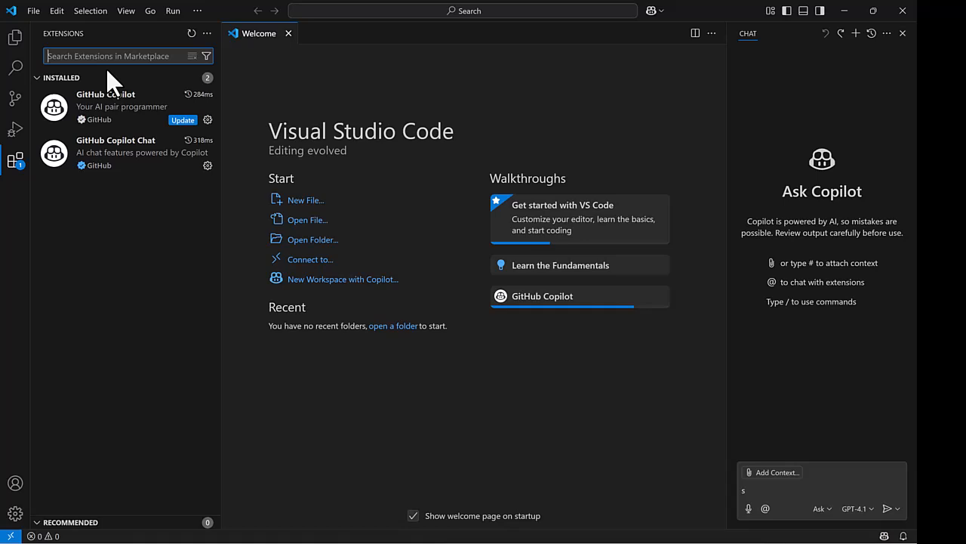
{"action": "mouse_move", "coordinate": [347, 109]}
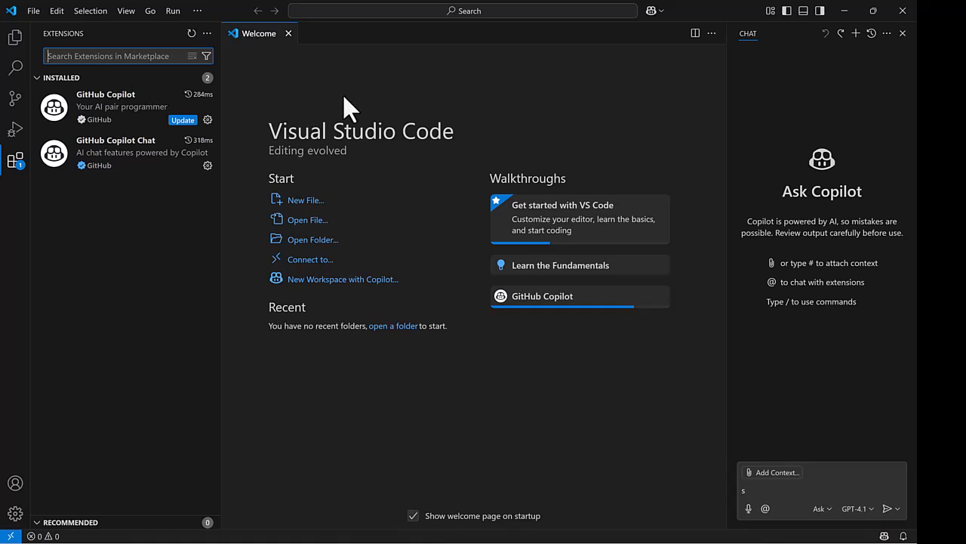
Step: Search the marketplace for 'Python' and install Microsoft's Python extension
{"action": "type", "text": "p"}
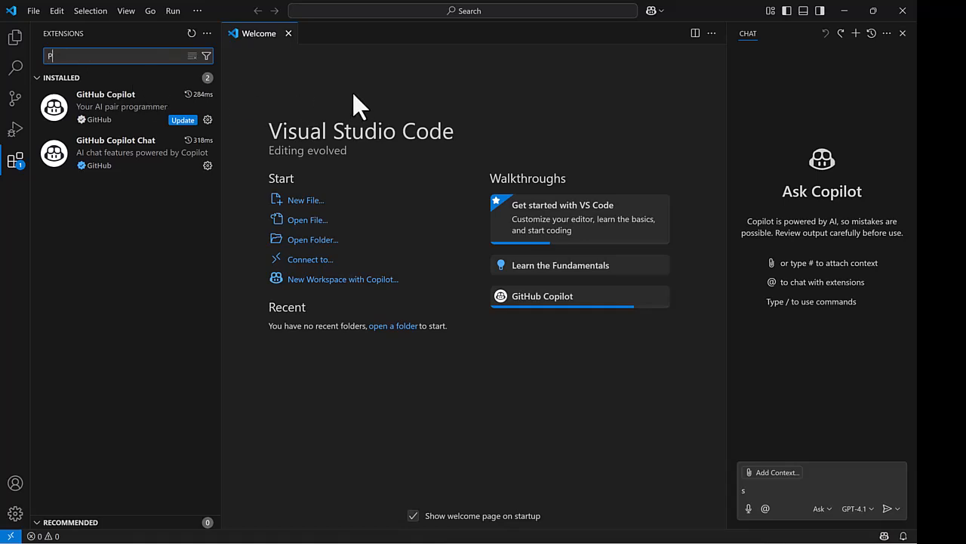
{"action": "type", "text": "Python"}
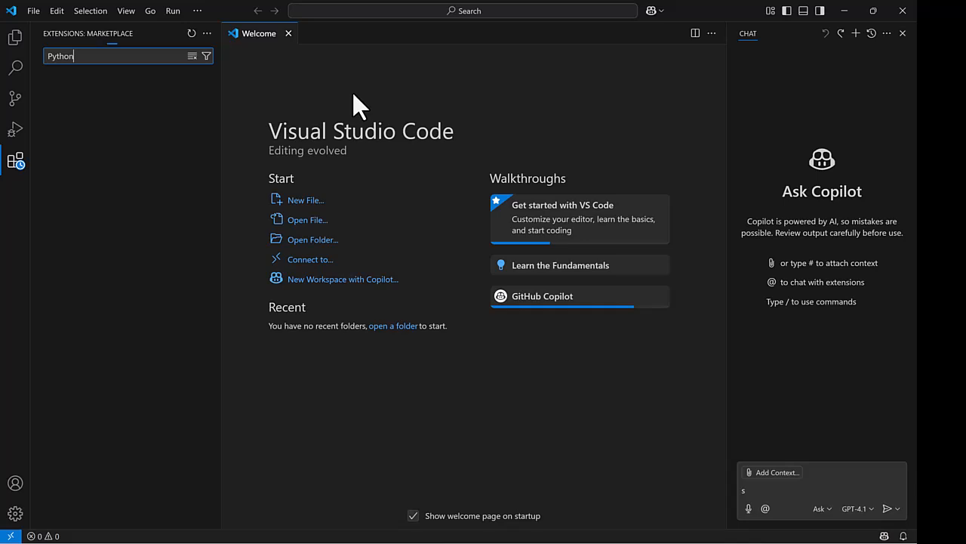
{"action": "type", "text": "Python"}
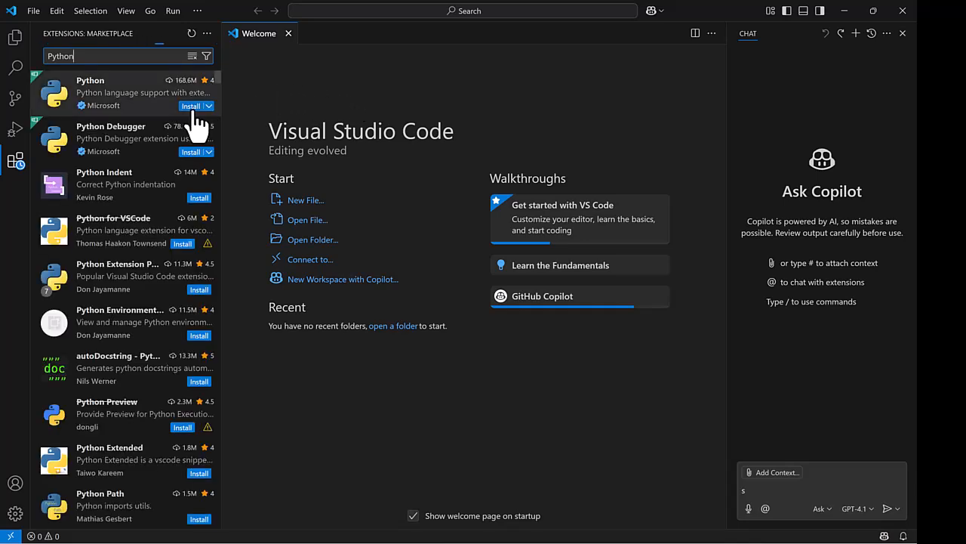
{"action": "left_click", "coordinate": [190, 106]}
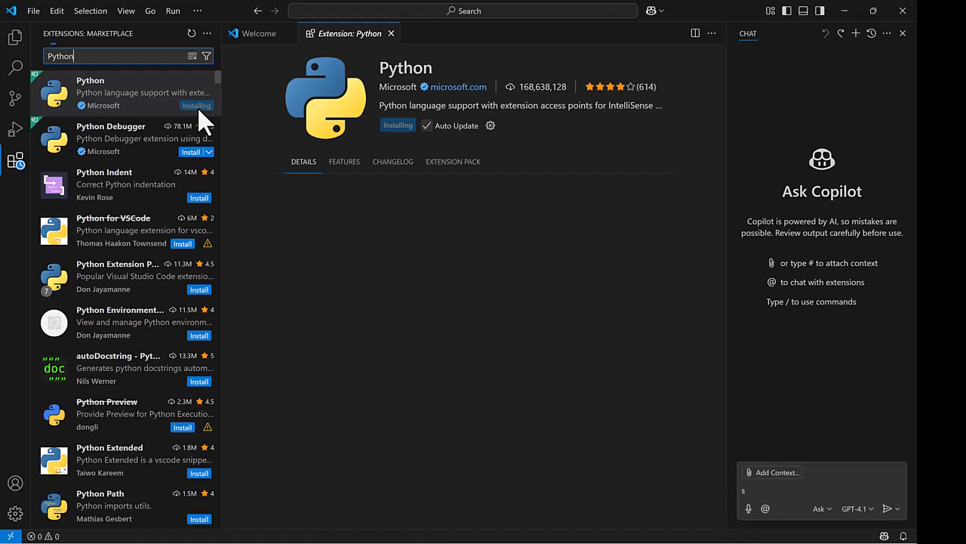
{"action": "left_click", "coordinate": [258, 33]}
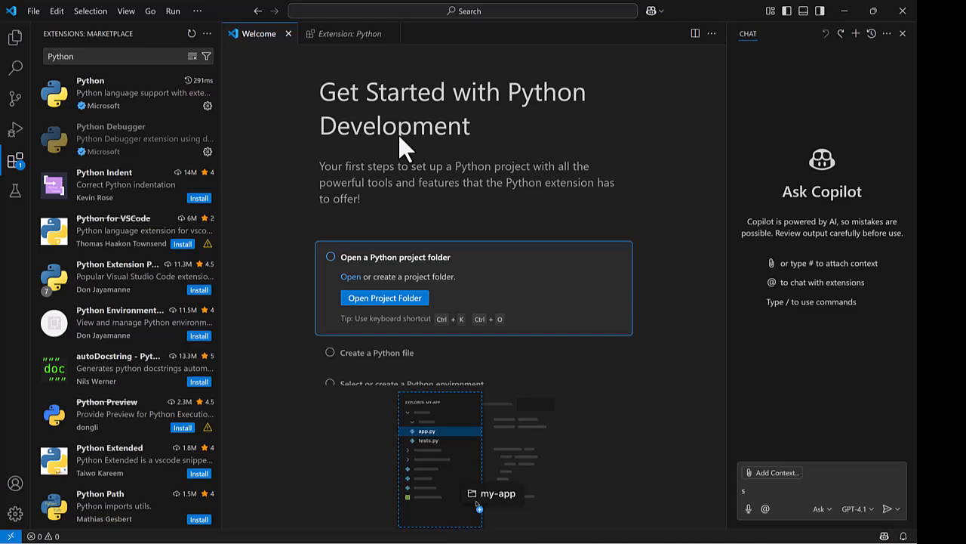
{"action": "mouse_move", "coordinate": [536, 136]}
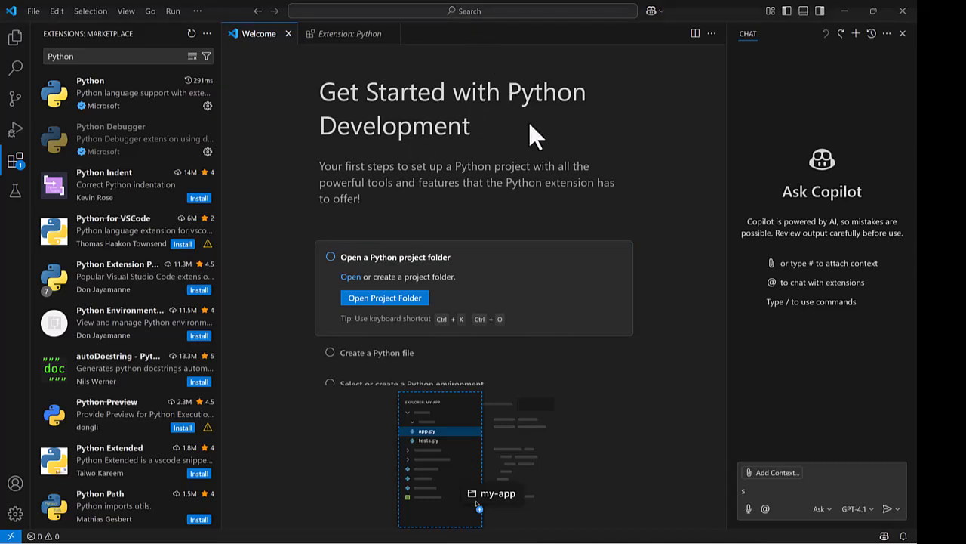
Step: Create a new untitled file of type Python File and bring up the command palette
{"action": "left_click", "coordinate": [33, 11]}
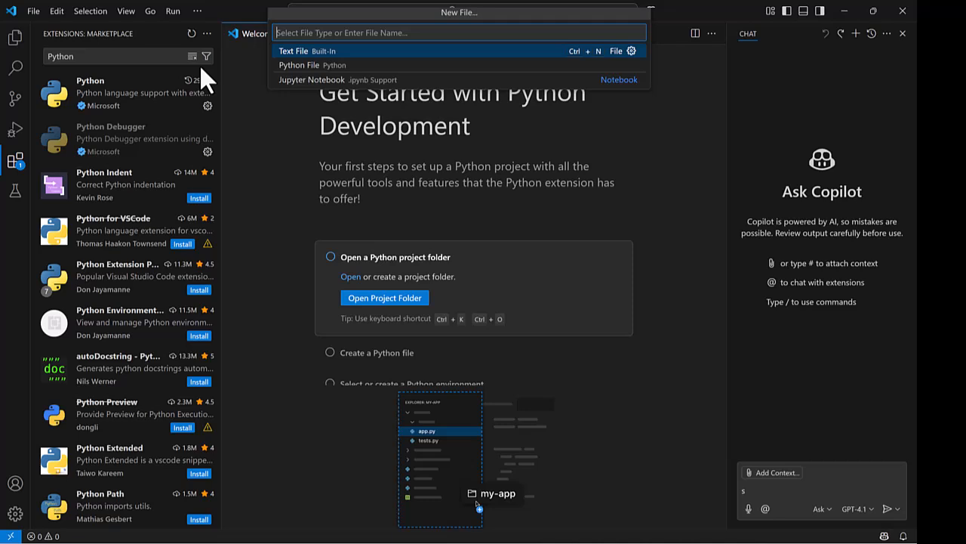
{"action": "mouse_move", "coordinate": [305, 72]}
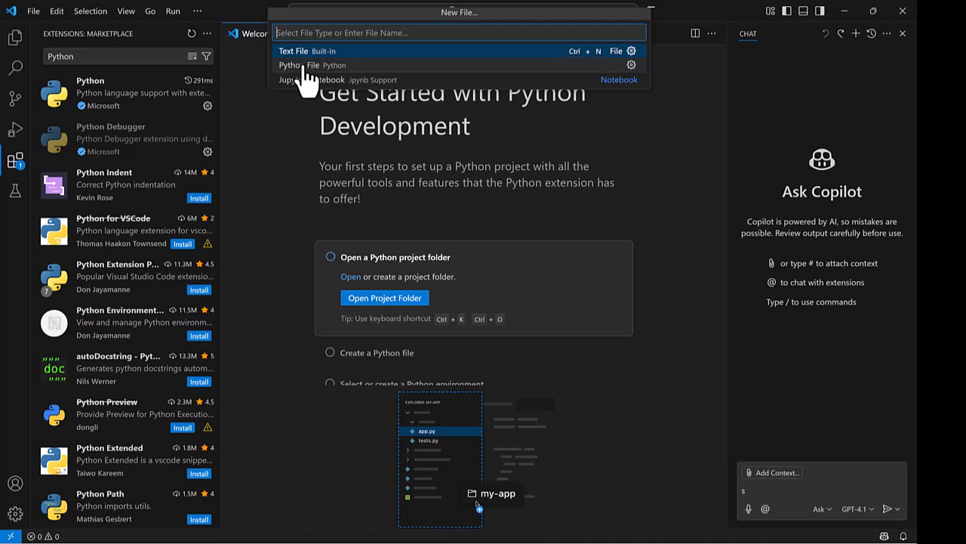
{"action": "left_click", "coordinate": [293, 51]}
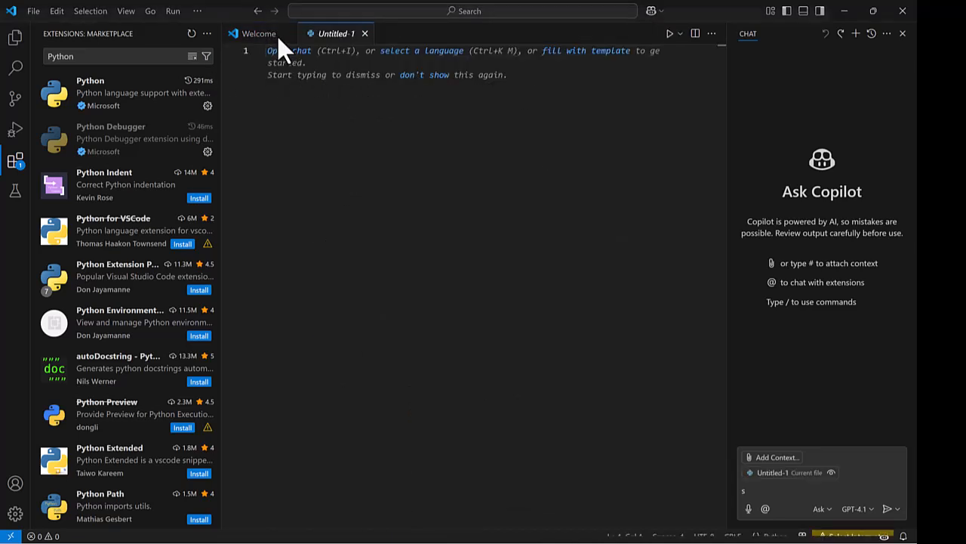
{"action": "mouse_move", "coordinate": [411, 154]}
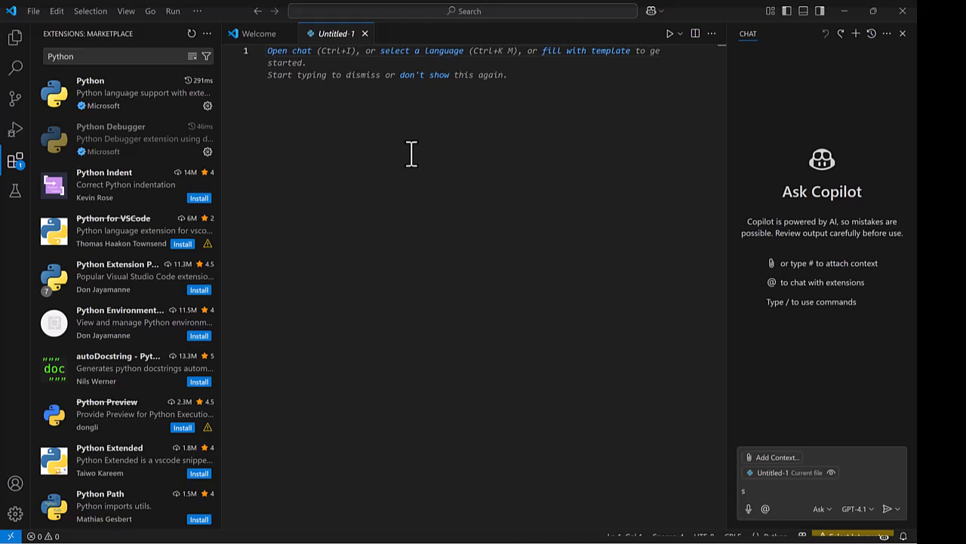
{"action": "key", "text": "Ctrl+Shift+P"}
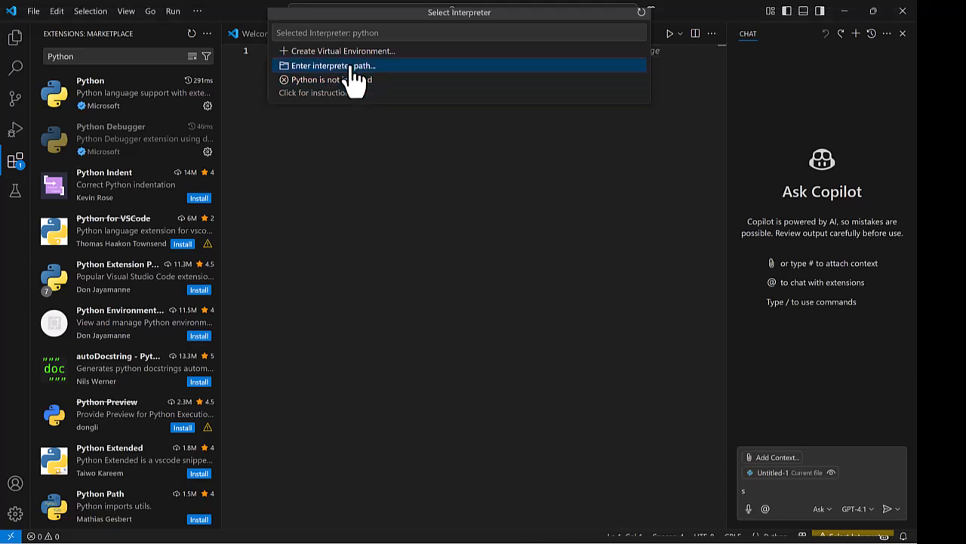
Step: Browse to Program Files\ArcGIS\Pro\bin\Python\envs\arcgispro-py3 and select python.exe as the interpreter
{"action": "left_click", "coordinate": [332, 66]}
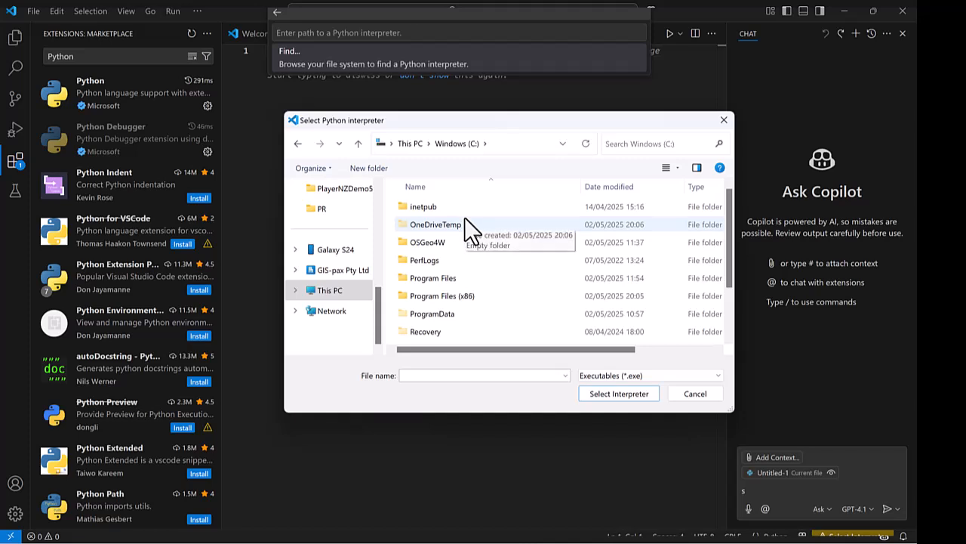
{"action": "double_click", "coordinate": [432, 278]}
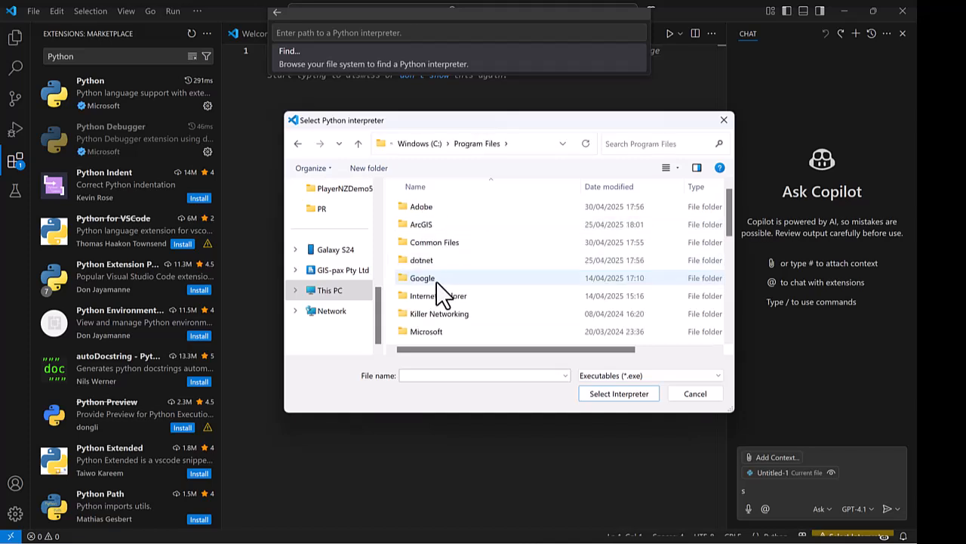
{"action": "double_click", "coordinate": [421, 224]}
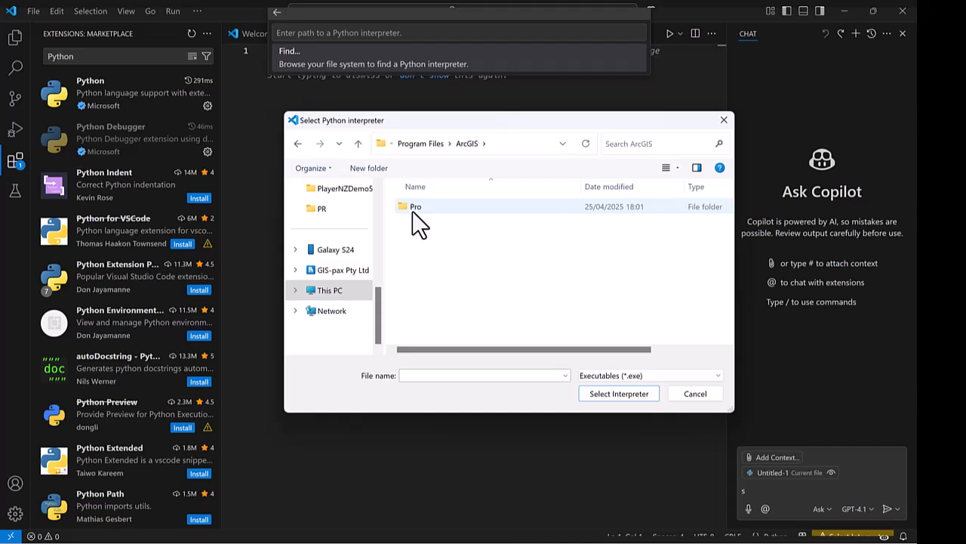
{"action": "double_click", "coordinate": [416, 206]}
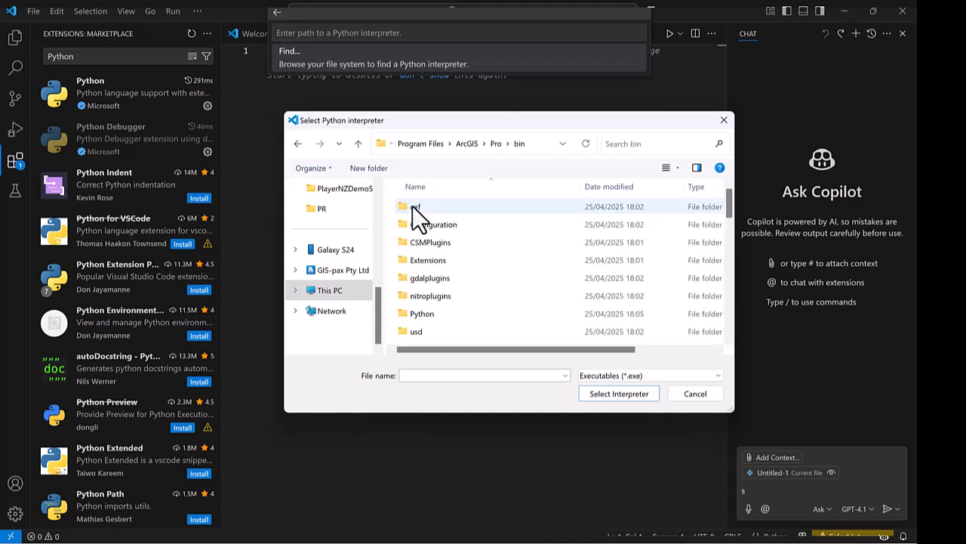
{"action": "mouse_move", "coordinate": [414, 205]}
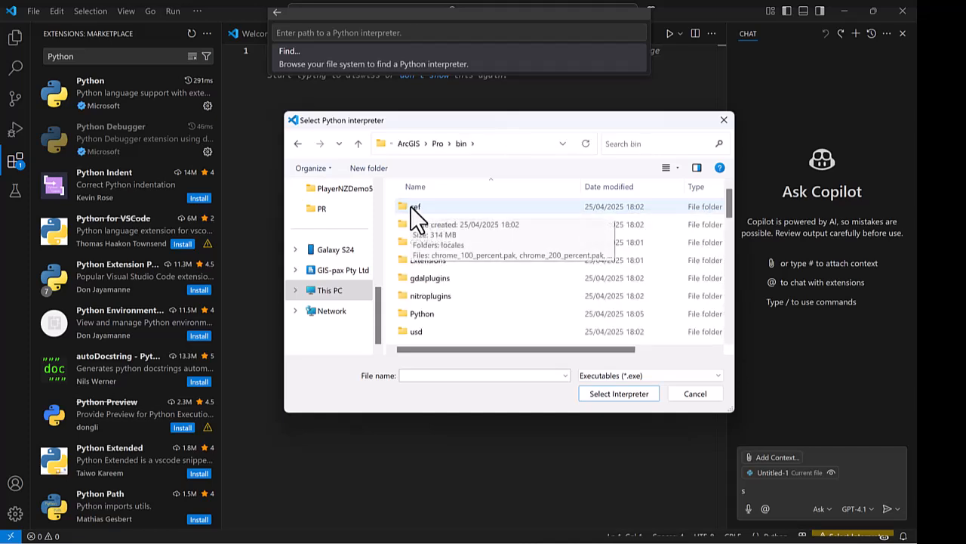
{"action": "double_click", "coordinate": [421, 312]}
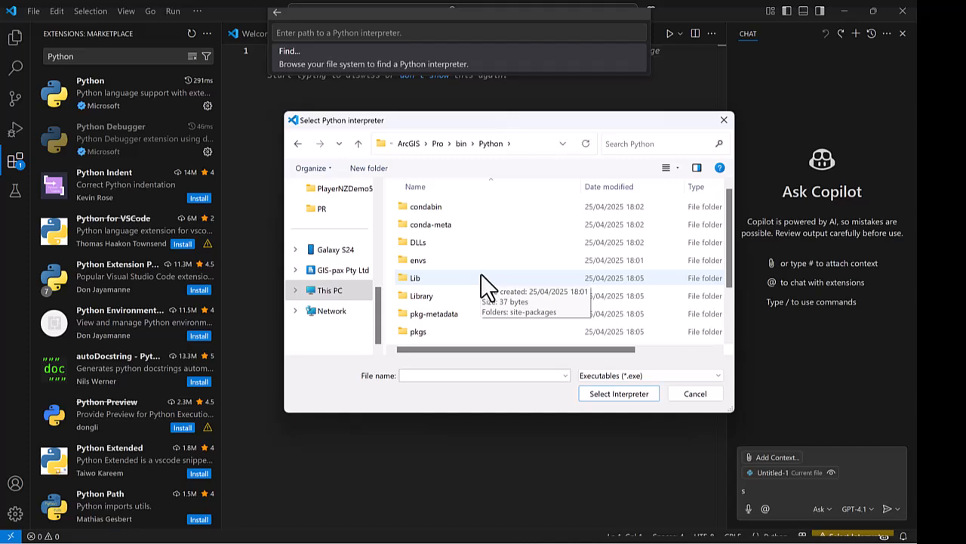
{"action": "double_click", "coordinate": [417, 259]}
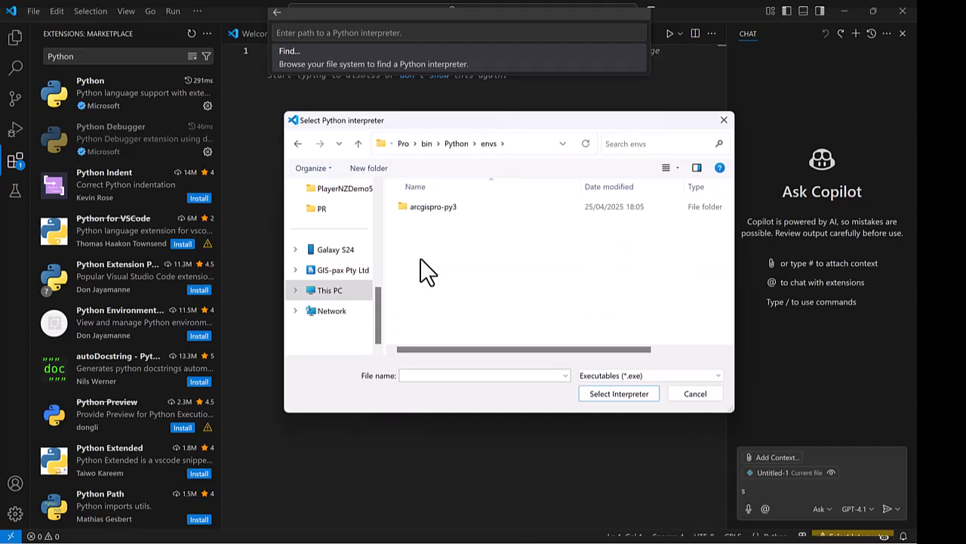
{"action": "double_click", "coordinate": [432, 205]}
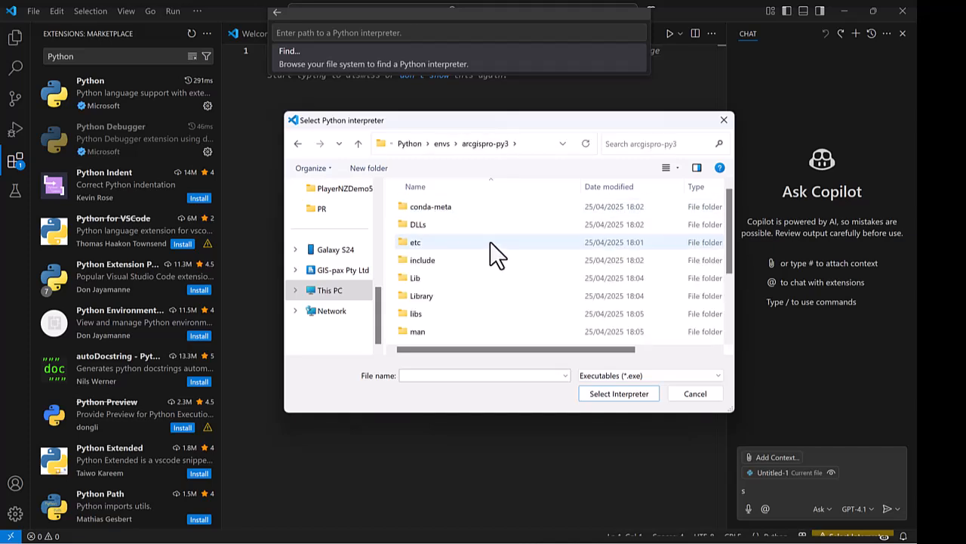
{"action": "scroll", "scroll_direction": "down", "scroll_amount": 3}
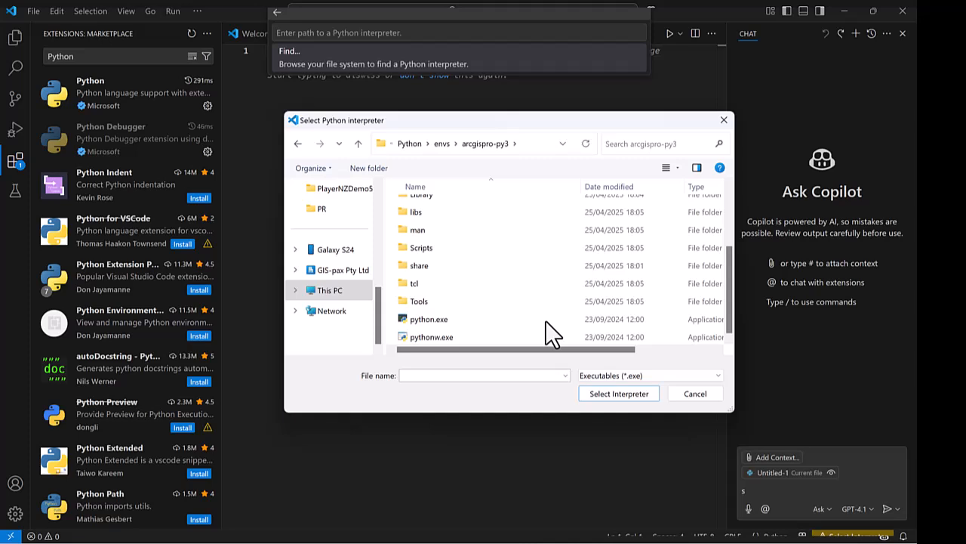
{"action": "mouse_move", "coordinate": [429, 319]}
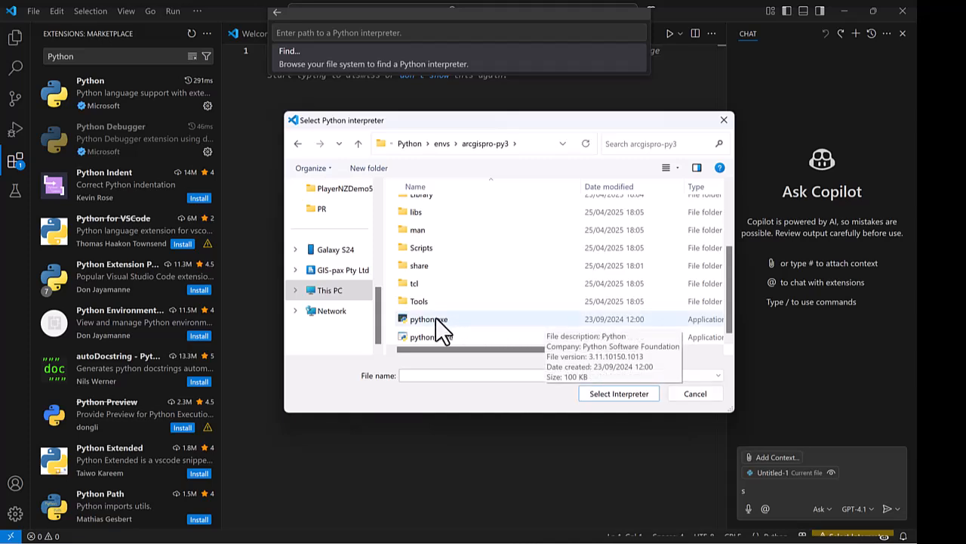
{"action": "left_click", "coordinate": [429, 318]}
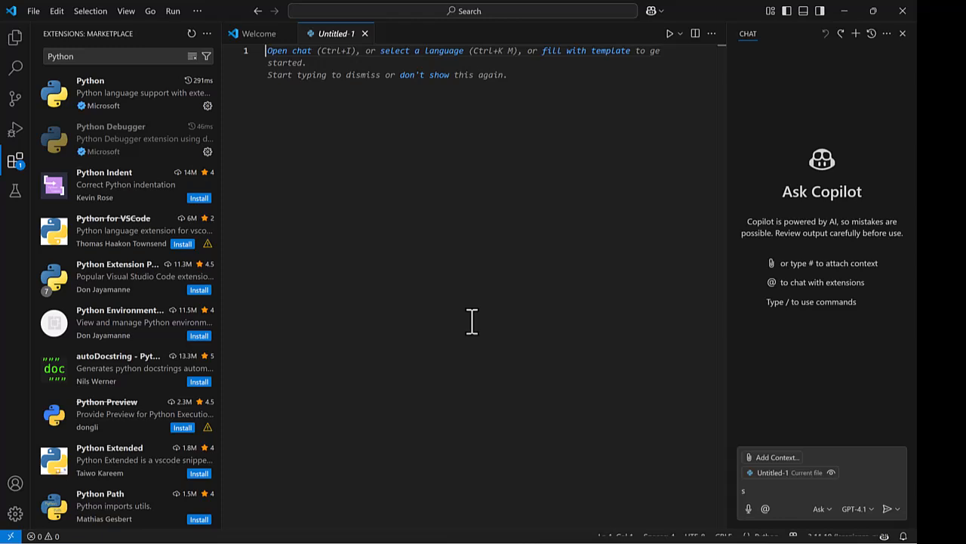
{"action": "mouse_move", "coordinate": [577, 339]}
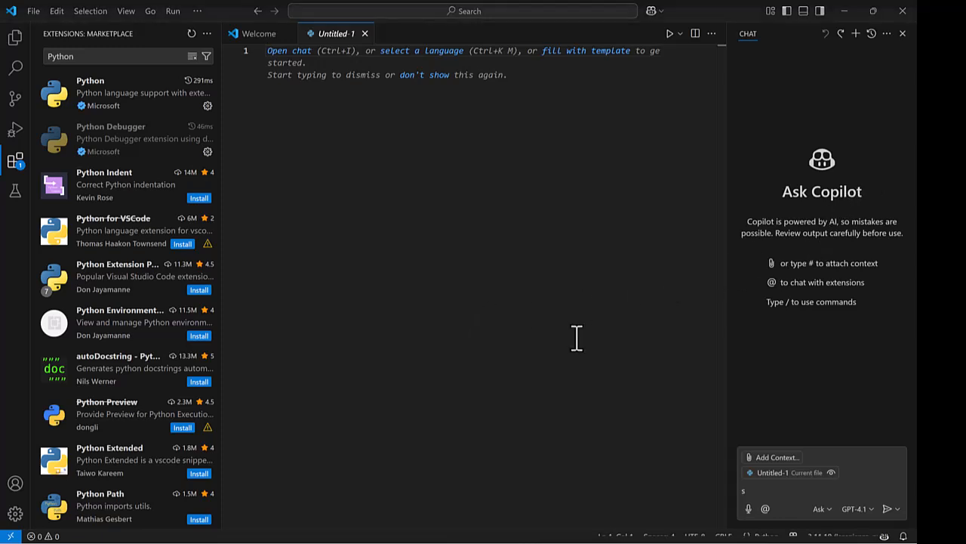
{"action": "mouse_move", "coordinate": [129, 76]}
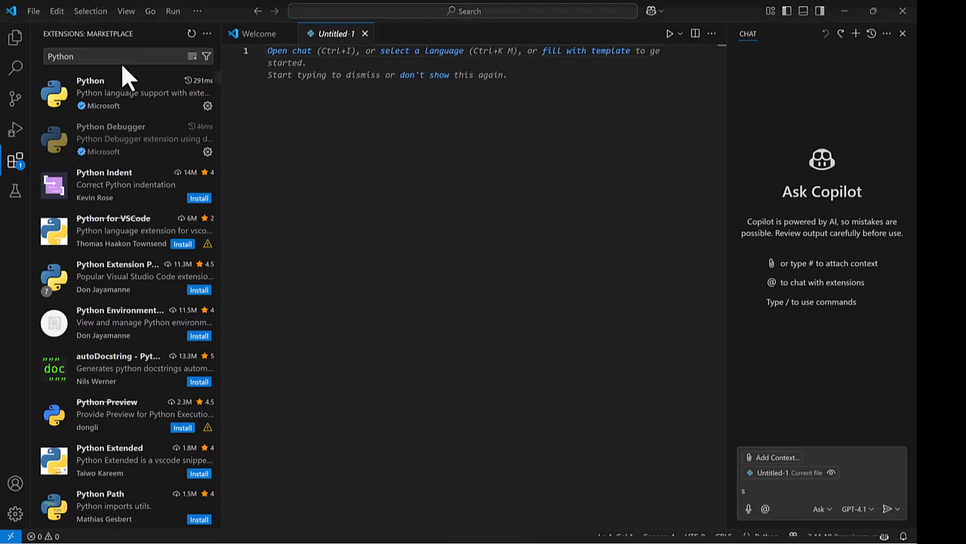
Step: Write the 'import arcpy' ListToolboxes script and run it without debugging
{"action": "left_click", "coordinate": [15, 36]}
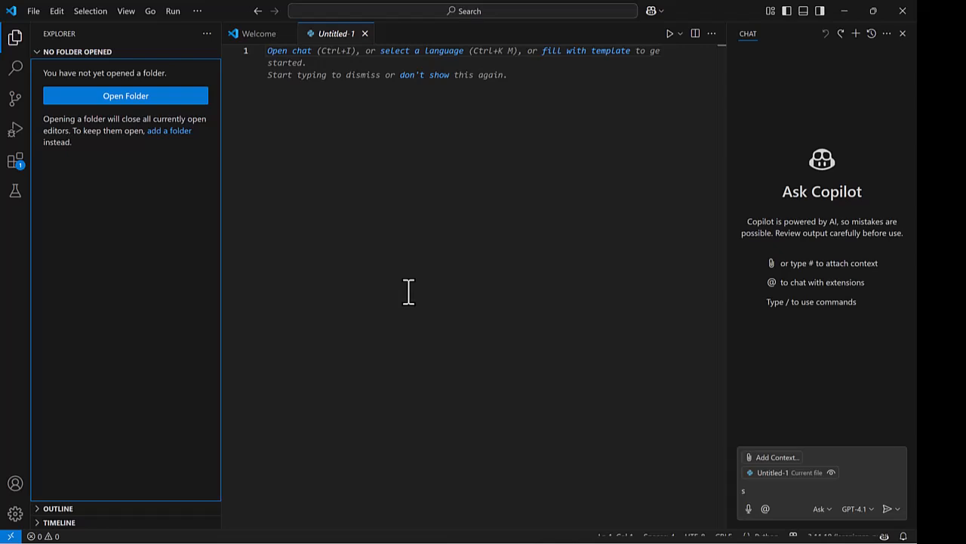
{"action": "mouse_move", "coordinate": [329, 105]}
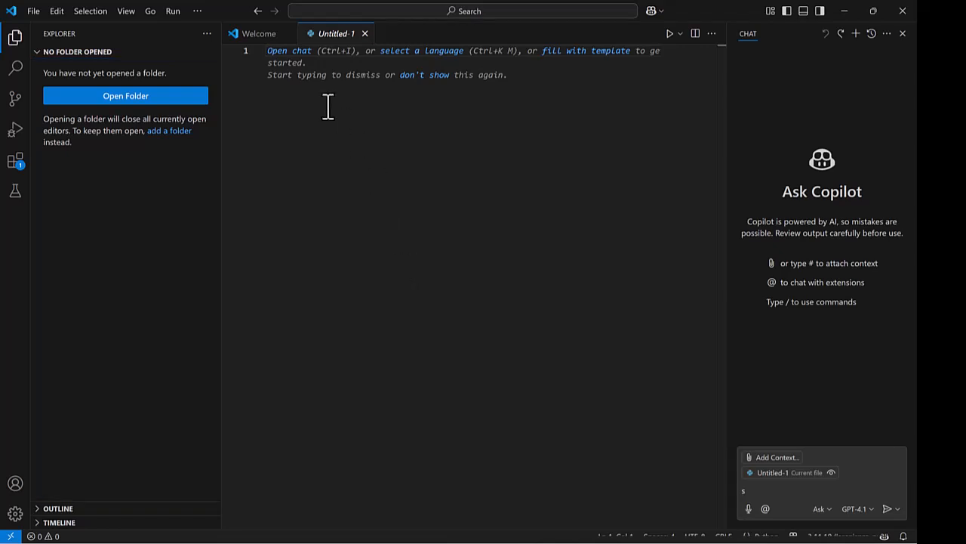
{"action": "mouse_move", "coordinate": [378, 127]}
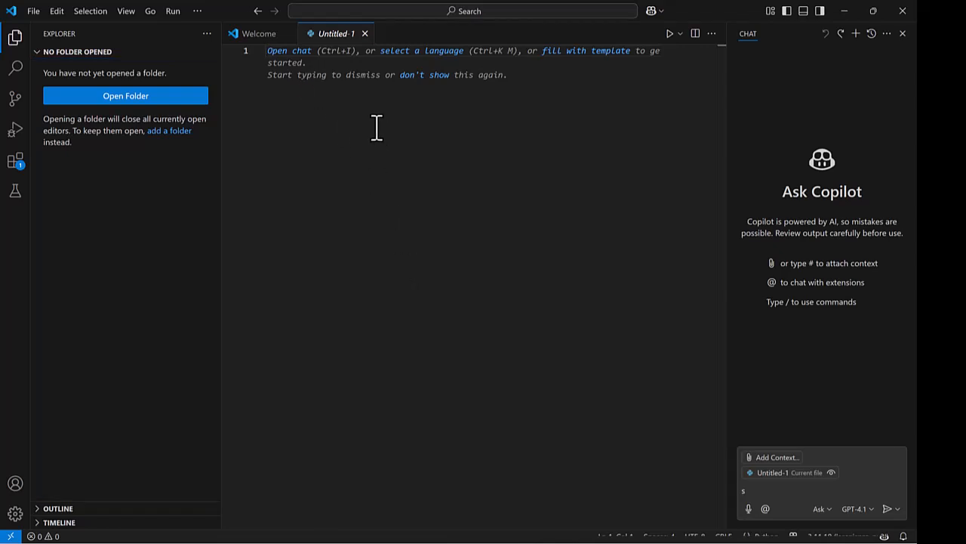
{"action": "type", "text": "import arcpy"}
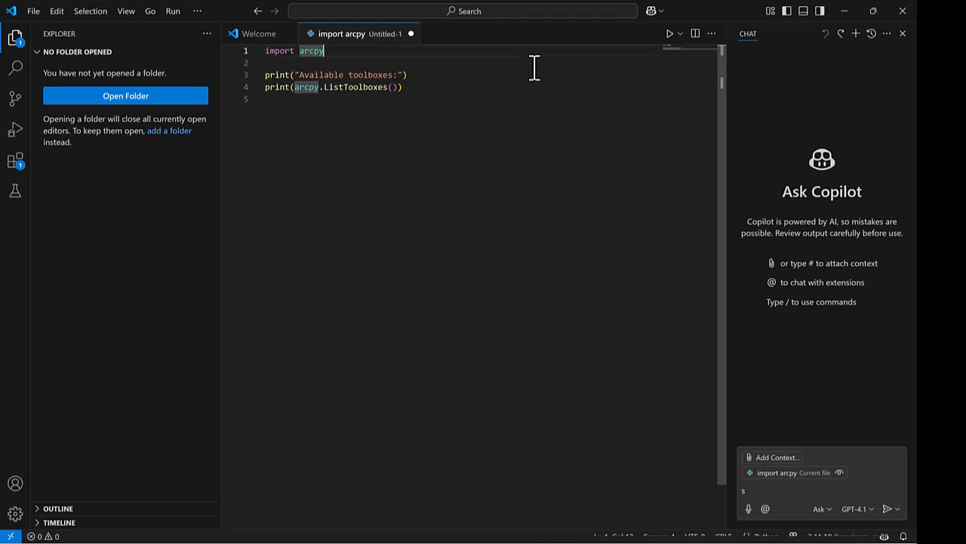
{"action": "mouse_move", "coordinate": [526, 278]}
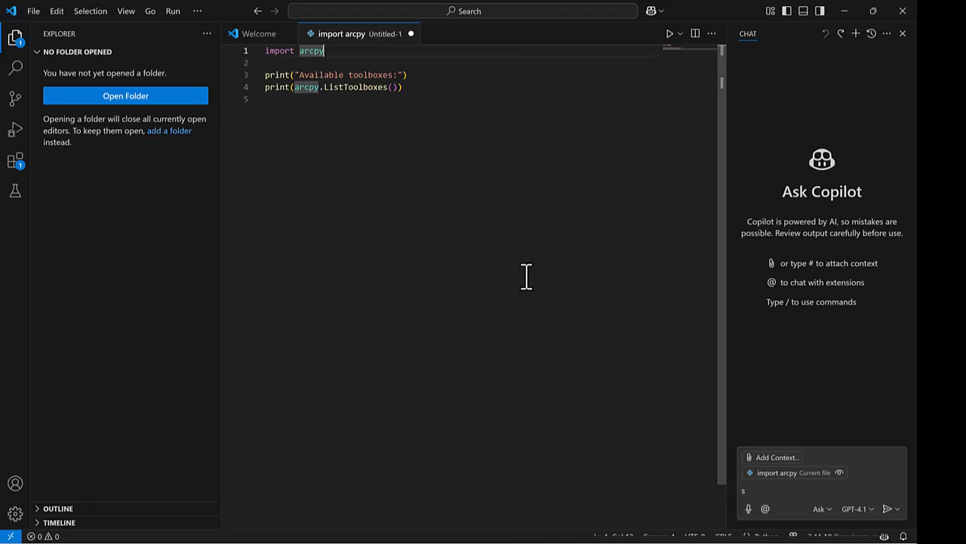
{"action": "mouse_move", "coordinate": [383, 133]}
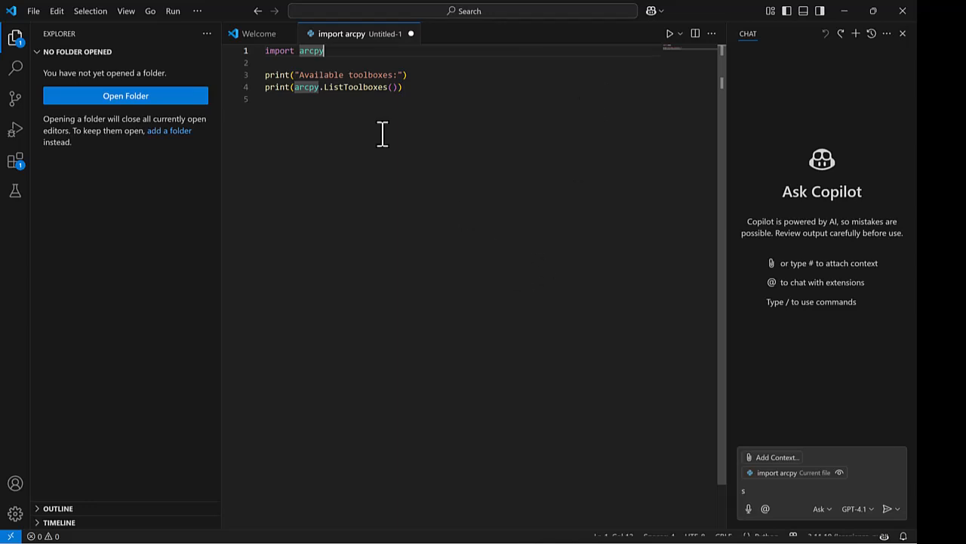
{"action": "left_click", "coordinate": [173, 10]}
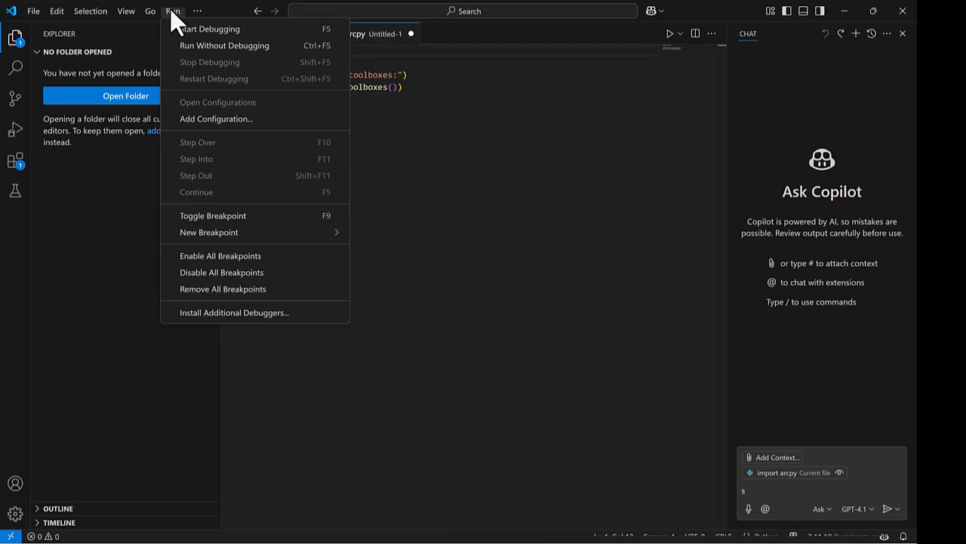
{"action": "mouse_move", "coordinate": [224, 45]}
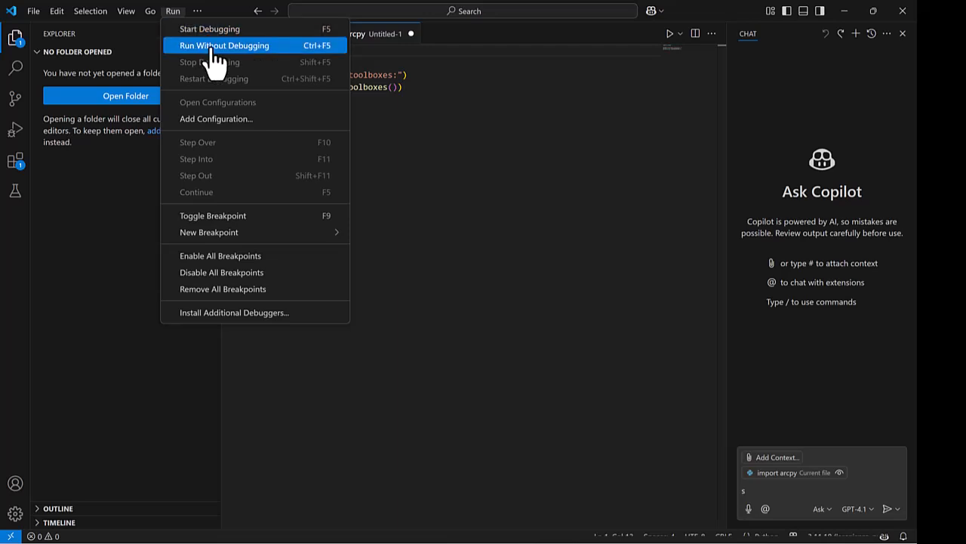
{"action": "left_click", "coordinate": [224, 45]}
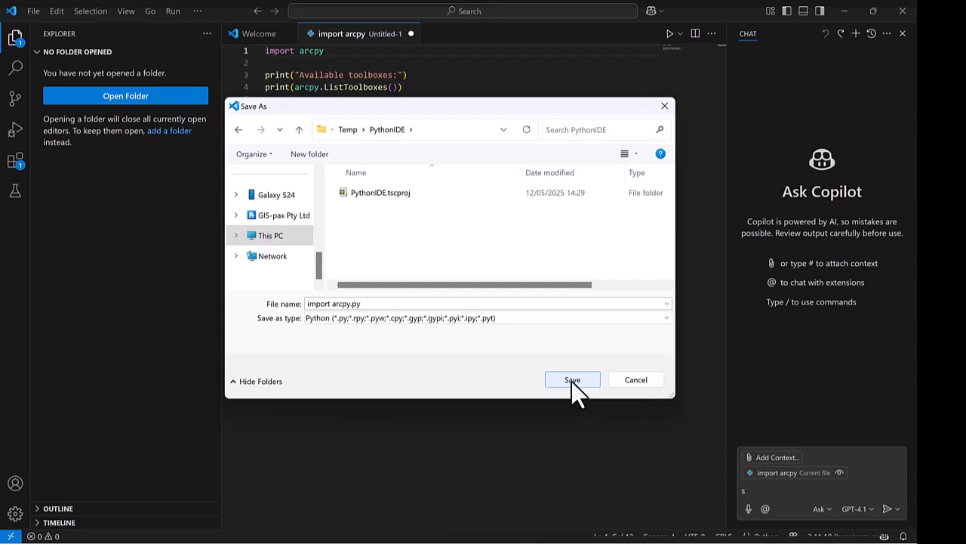
Step: Save the script as import arcpy.py in Temp\PythonIDE and run it to list the ArcGIS Pro toolboxes
{"action": "left_click", "coordinate": [571, 379]}
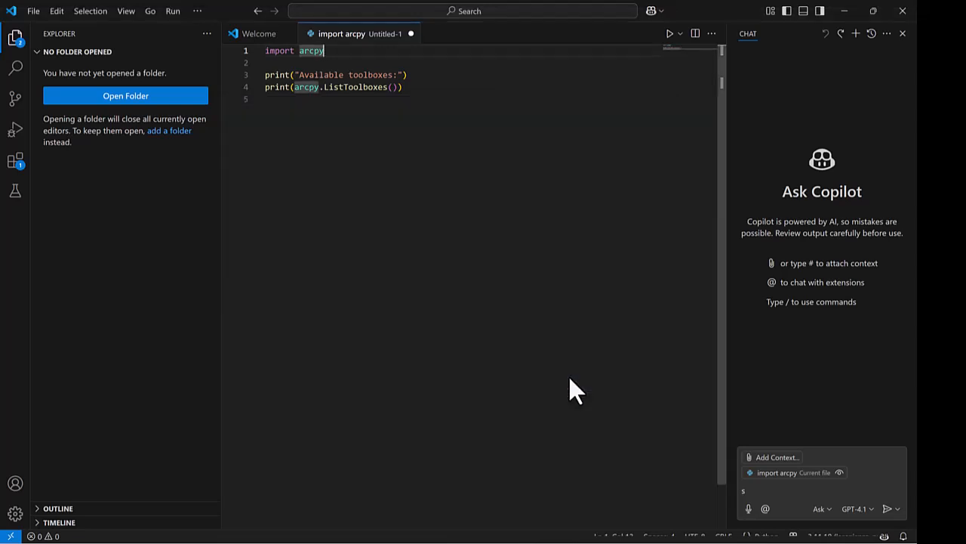
{"action": "left_click", "coordinate": [669, 34]}
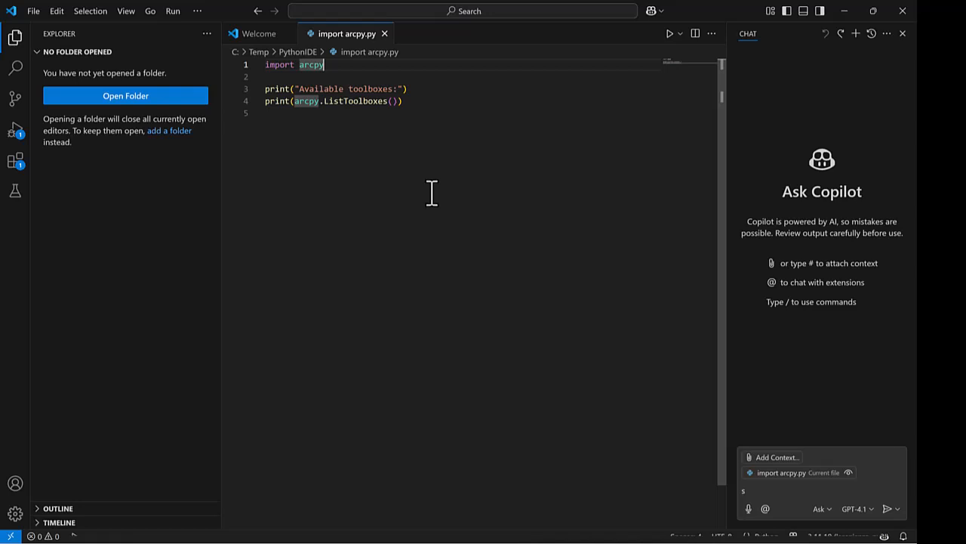
{"action": "left_click", "coordinate": [668, 34]}
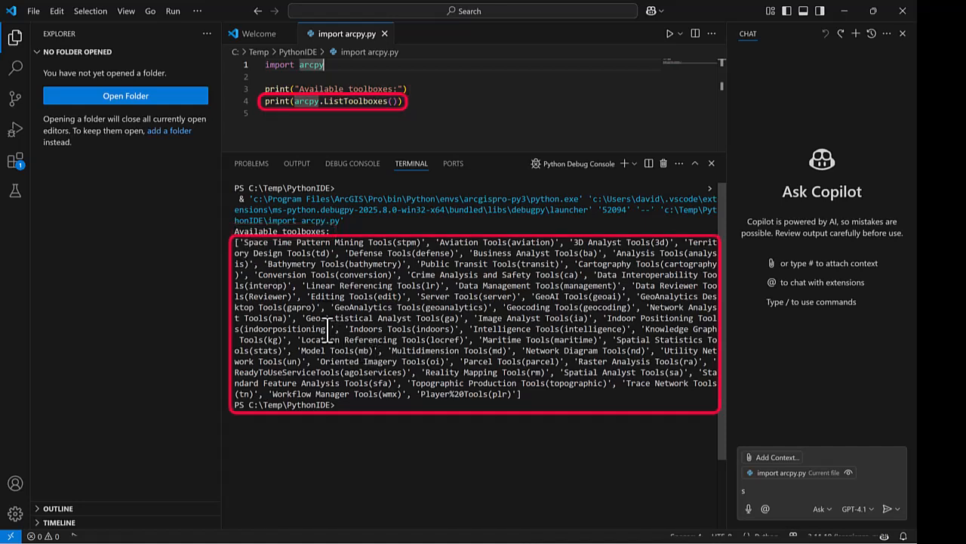
{"action": "double_click", "coordinate": [375, 317]}
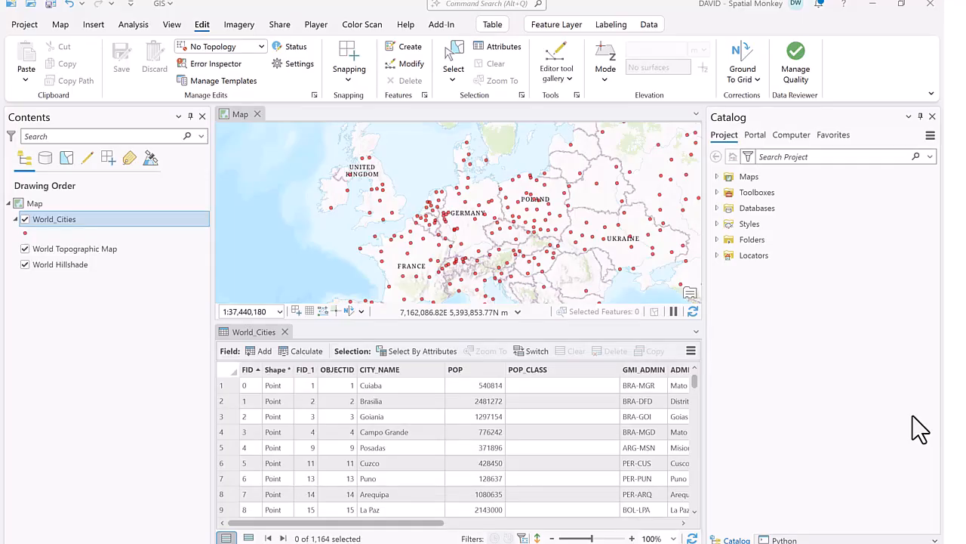
Step: Create a new Python toolbox named My Tools under the project's Toolboxes in the Catalog pane
{"action": "left_click", "coordinate": [719, 192]}
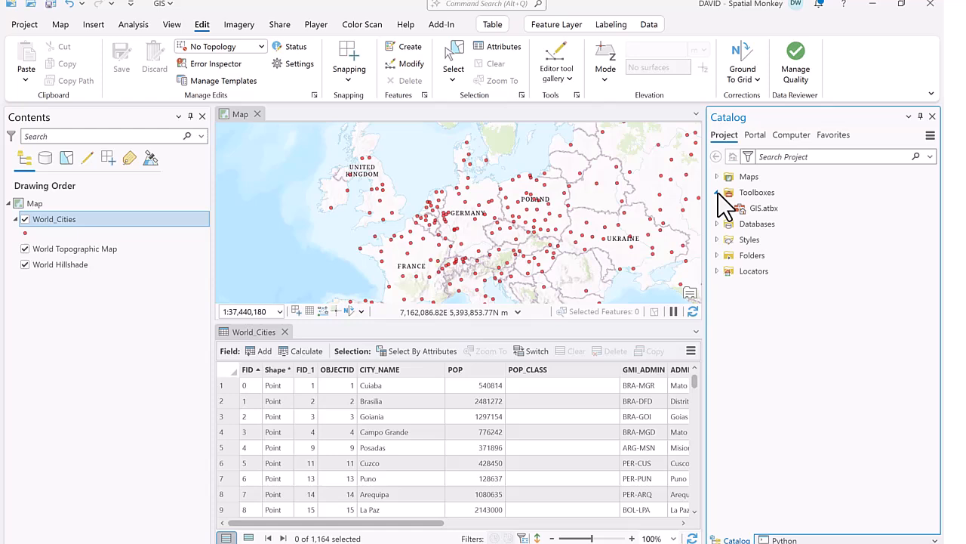
{"action": "right_click", "coordinate": [756, 192]}
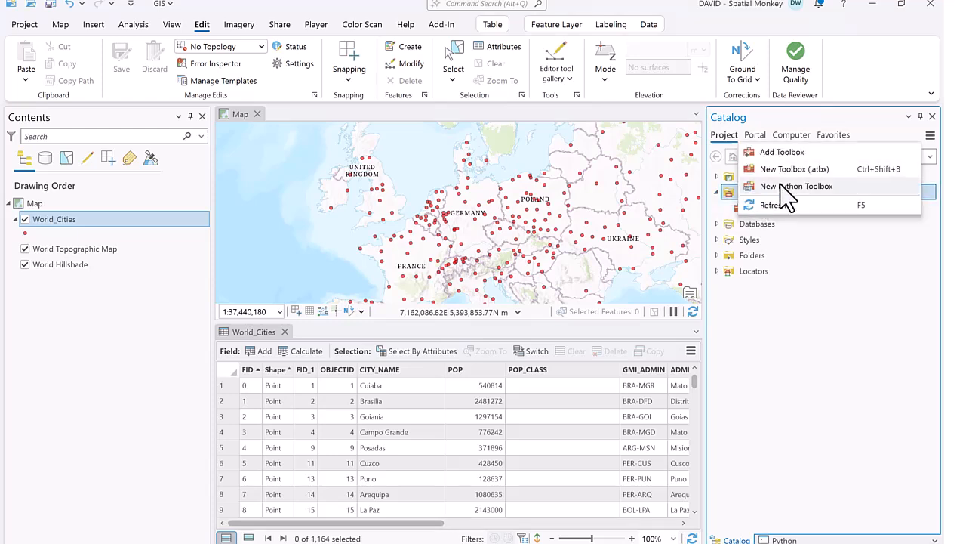
{"action": "left_click", "coordinate": [797, 186]}
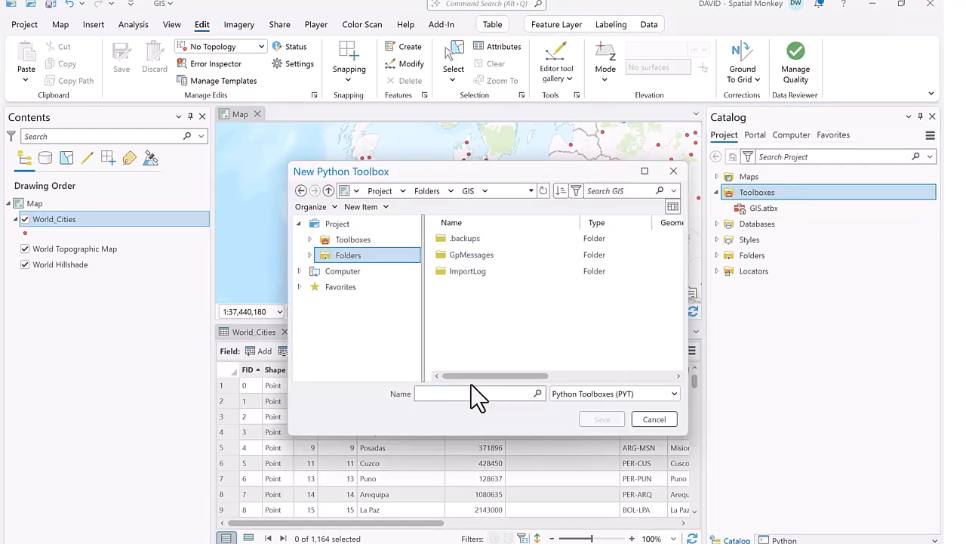
{"action": "type", "text": "My Tools"}
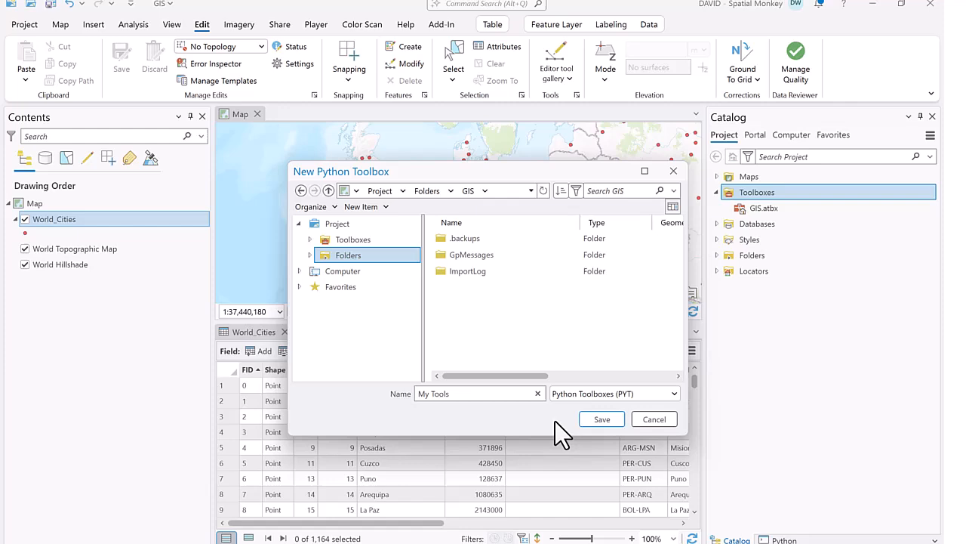
{"action": "left_click", "coordinate": [601, 420]}
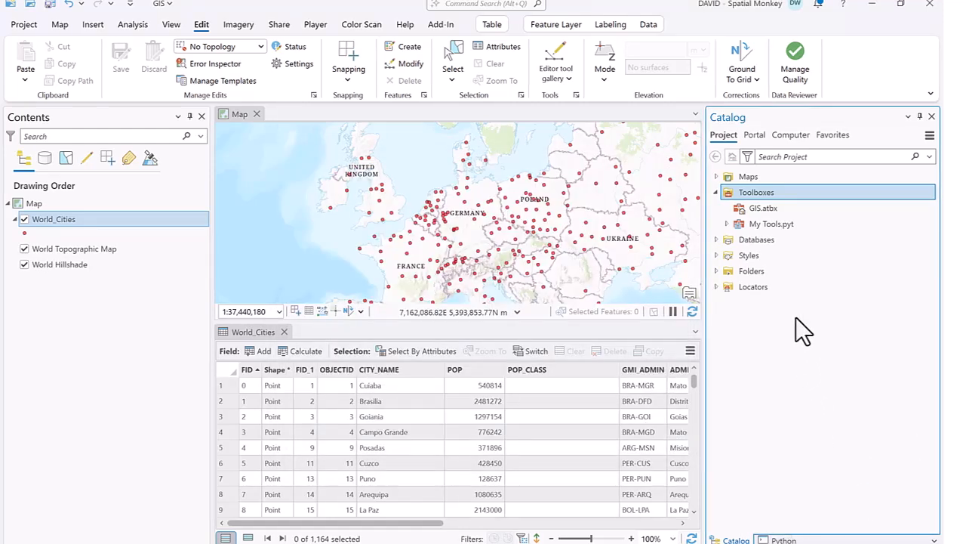
Step: Expand My Tools.pyt and bring up the actions for its default Tool
{"action": "left_click", "coordinate": [716, 223]}
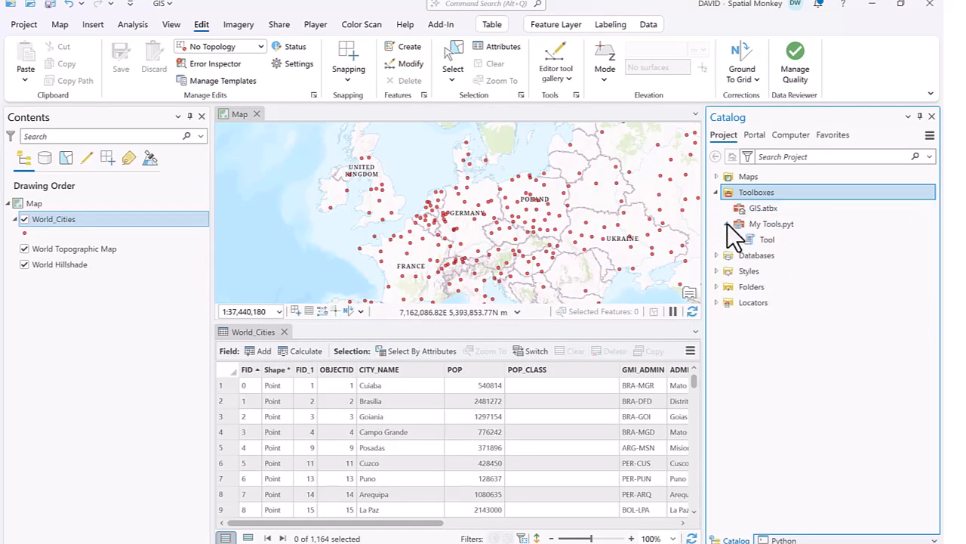
{"action": "right_click", "coordinate": [767, 239]}
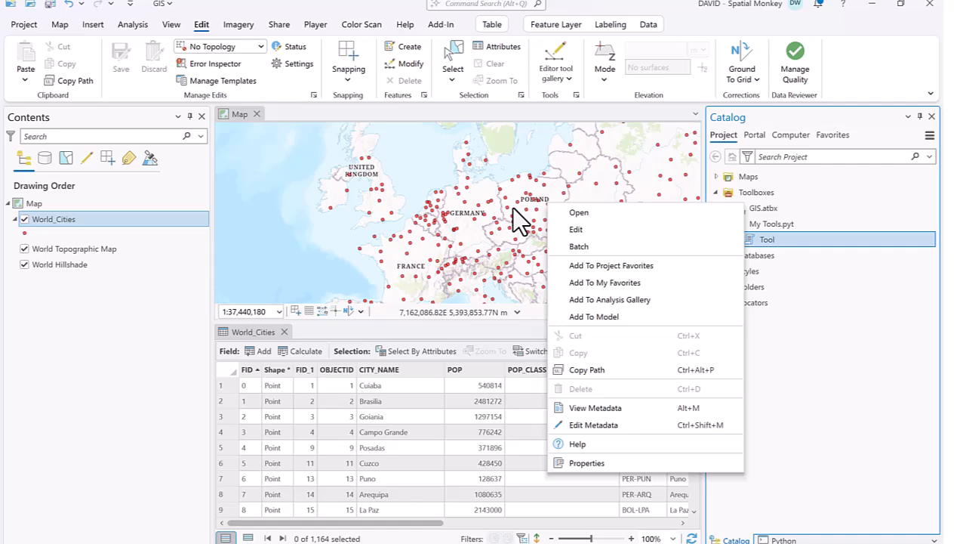
{"action": "mouse_move", "coordinate": [577, 229]}
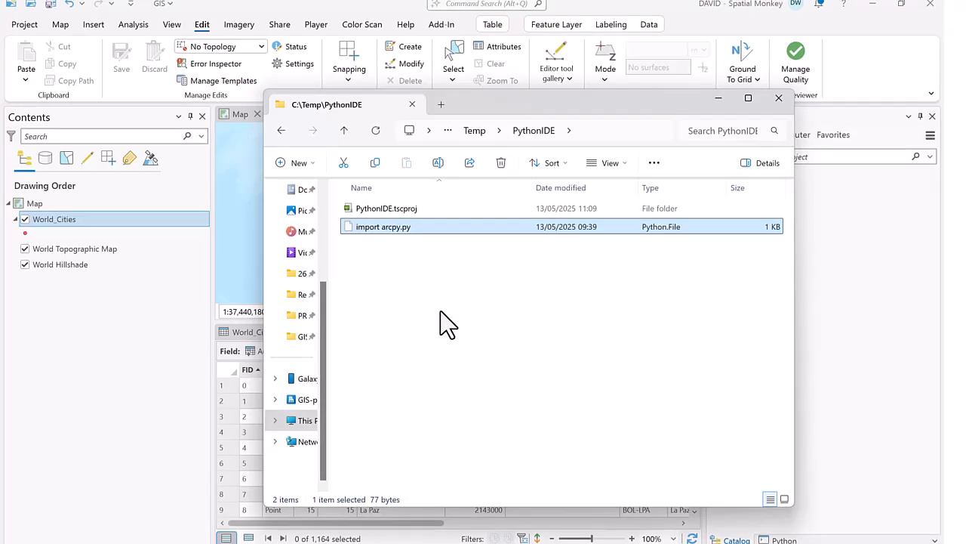
Step: From import arcpy.py's Properties, set Visual Studio Code as the default app for .py files, then close the folder window
{"action": "right_click", "coordinate": [384, 227]}
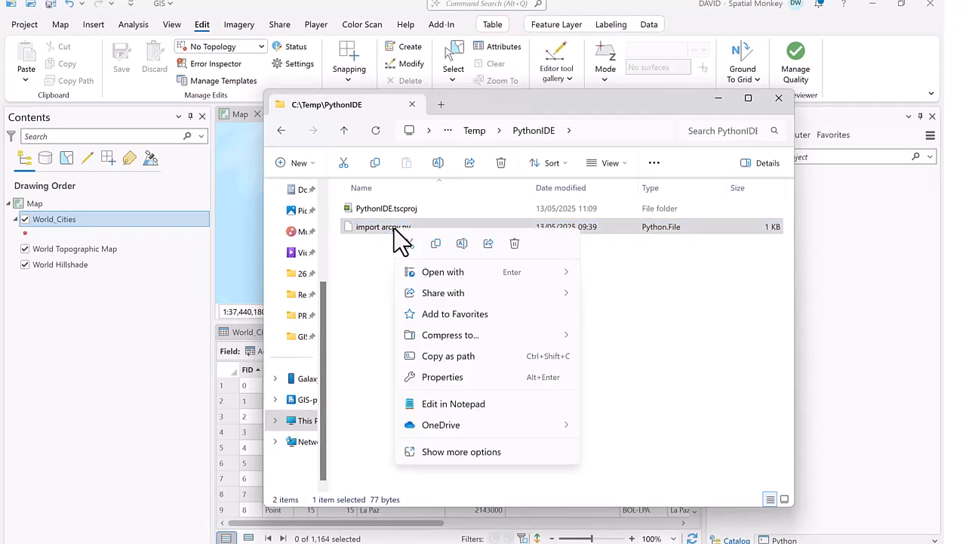
{"action": "left_click", "coordinate": [461, 451]}
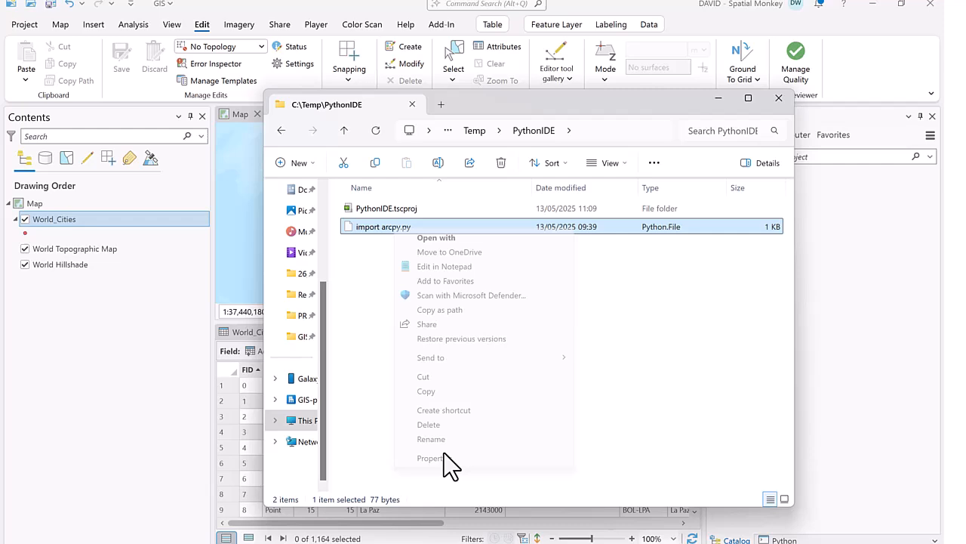
{"action": "left_click", "coordinate": [428, 458]}
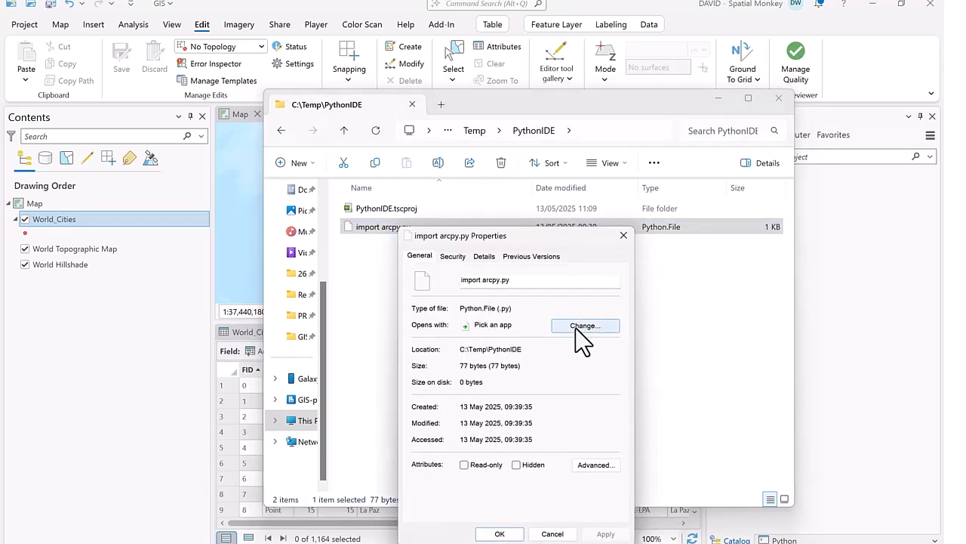
{"action": "left_click", "coordinate": [585, 327]}
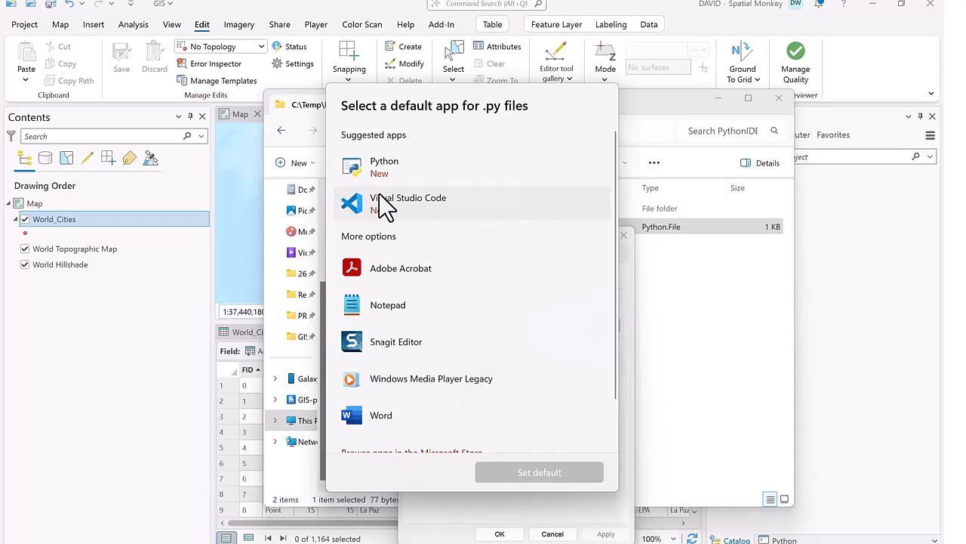
{"action": "left_click", "coordinate": [408, 204]}
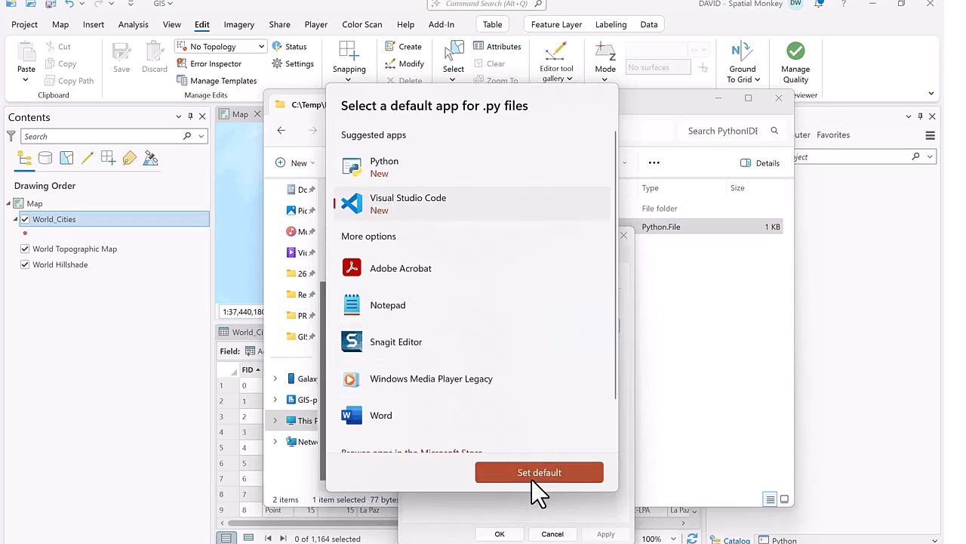
{"action": "left_click", "coordinate": [539, 471]}
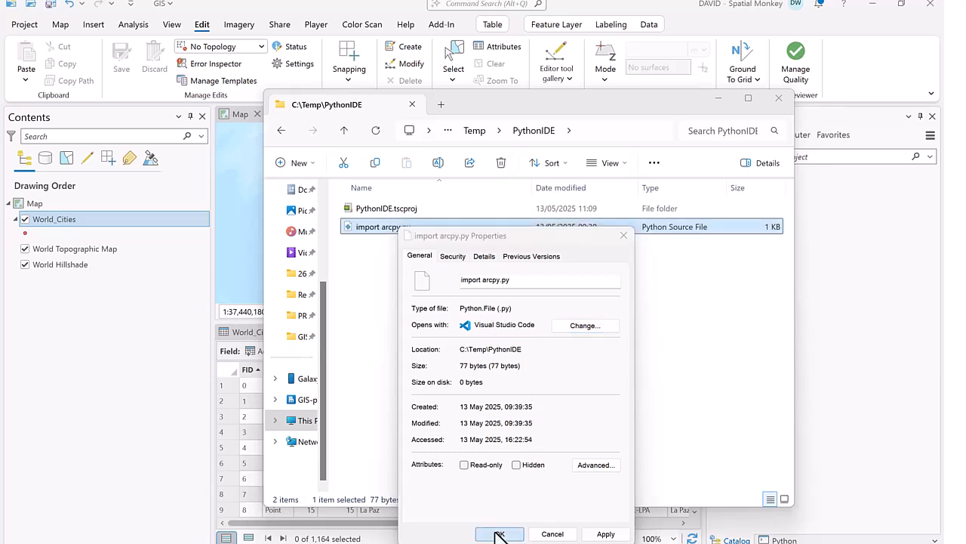
{"action": "left_click", "coordinate": [498, 535]}
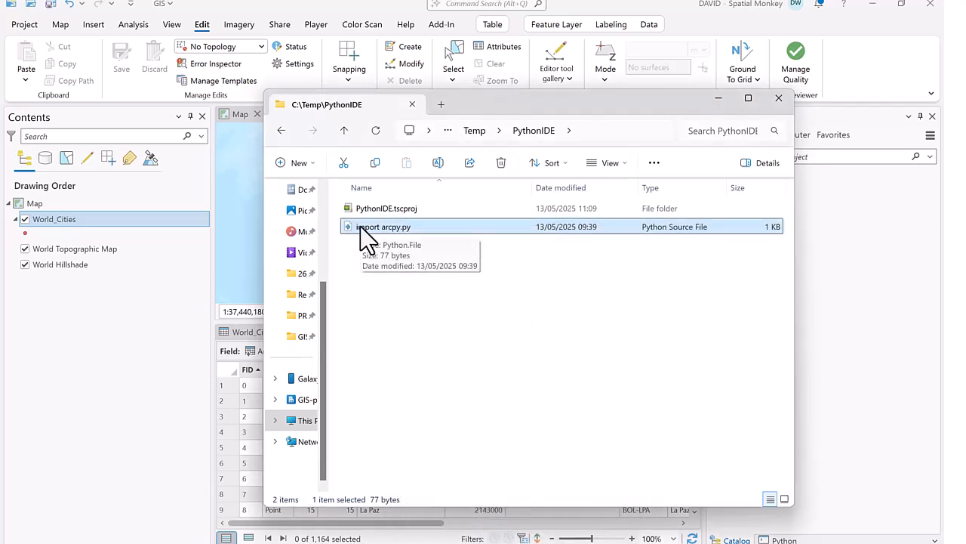
{"action": "mouse_move", "coordinate": [739, 263]}
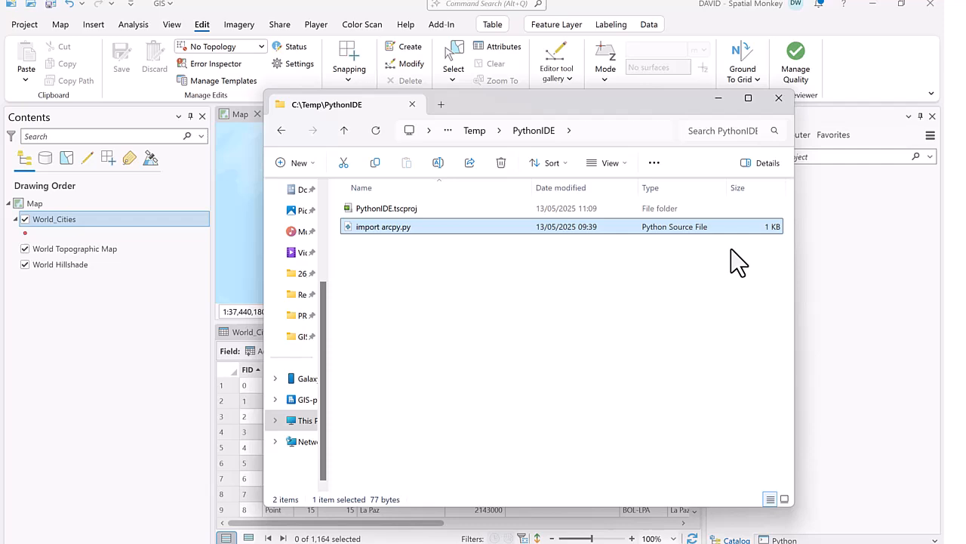
{"action": "left_click", "coordinate": [780, 96]}
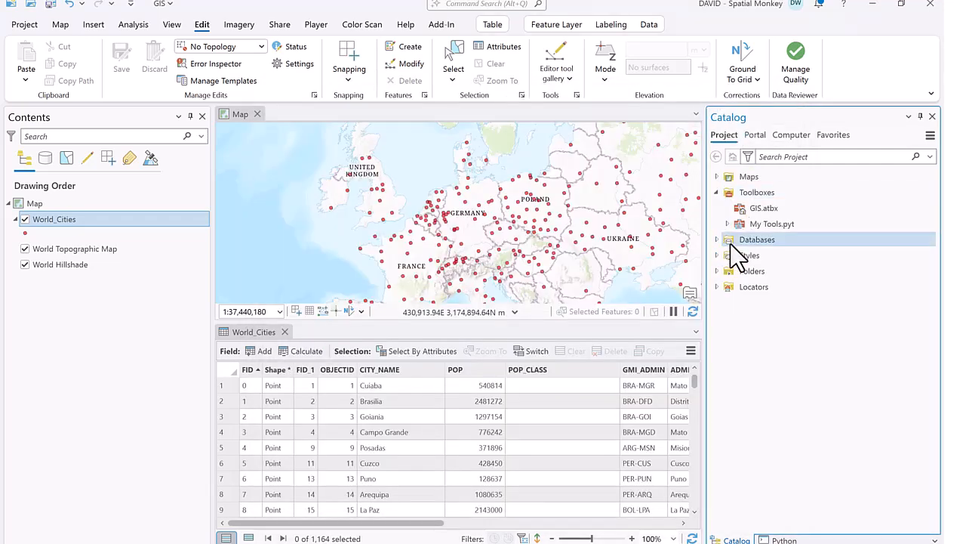
Step: Choose Edit on the Tool in My Tools.pyt to open the toolbox code in VS Code
{"action": "left_click", "coordinate": [719, 224]}
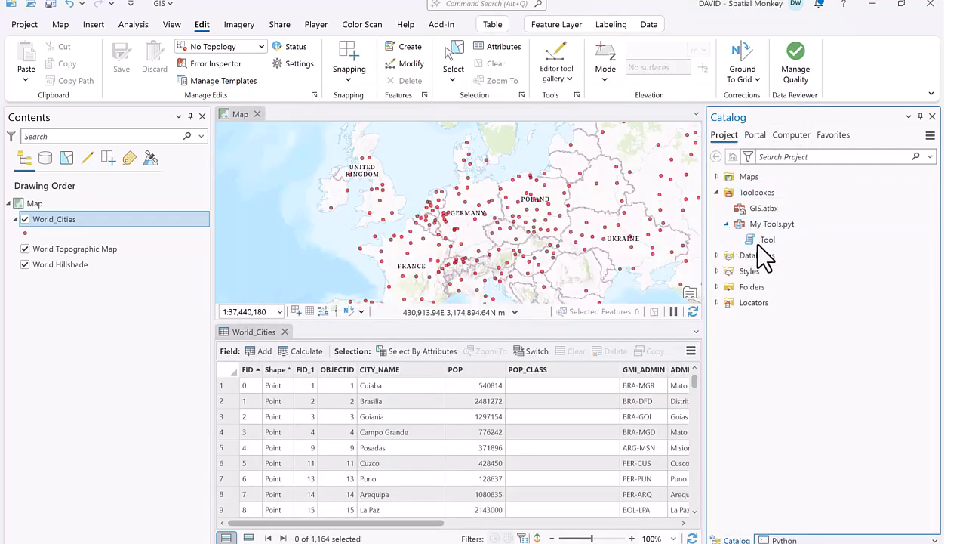
{"action": "right_click", "coordinate": [767, 238]}
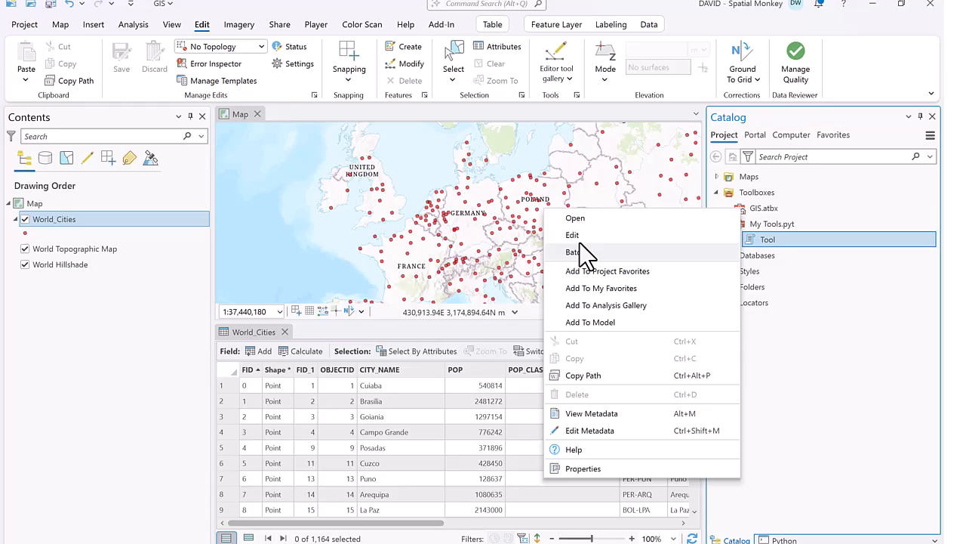
{"action": "left_click", "coordinate": [572, 236]}
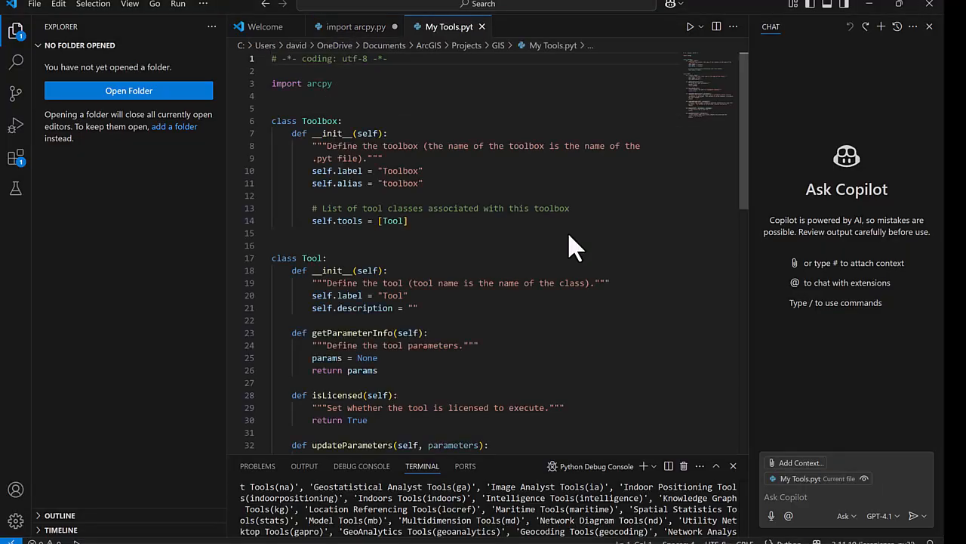
{"action": "mouse_move", "coordinate": [571, 234]}
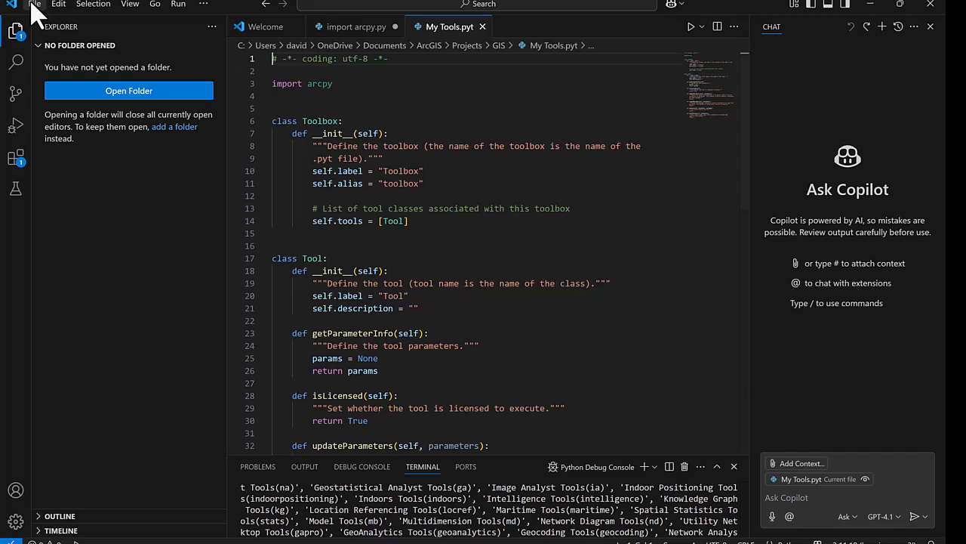
{"action": "left_click", "coordinate": [35, 5]}
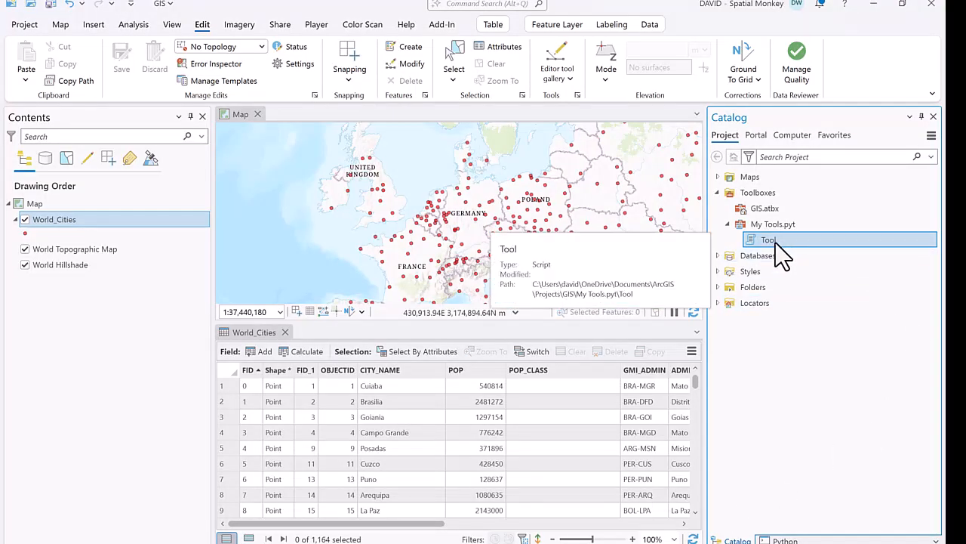
{"action": "right_click", "coordinate": [769, 239]}
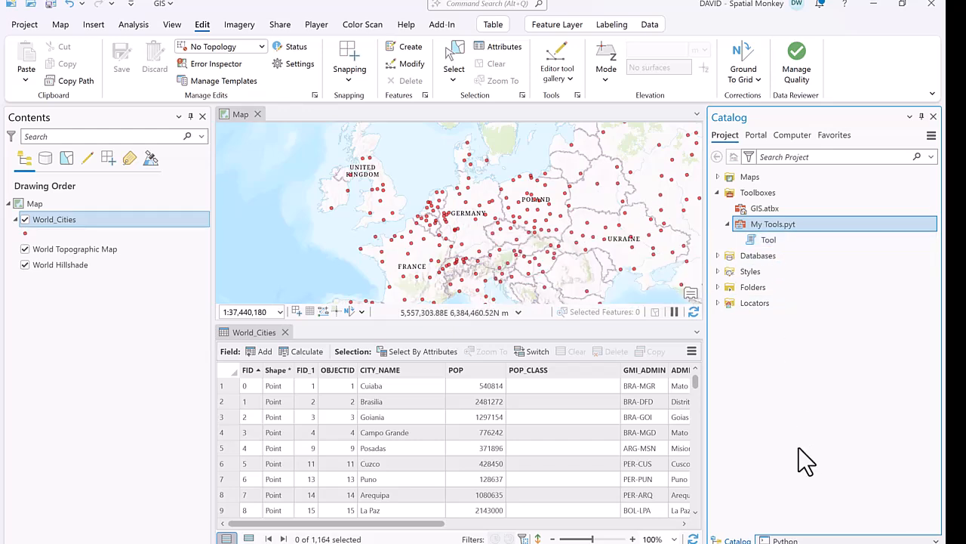
{"action": "mouse_move", "coordinate": [814, 444]}
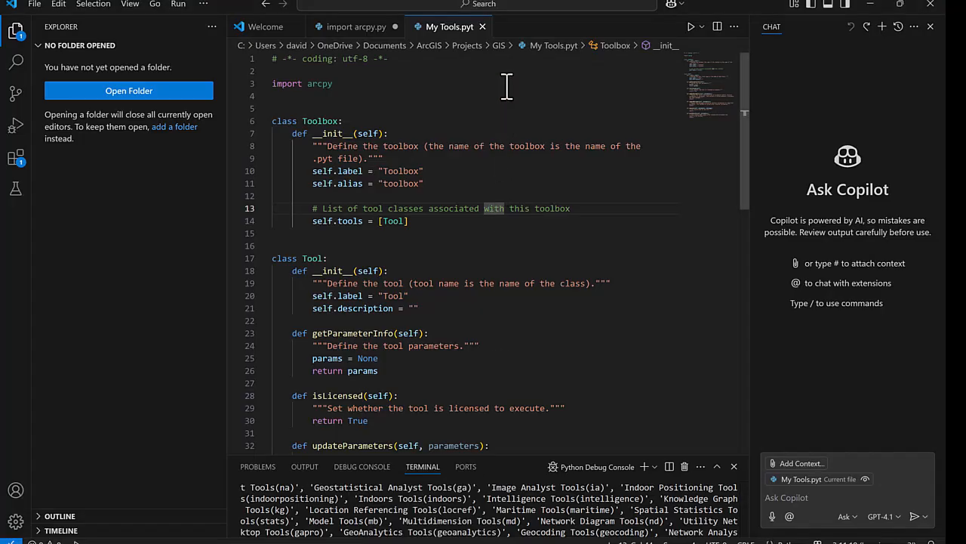
Step: Add print("Available datasets:") to import arcpy.py with the sidebar hidden and select all the code
{"action": "left_click", "coordinate": [357, 27]}
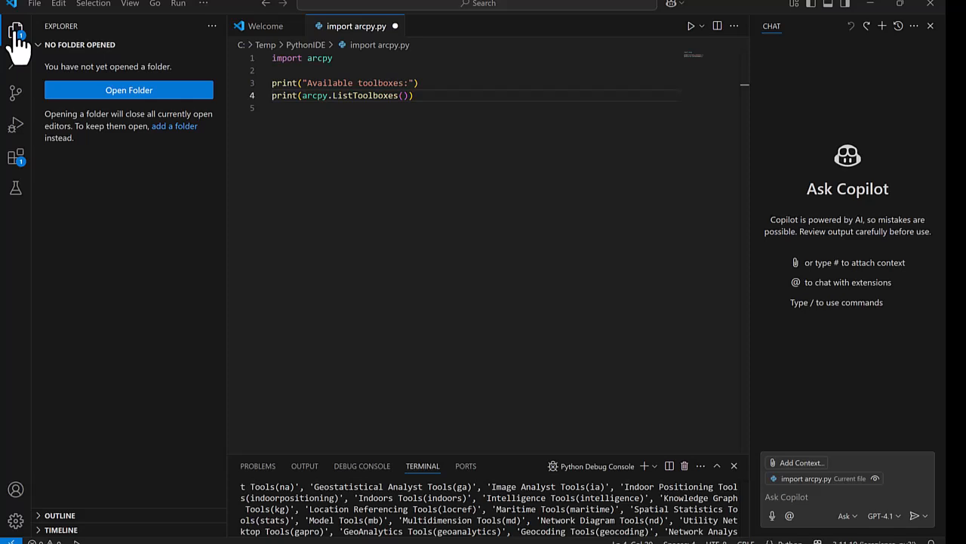
{"action": "left_click", "coordinate": [15, 32]}
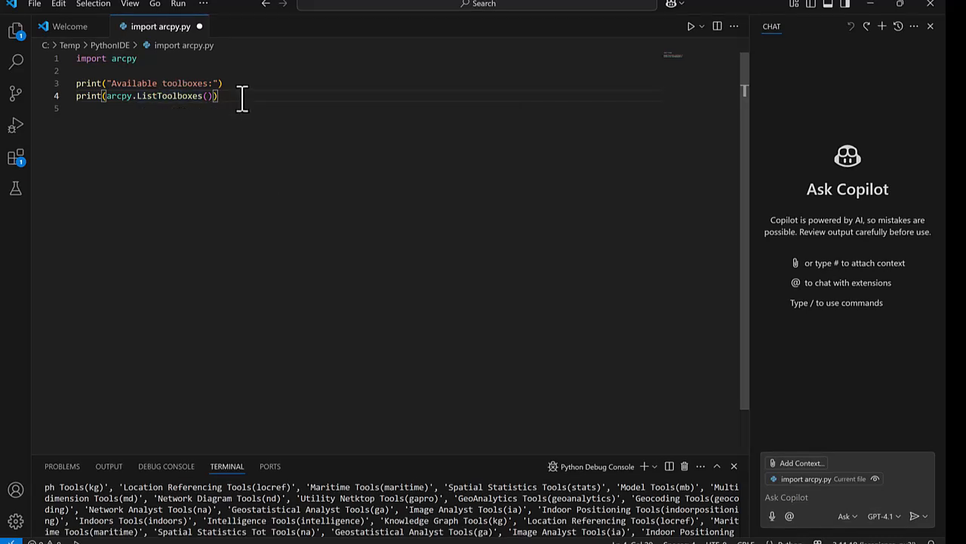
{"action": "type", "text": "arcpy.bu"}
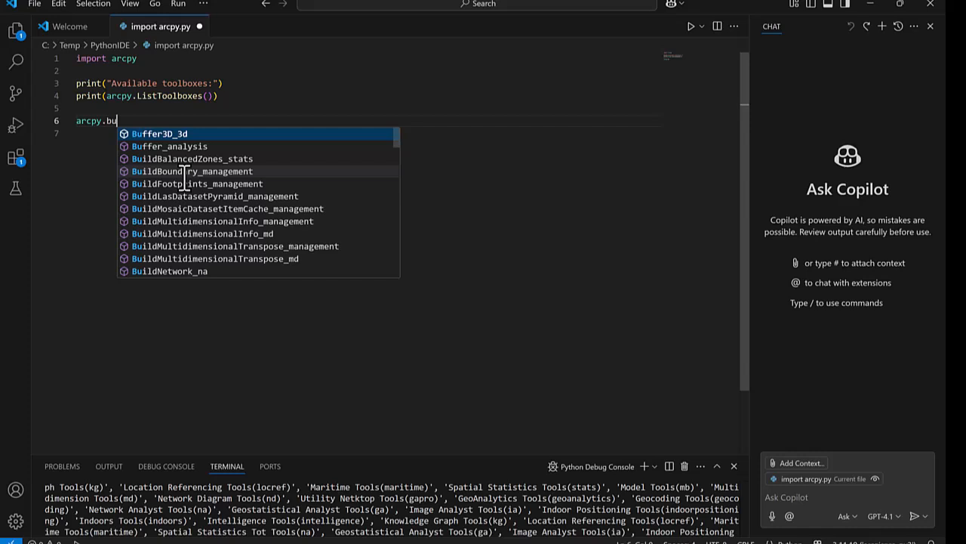
{"action": "type", "text": "ffer_analysis"}
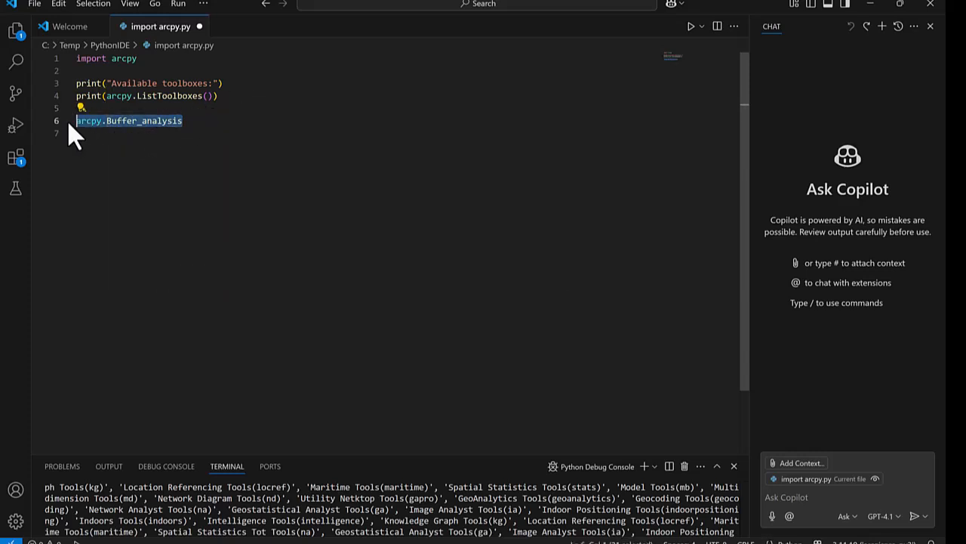
{"action": "type", "text": "print(\"Available datasets:\")"}
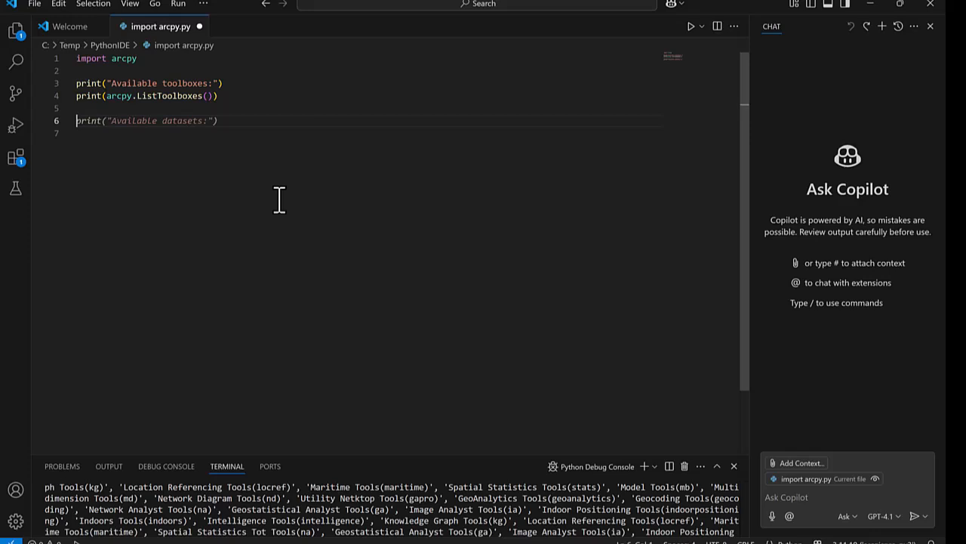
{"action": "key", "text": "ctrl+a"}
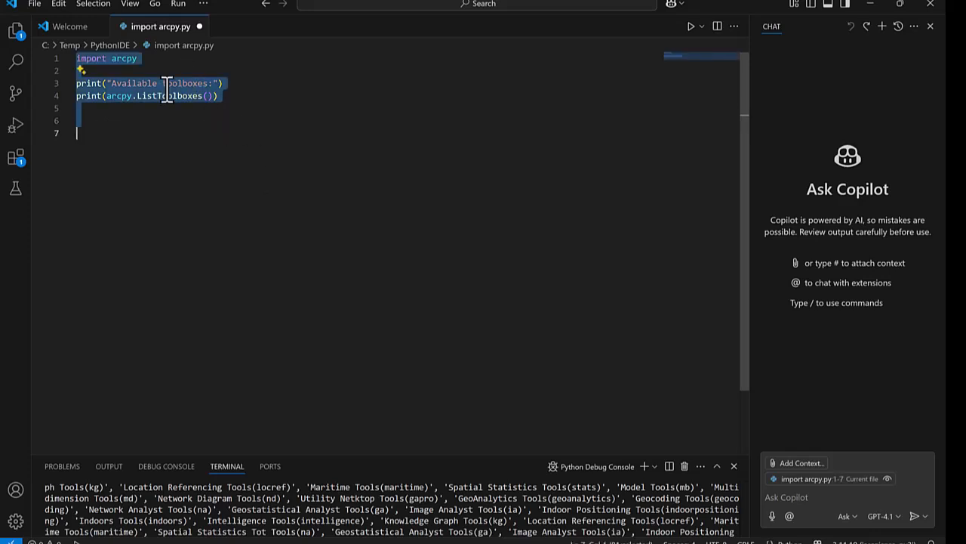
{"action": "mouse_move", "coordinate": [410, 349]}
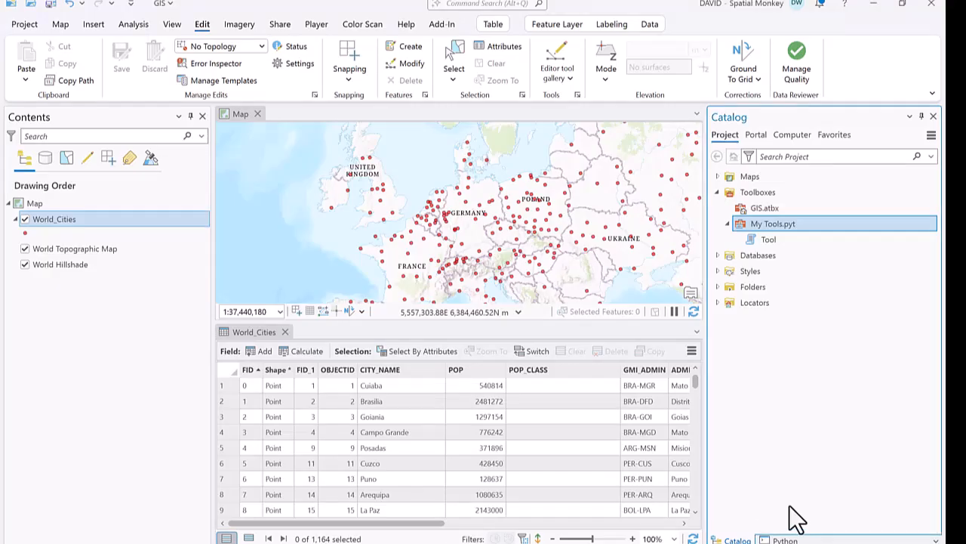
Step: Run import arcpy in ArcGIS Pro's interactive Python window
{"action": "left_click", "coordinate": [785, 539]}
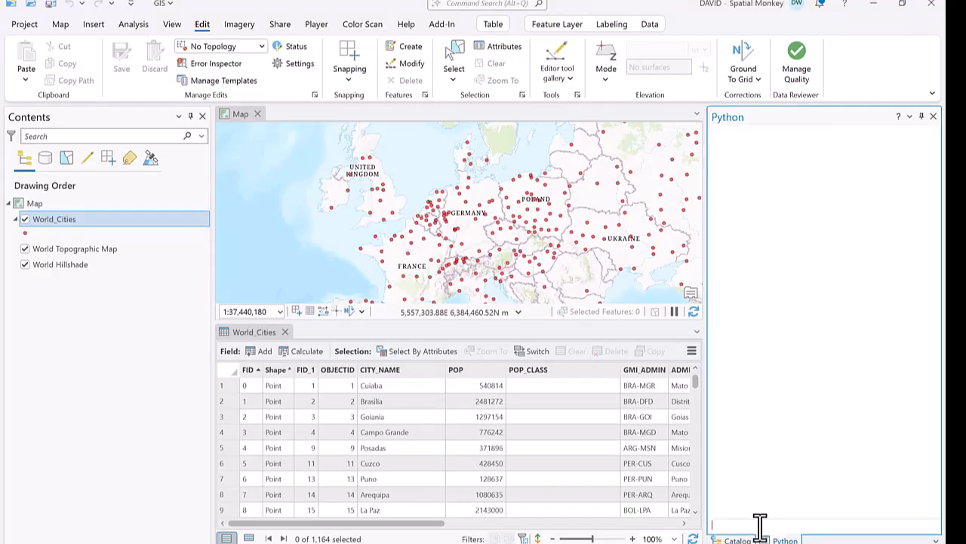
{"action": "type", "text": "import arcpy"}
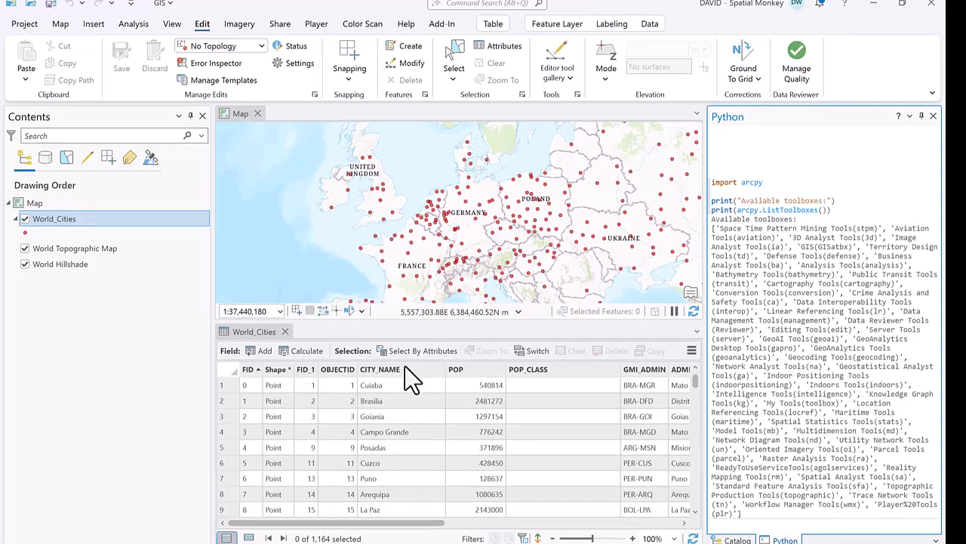
Step: Inspect the CITY_NAME, POP and empty POP_CLASS columns of World_Cities
{"action": "left_click", "coordinate": [381, 368]}
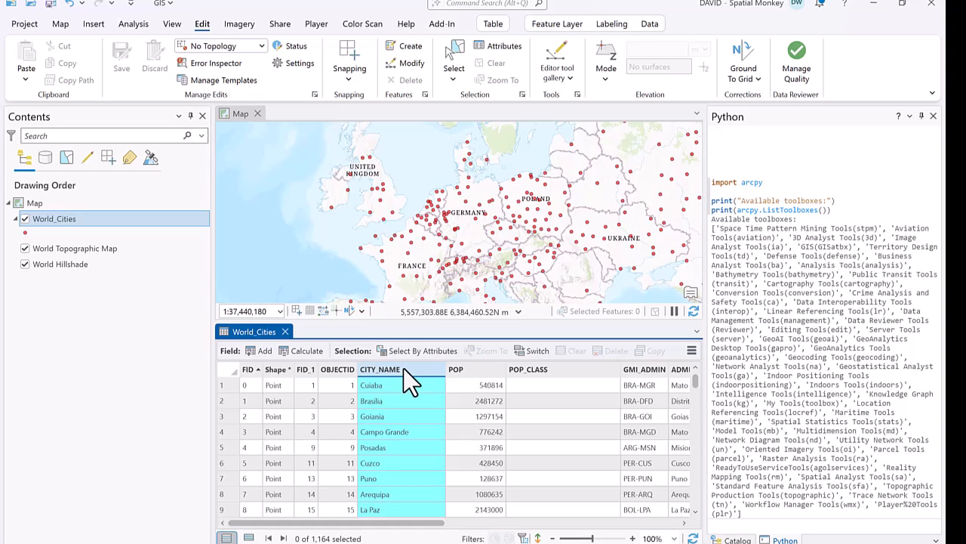
{"action": "left_click", "coordinate": [456, 369]}
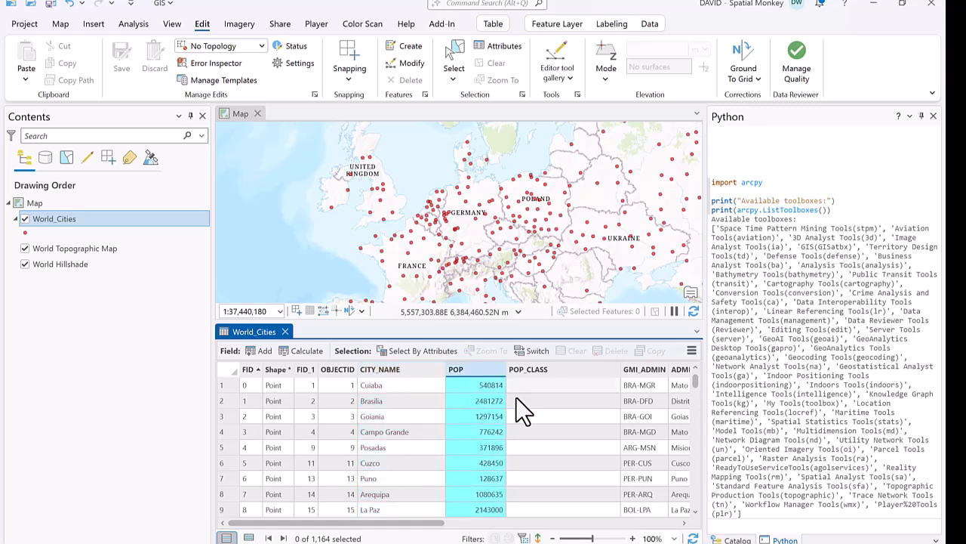
{"action": "left_click", "coordinate": [529, 369]}
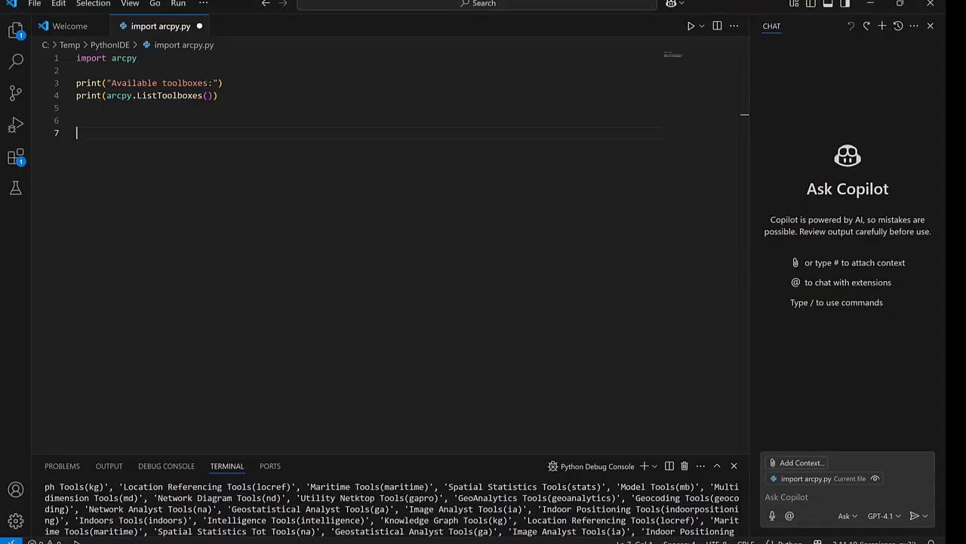
{"action": "mouse_move", "coordinate": [238, 68]}
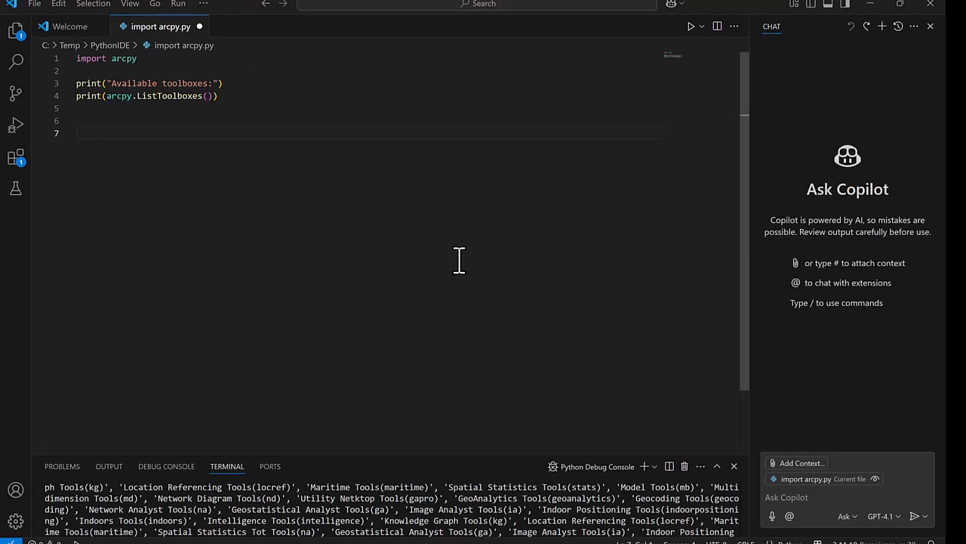
{"action": "mouse_move", "coordinate": [628, 323]}
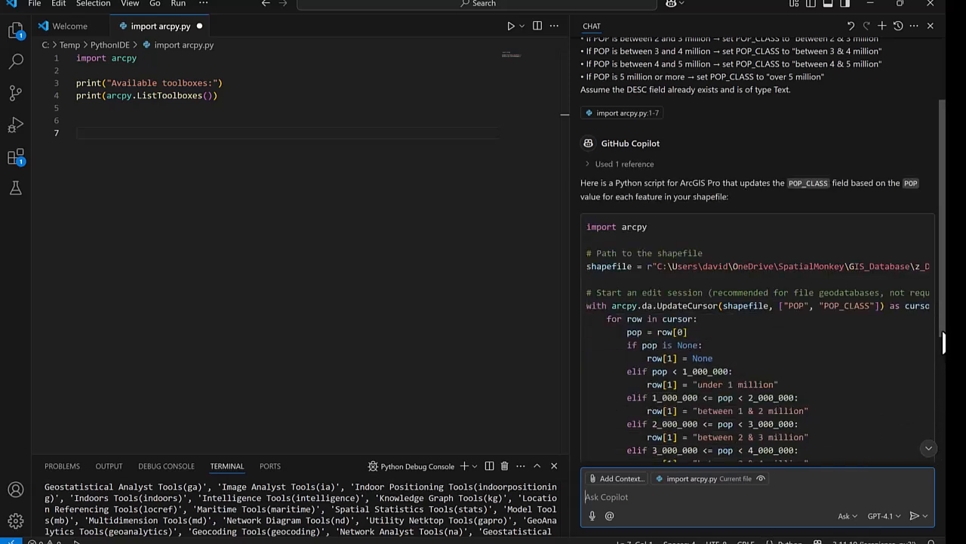
Step: Delete the old toolbox-listing code and insert Copilot's POP_CLASS script at the cursor
{"action": "scroll", "scroll_direction": "down", "scroll_amount": 3}
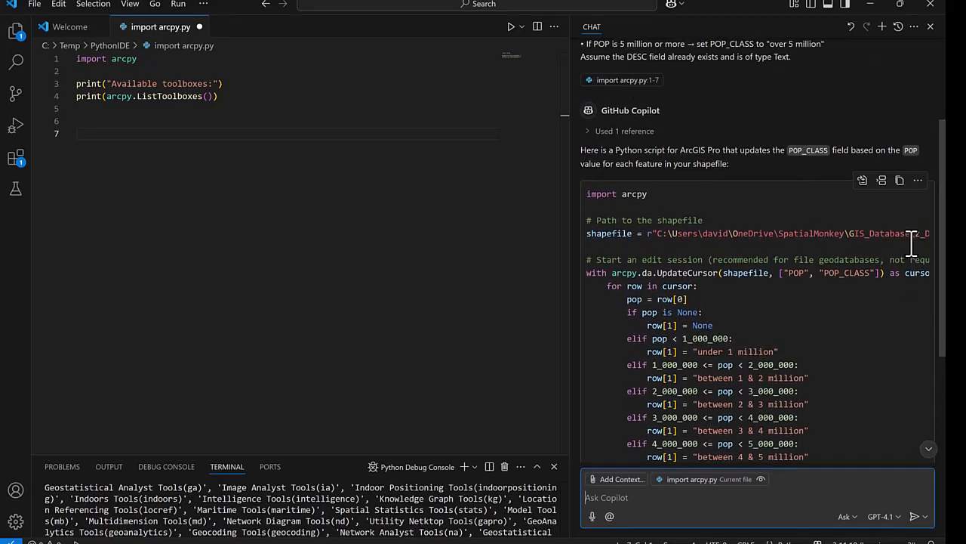
{"action": "mouse_move", "coordinate": [881, 181]}
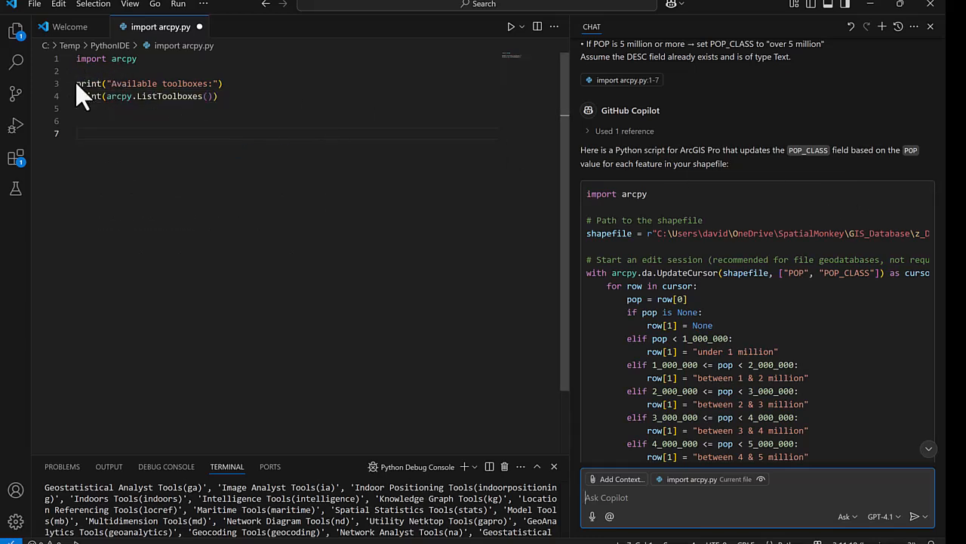
{"action": "left_click_drag", "start_coordinate": [75, 83], "coordinate": [221, 97]}
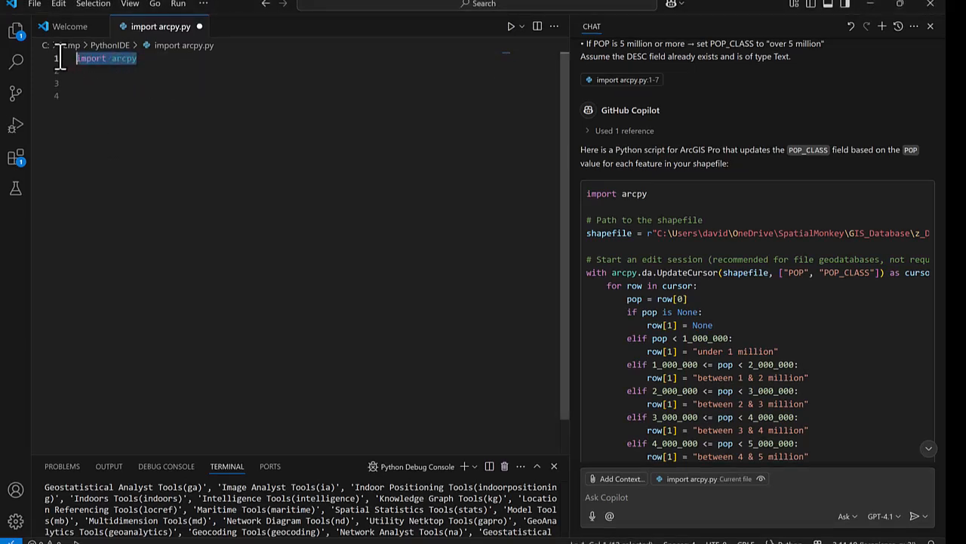
{"action": "key", "text": "Delete"}
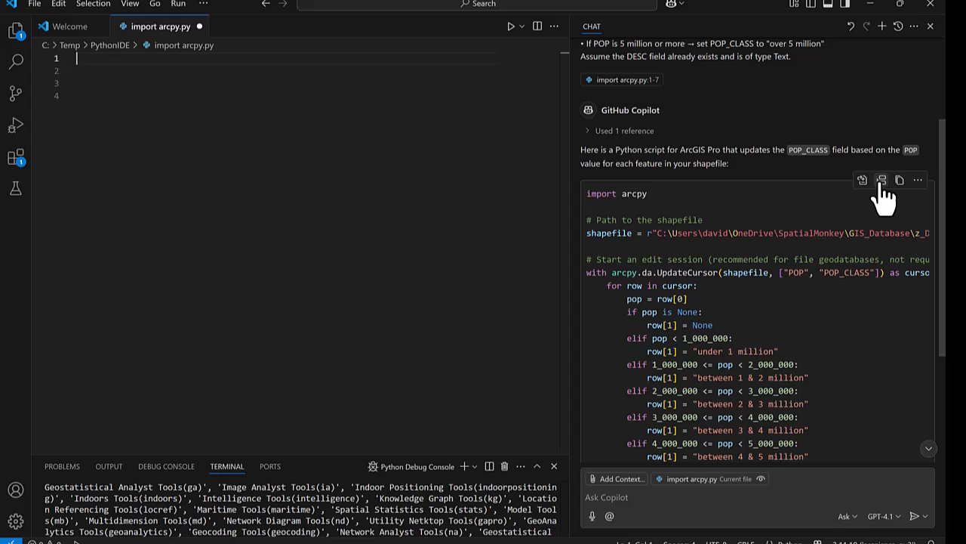
{"action": "left_click", "coordinate": [882, 179]}
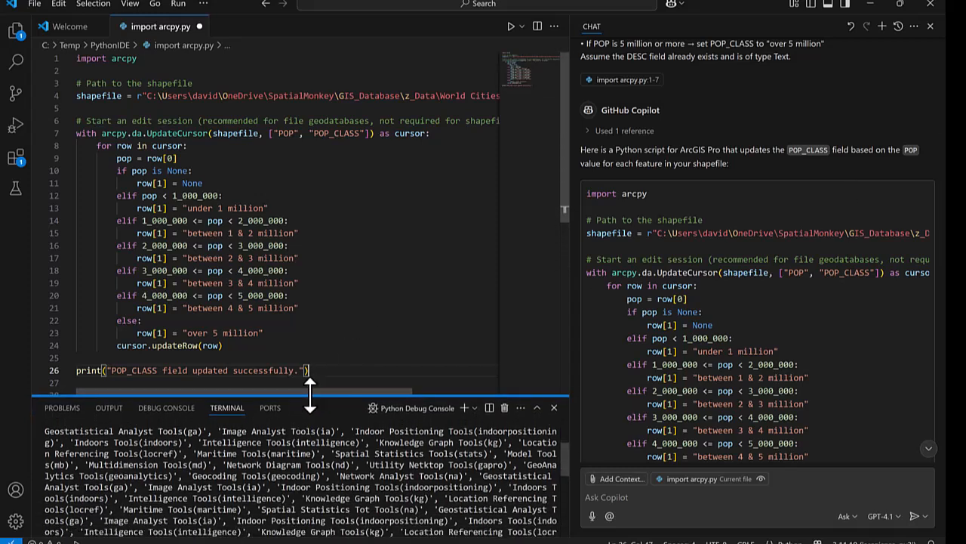
Step: Clear the terminal and run the POP_CLASS script without debugging
{"action": "left_click", "coordinate": [519, 408]}
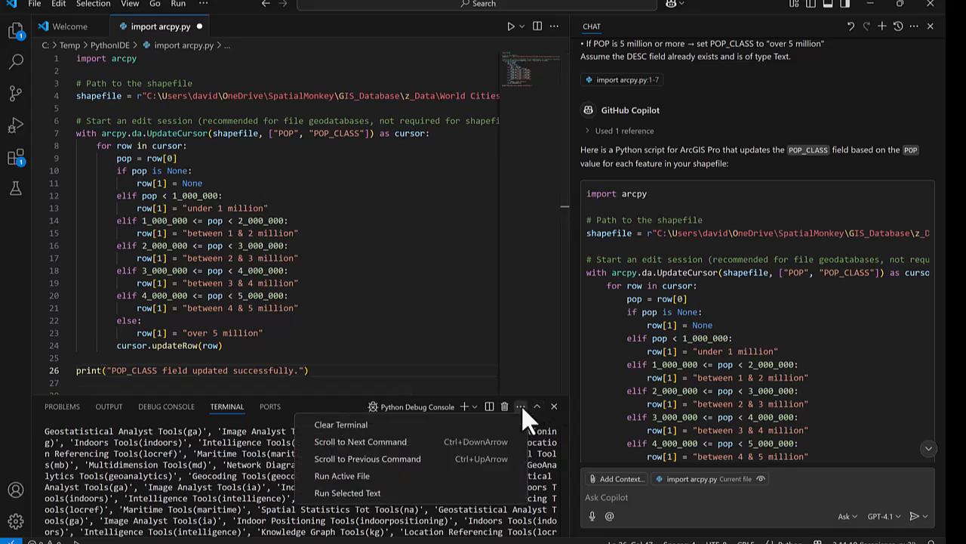
{"action": "left_click", "coordinate": [341, 424]}
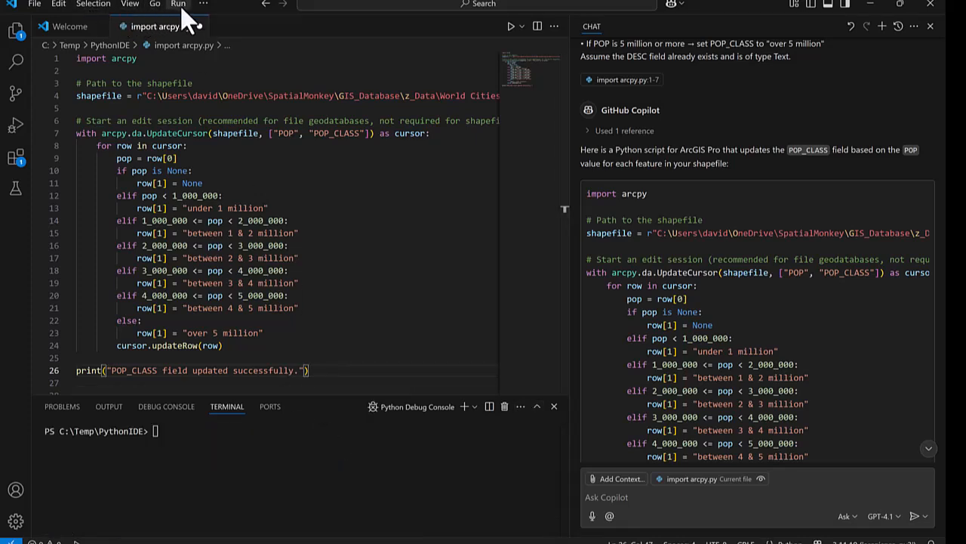
{"action": "left_click", "coordinate": [178, 5]}
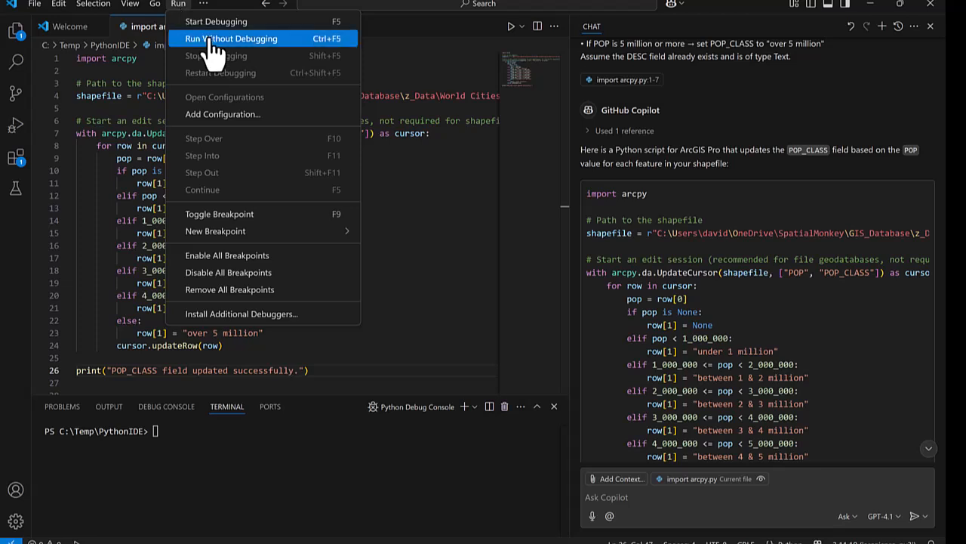
{"action": "left_click", "coordinate": [232, 40]}
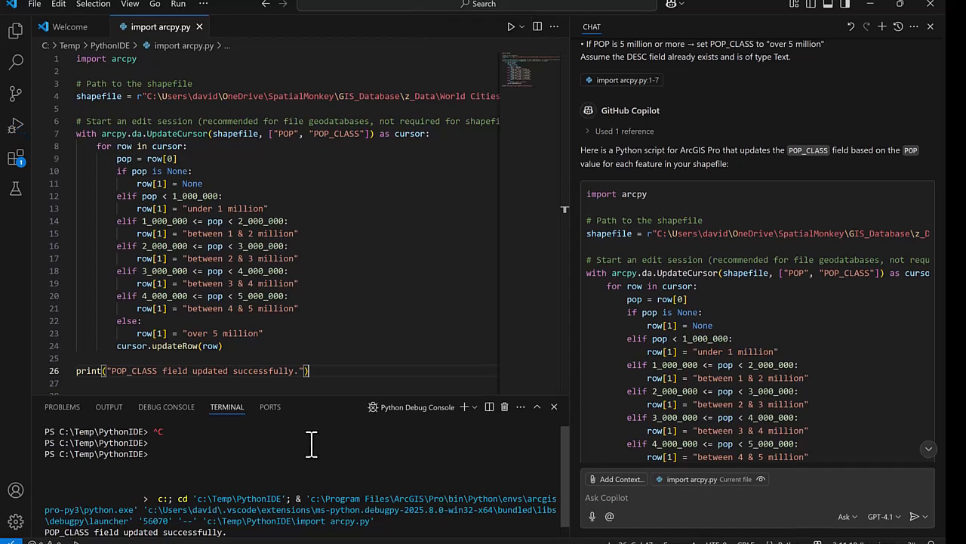
{"action": "mouse_move", "coordinate": [468, 407]}
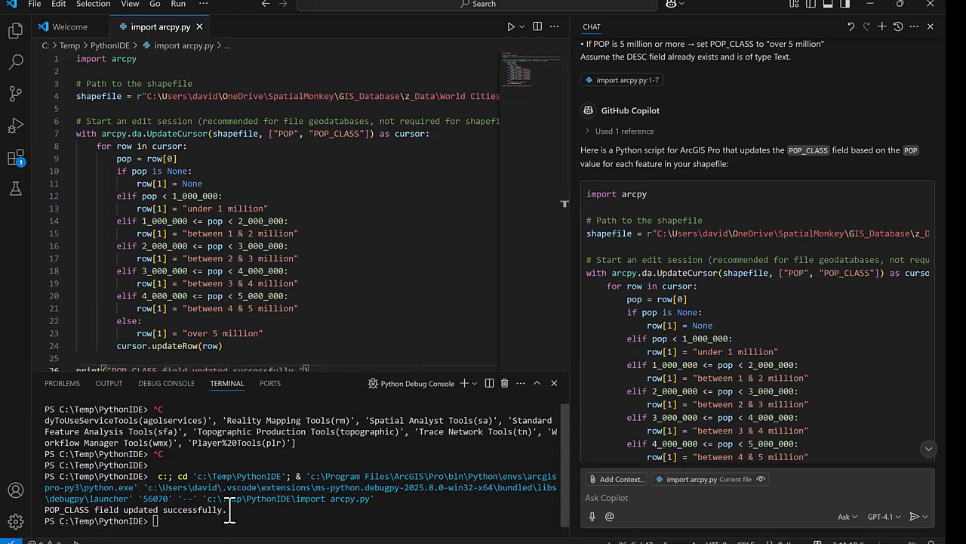
{"action": "mouse_move", "coordinate": [497, 523]}
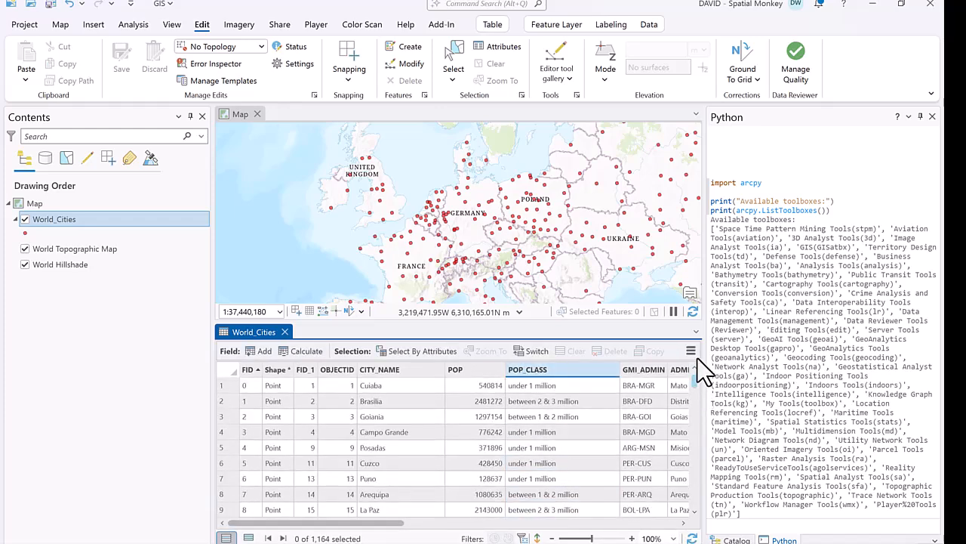
Step: Check the POP_CLASS column now holds population classes in the World_Cities table
{"action": "left_click", "coordinate": [528, 369]}
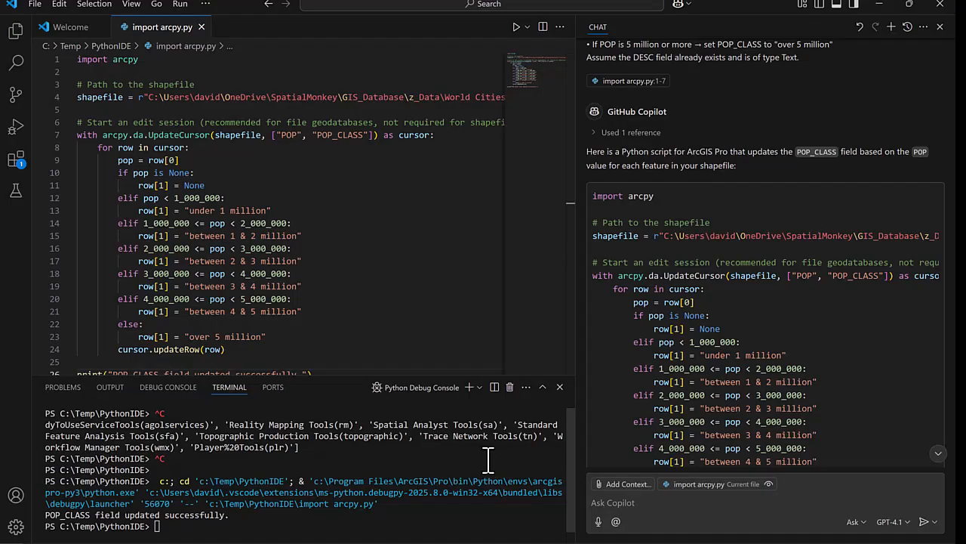
{"action": "mouse_move", "coordinate": [576, 308]}
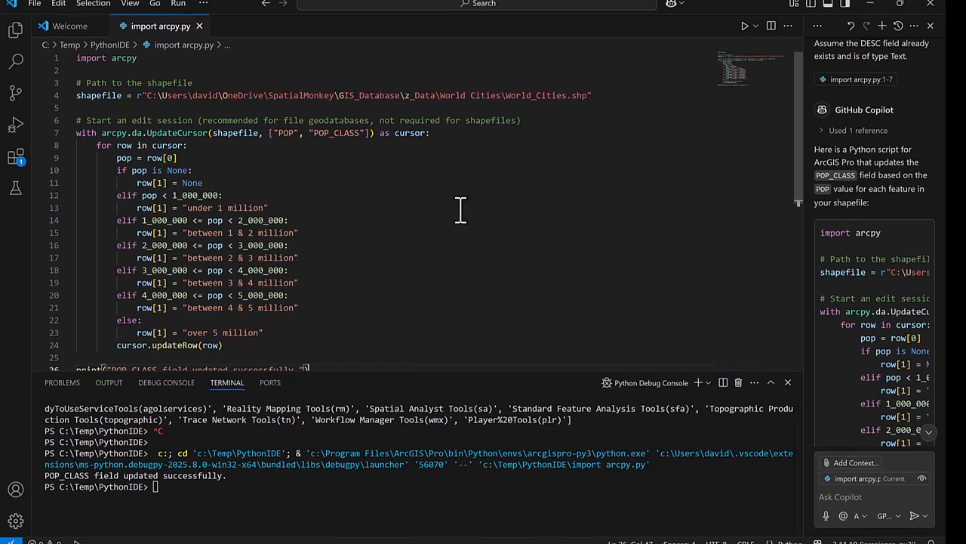
Step: Open C:\Temp\PythonIDE as a trusted workspace folder and show the Run and Debug panel
{"action": "left_click", "coordinate": [15, 124]}
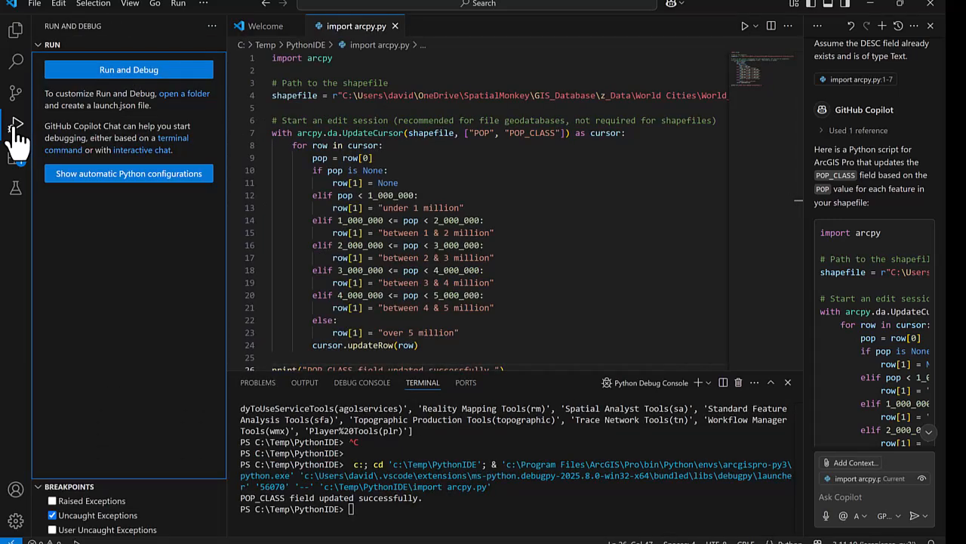
{"action": "left_click", "coordinate": [33, 4]}
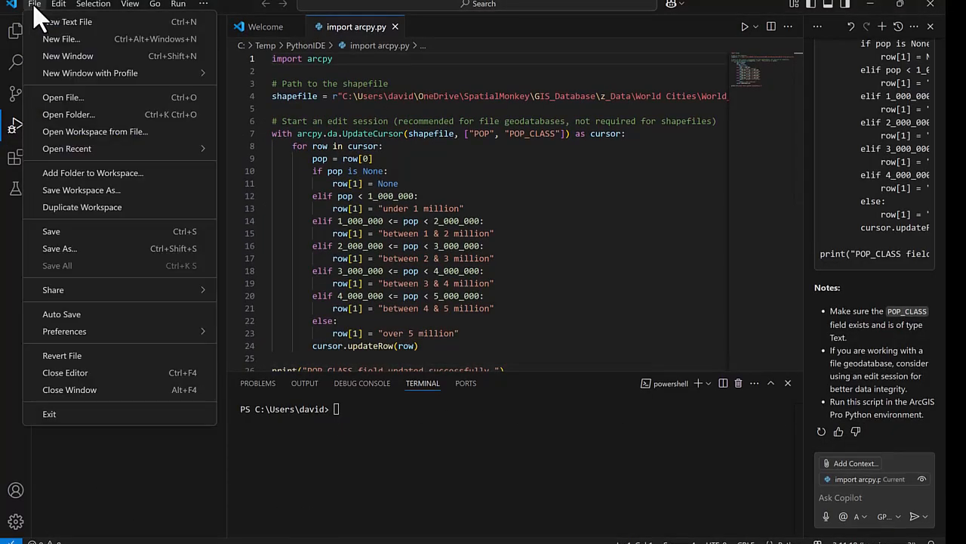
{"action": "left_click", "coordinate": [68, 115]}
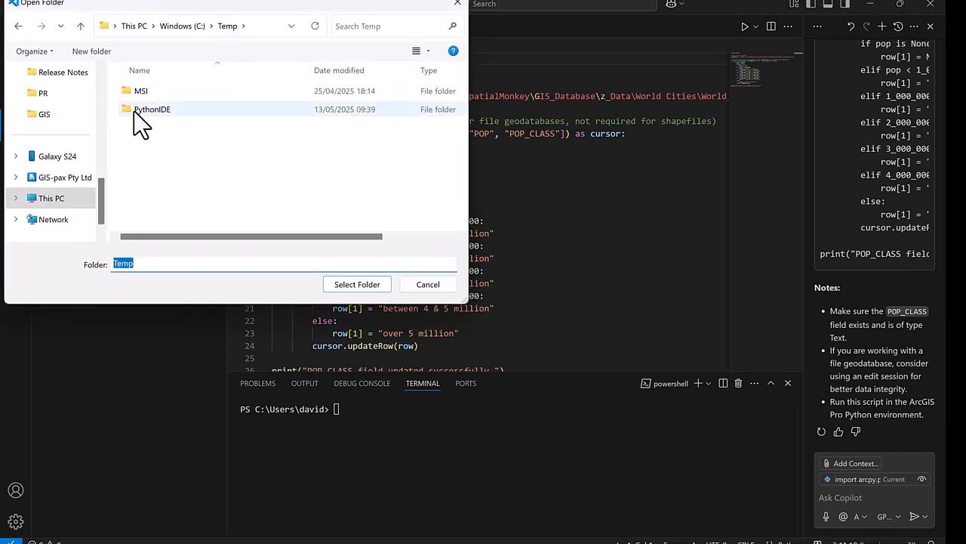
{"action": "left_click", "coordinate": [151, 108]}
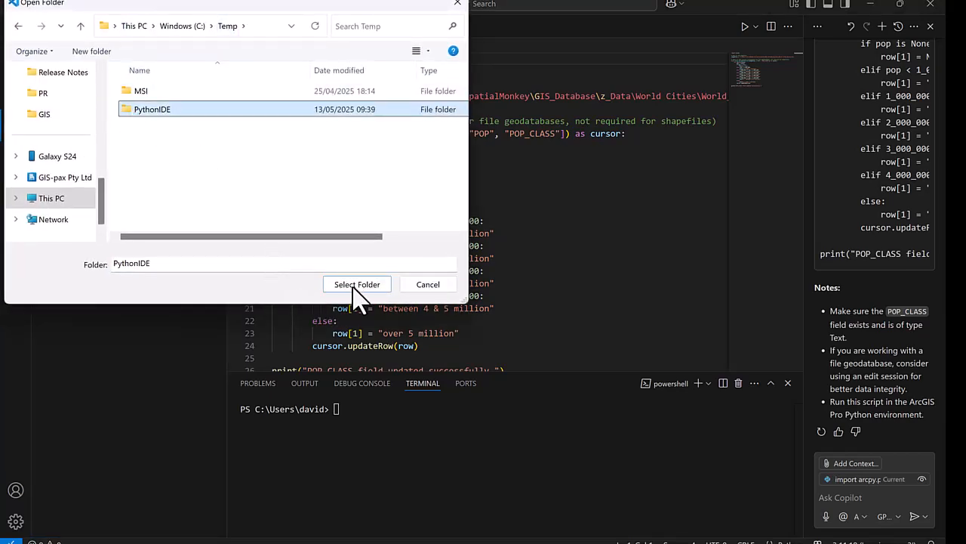
{"action": "left_click", "coordinate": [357, 284]}
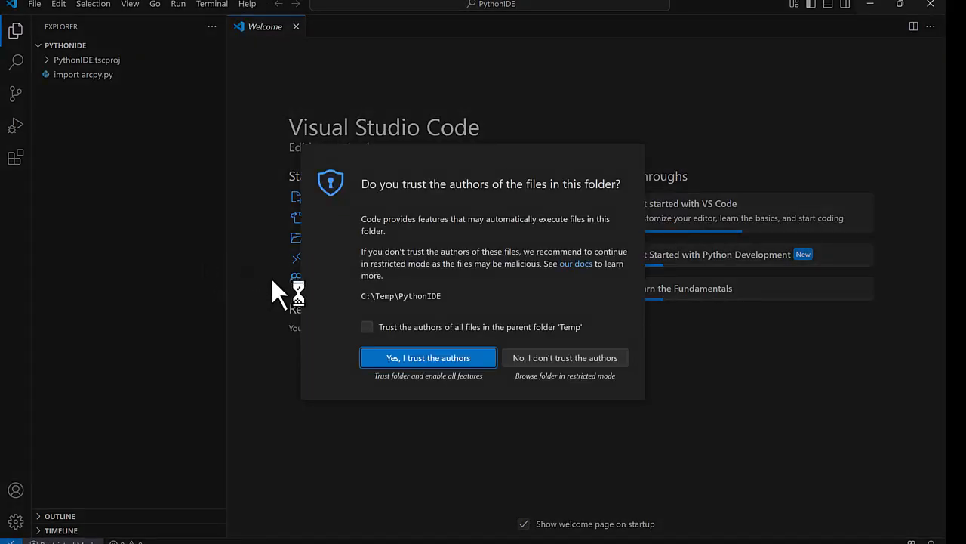
{"action": "left_click", "coordinate": [429, 356]}
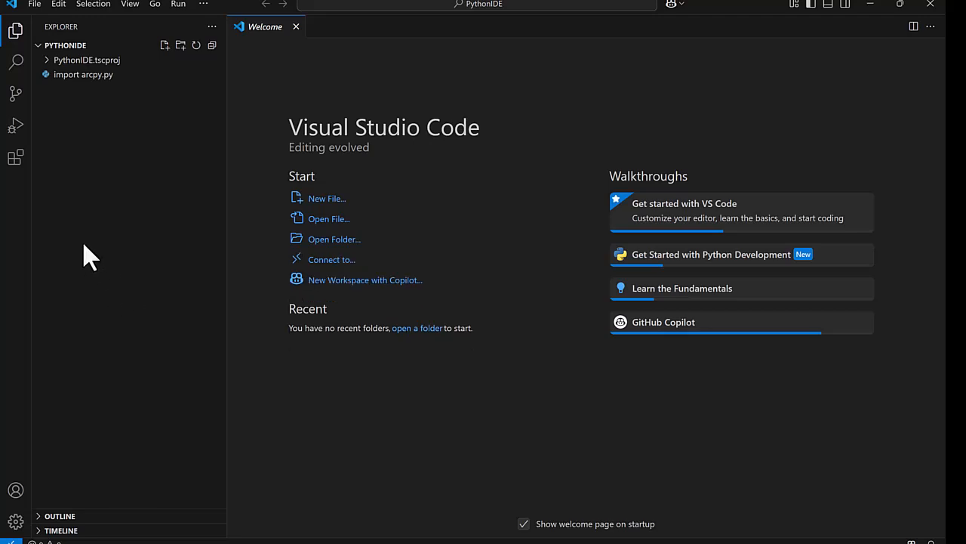
{"action": "mouse_move", "coordinate": [42, 143]}
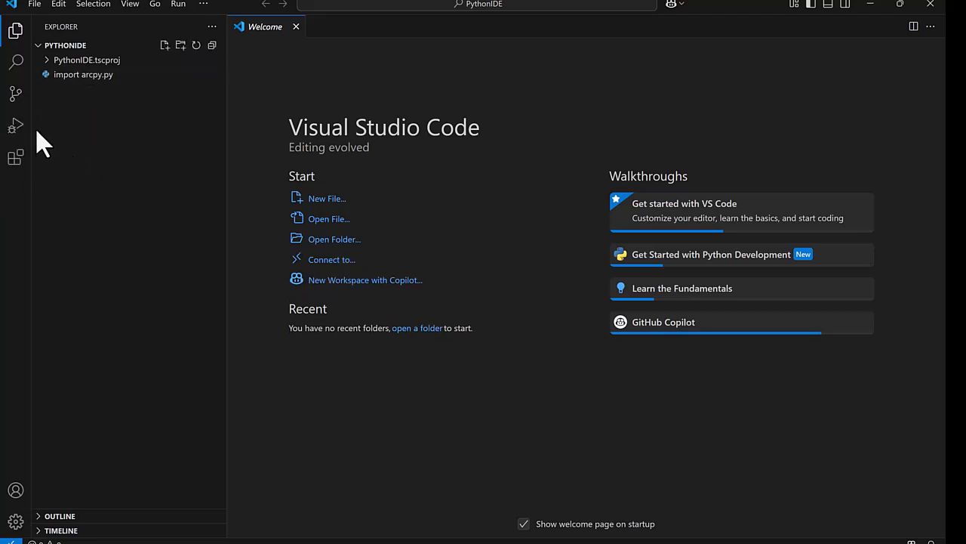
{"action": "left_click", "coordinate": [15, 126]}
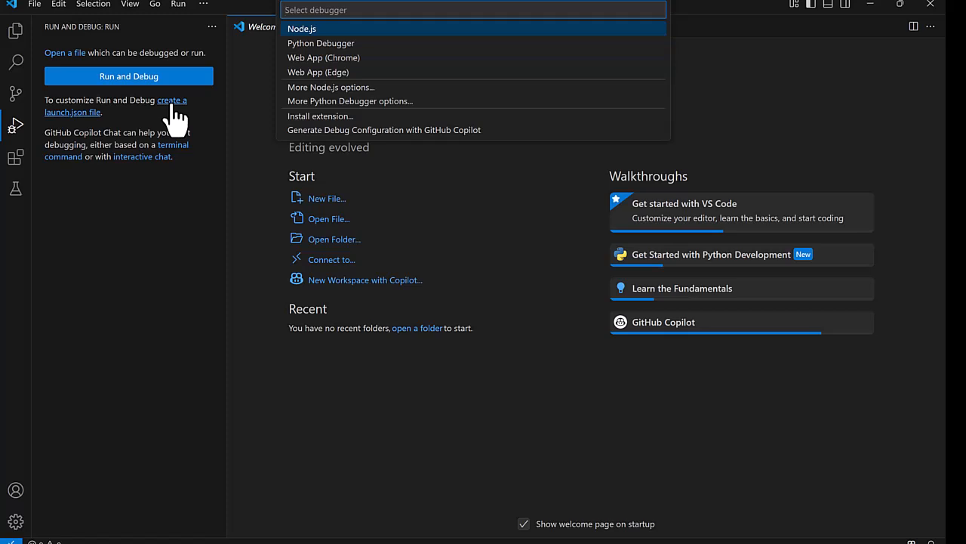
Step: Create a launch.json Python configuration named ArcGIS Pro Script Debugging using the arcgispro-py3 python.exe interpreter
{"action": "left_click", "coordinate": [320, 43]}
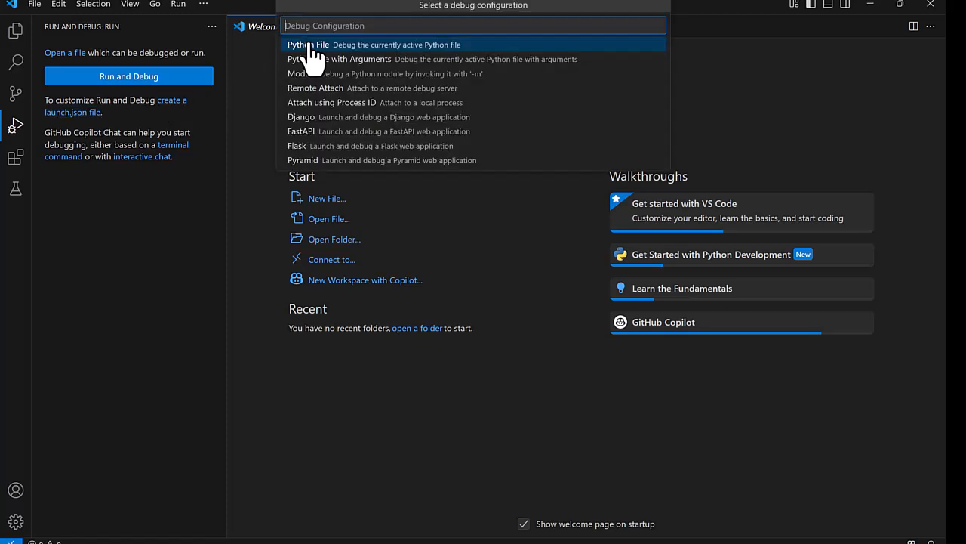
{"action": "mouse_move", "coordinate": [254, 93]}
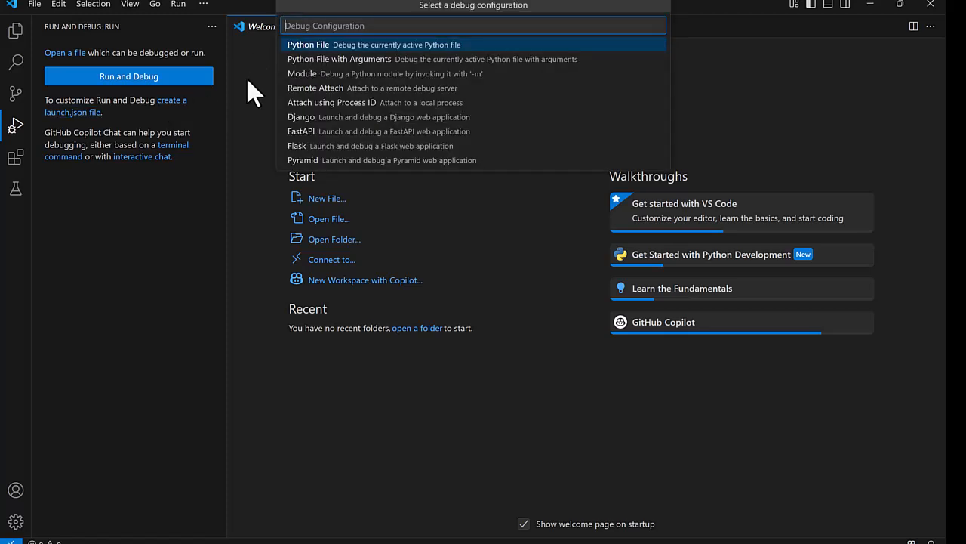
{"action": "mouse_move", "coordinate": [317, 58]}
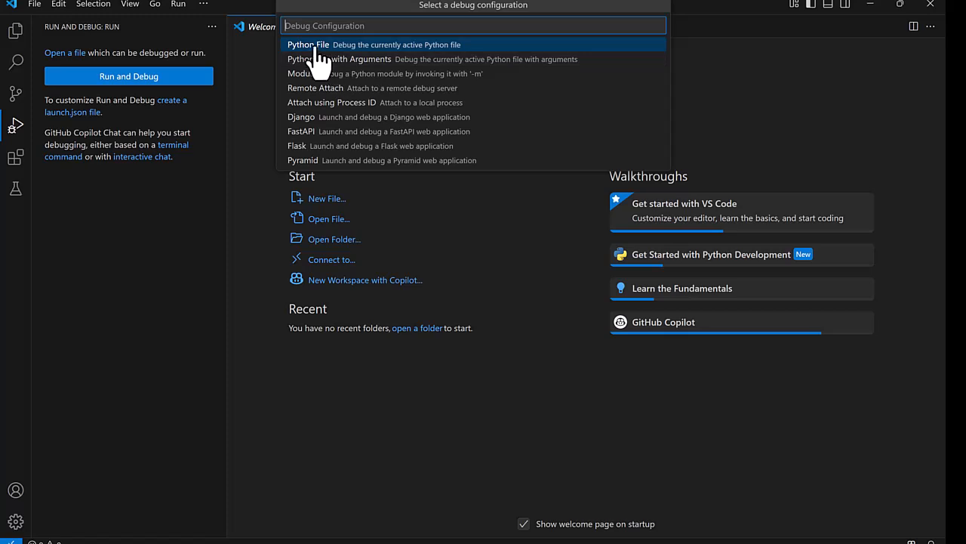
{"action": "left_click", "coordinate": [308, 45]}
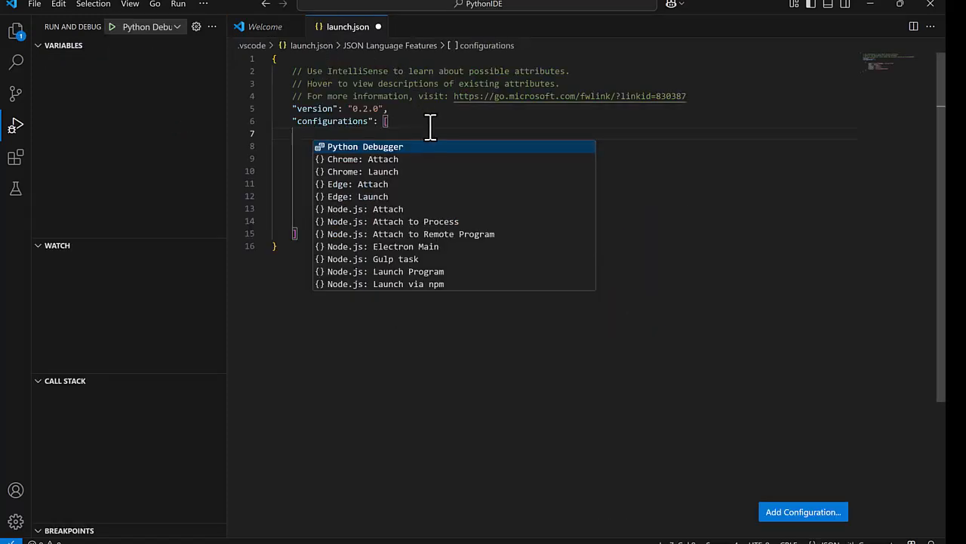
{"action": "left_click", "coordinate": [365, 146]}
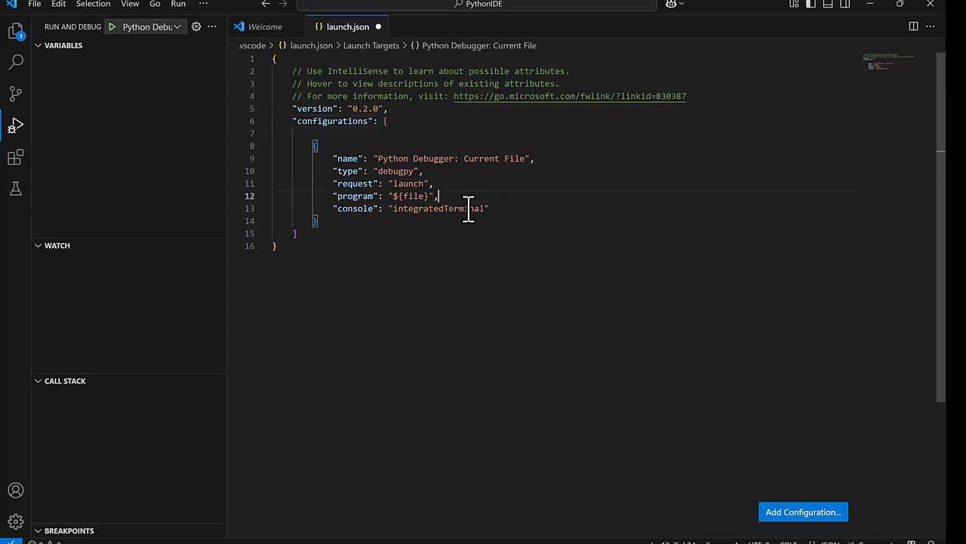
{"action": "type", "text": "\"python\": \"C:/Program Files/ArcGIS/Pro/bin/Python/envs/arcgispro-py3/python.exe\","}
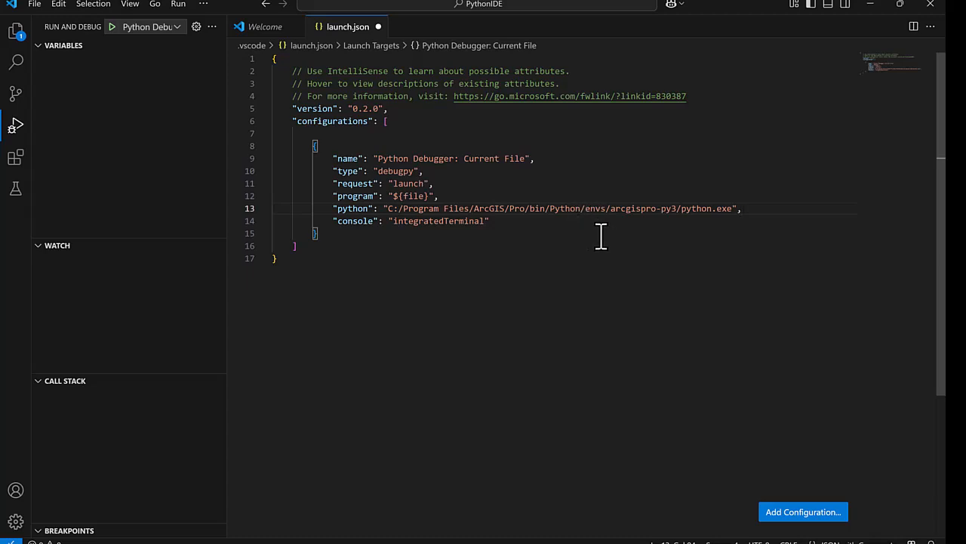
{"action": "mouse_move", "coordinate": [556, 360]}
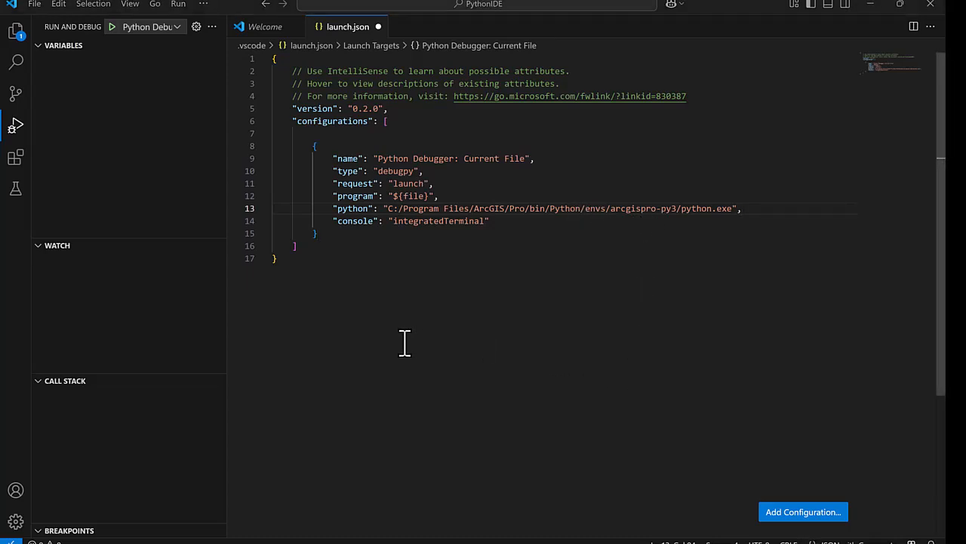
{"action": "mouse_move", "coordinate": [406, 346]}
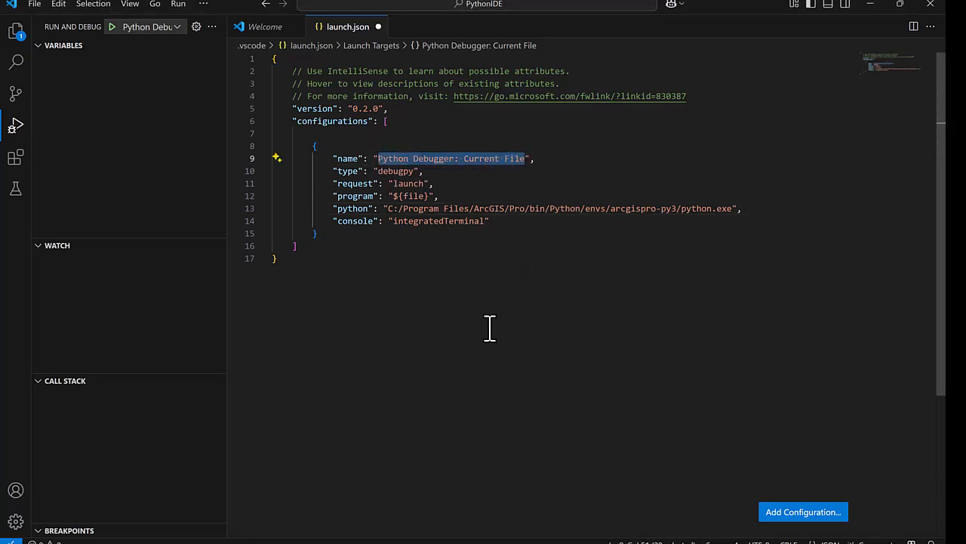
{"action": "type", "text": "ArcGIS Pro Script Debugging"}
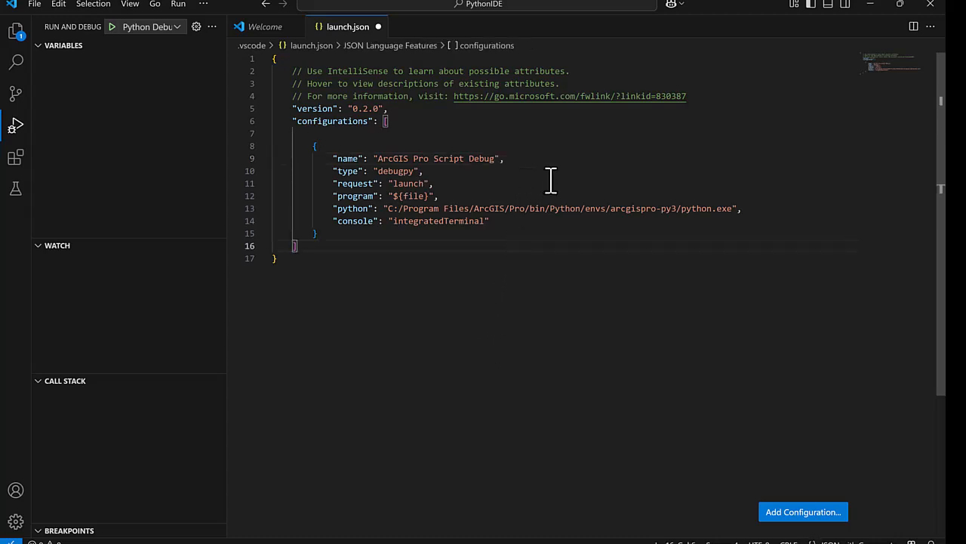
{"action": "mouse_move", "coordinate": [562, 179]}
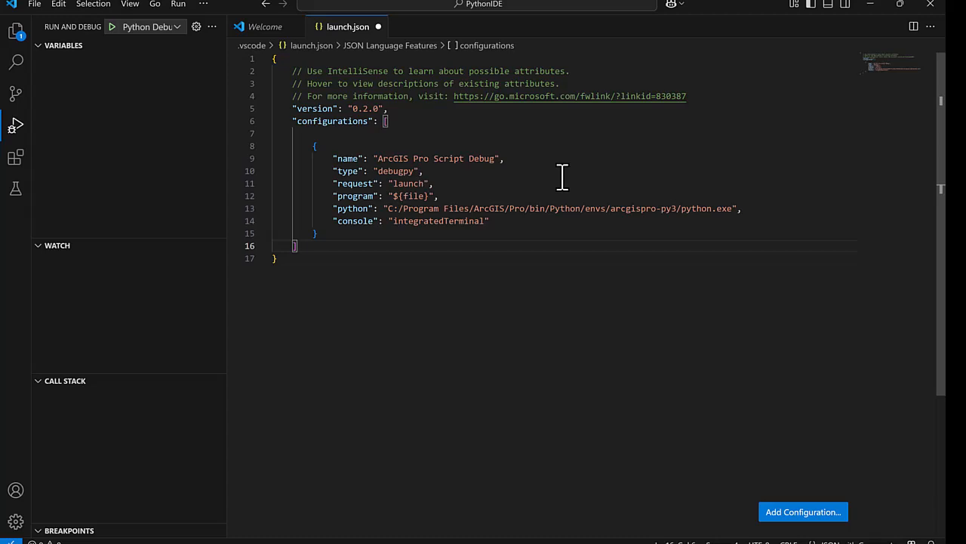
Step: Save launch.json and close its tab to return to import arcpy.py
{"action": "left_click", "coordinate": [33, 5]}
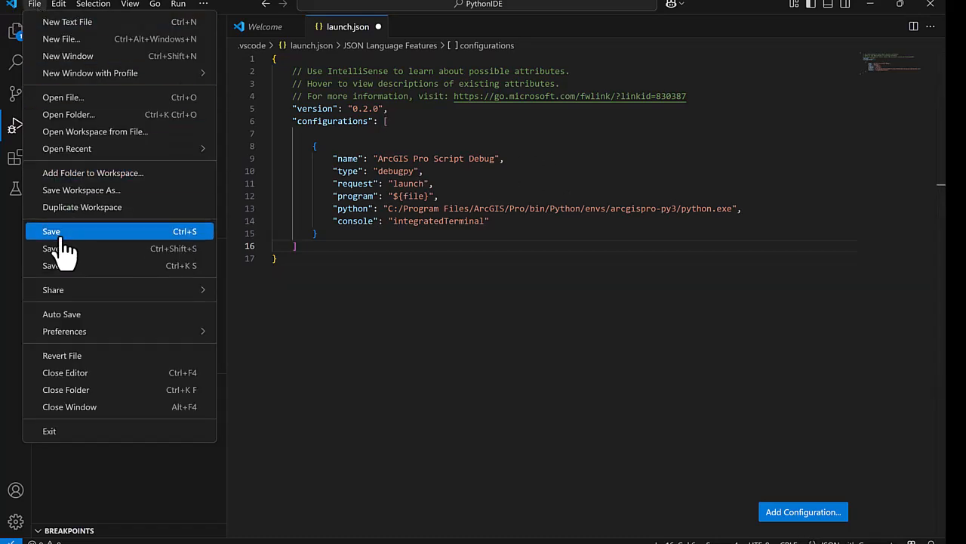
{"action": "left_click", "coordinate": [51, 231]}
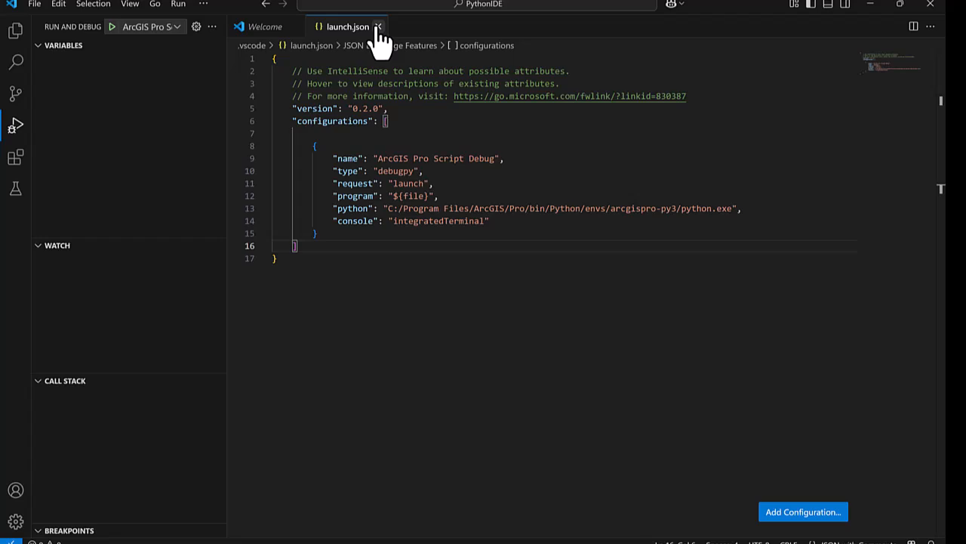
{"action": "left_click", "coordinate": [377, 27]}
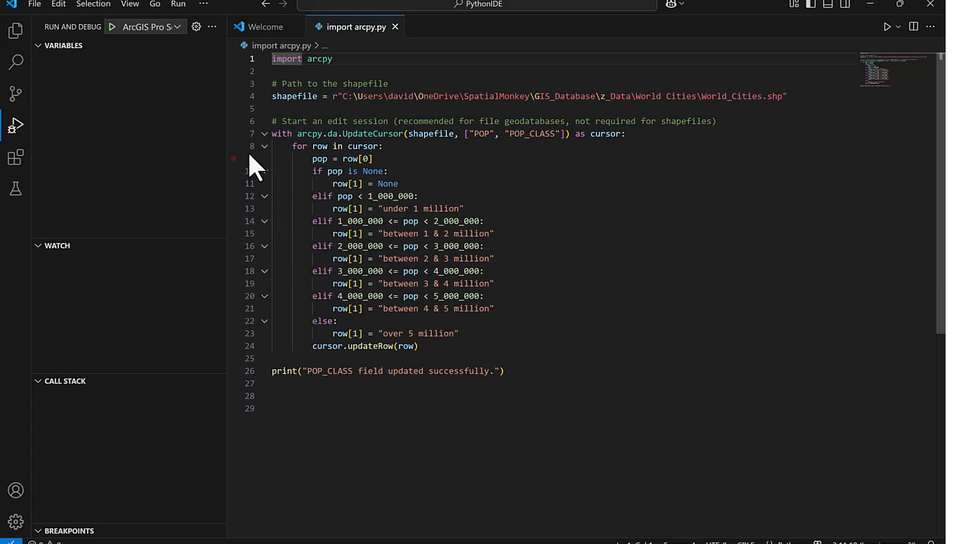
Step: Set a breakpoint on the pop = row[0] line and start debugging the POP_CLASS script
{"action": "left_click", "coordinate": [234, 158]}
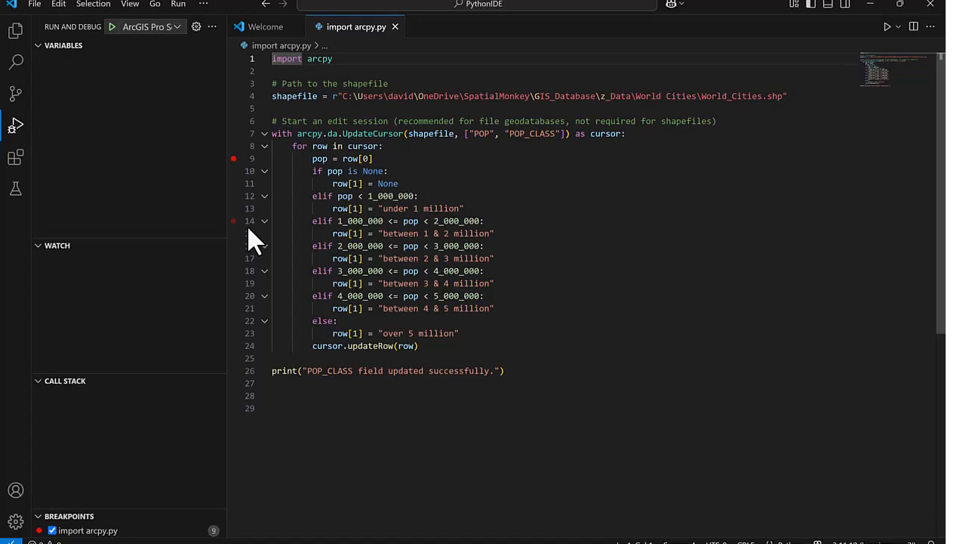
{"action": "left_click", "coordinate": [178, 5]}
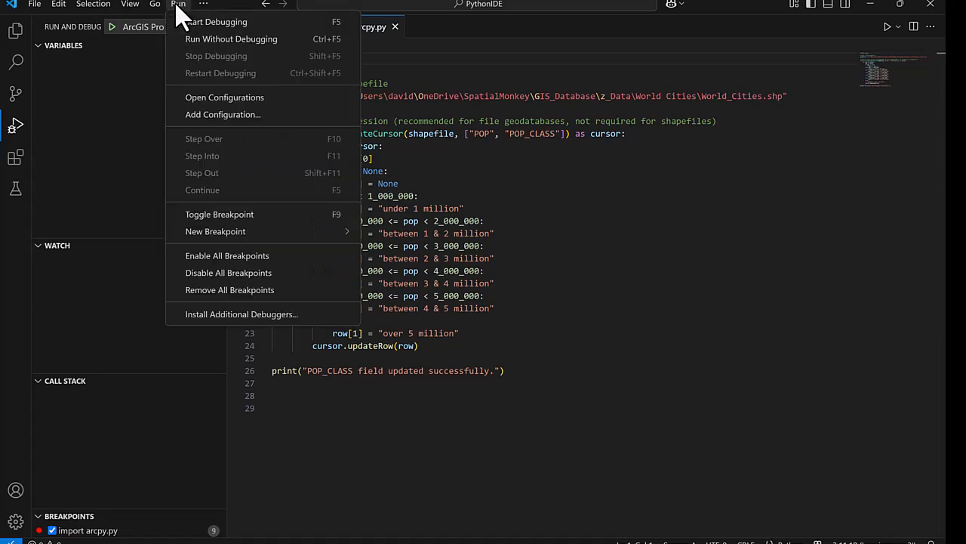
{"action": "left_click", "coordinate": [218, 21]}
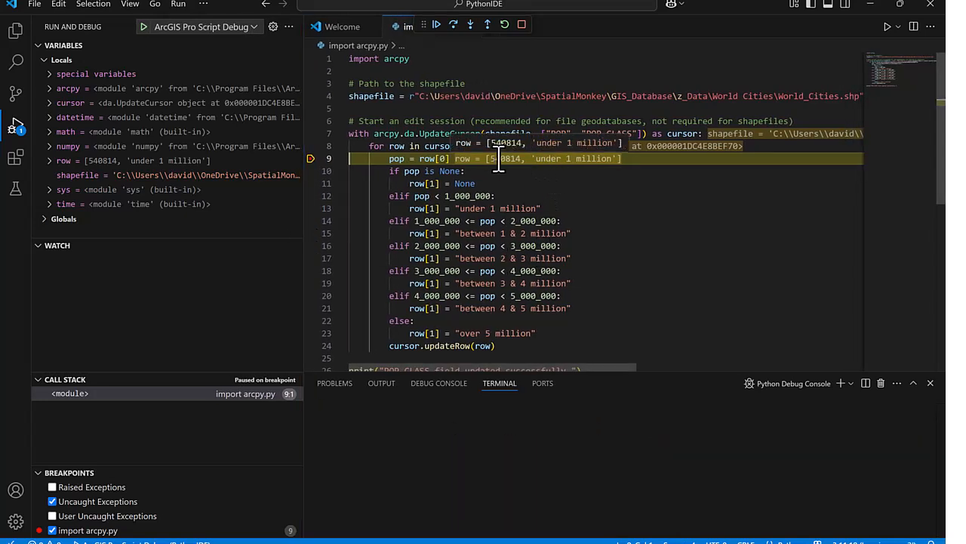
{"action": "mouse_move", "coordinate": [687, 286]}
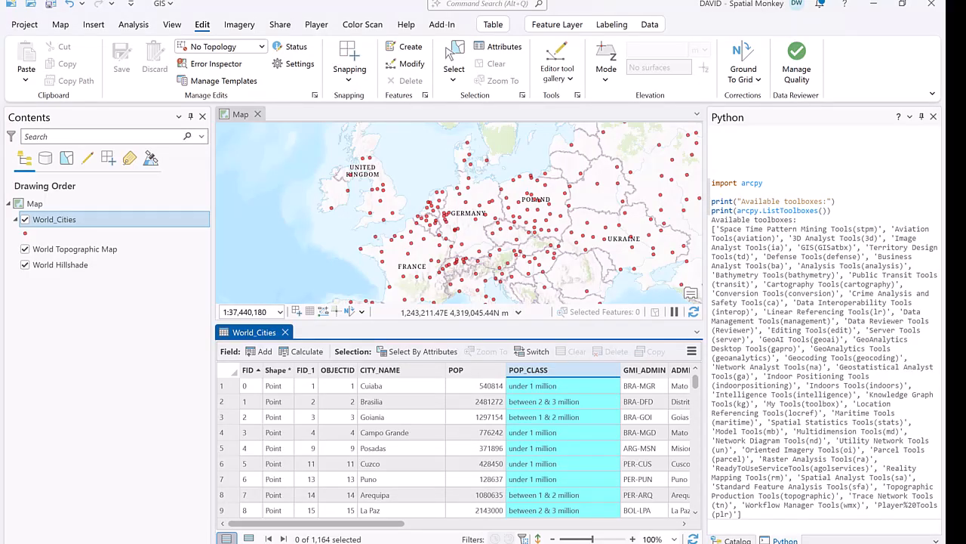
Step: Select the first World_Cities record, Cuiaba with population 540814, in the attribute table
{"action": "left_click", "coordinate": [234, 386]}
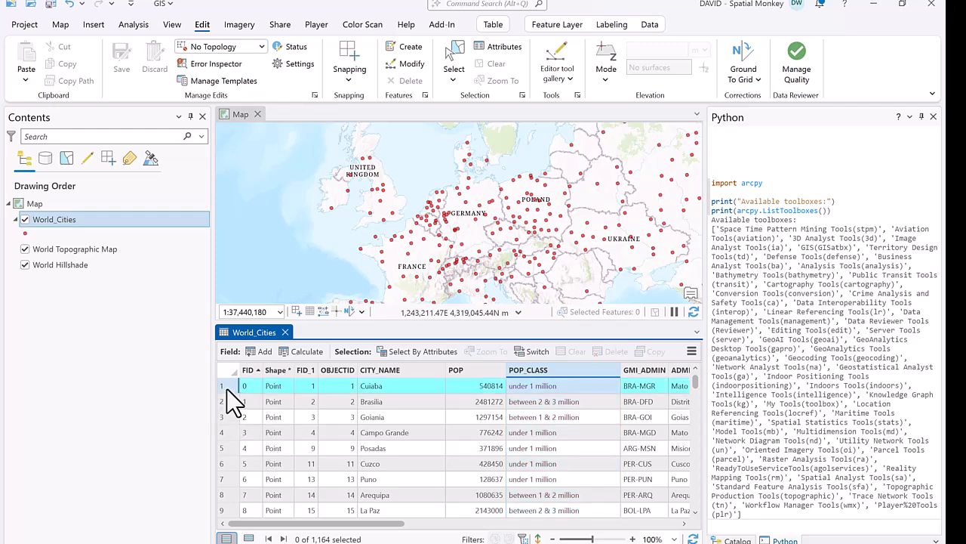
{"action": "left_click", "coordinate": [220, 385]}
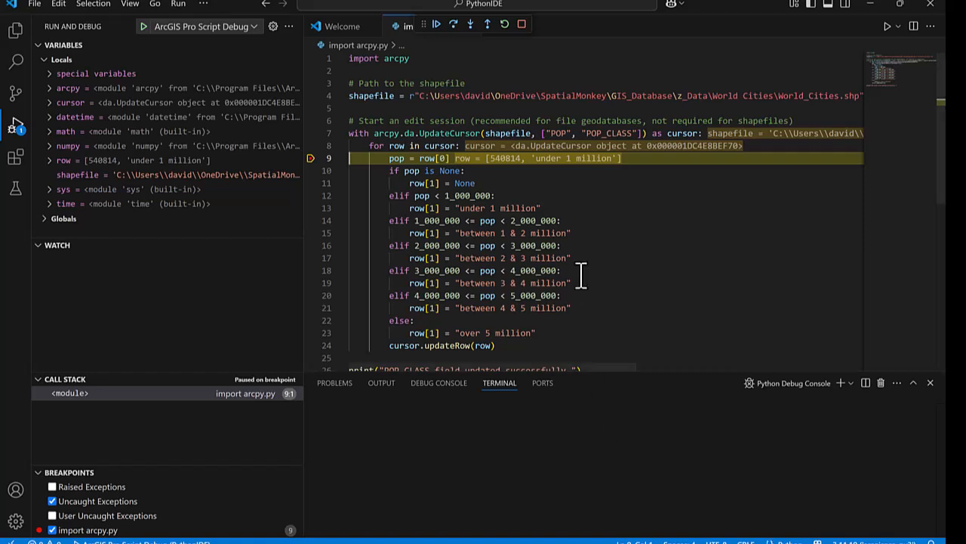
{"action": "mouse_move", "coordinate": [453, 24]}
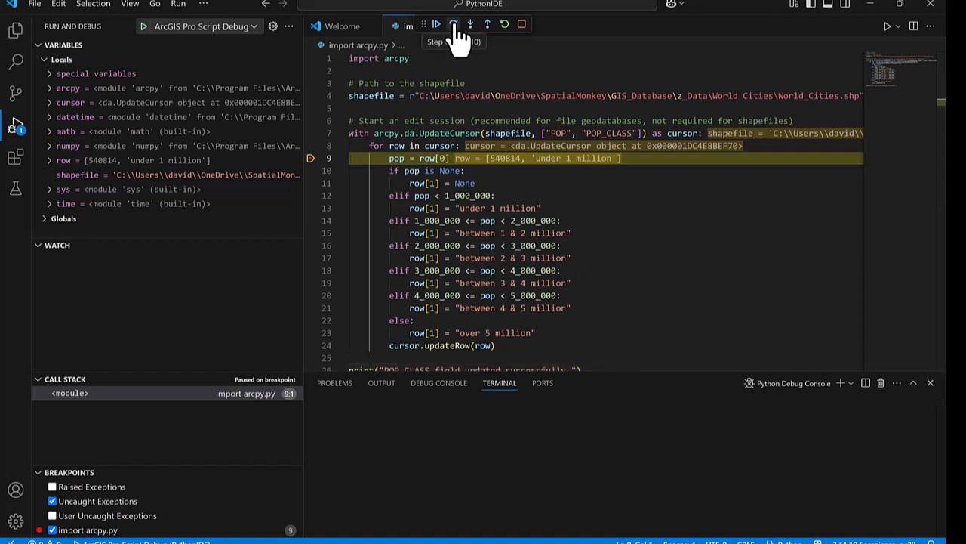
Step: Continue through loop passes until row holds [1297154, 'between 1 & 2 million'] with pop 2481272
{"action": "left_click", "coordinate": [453, 24]}
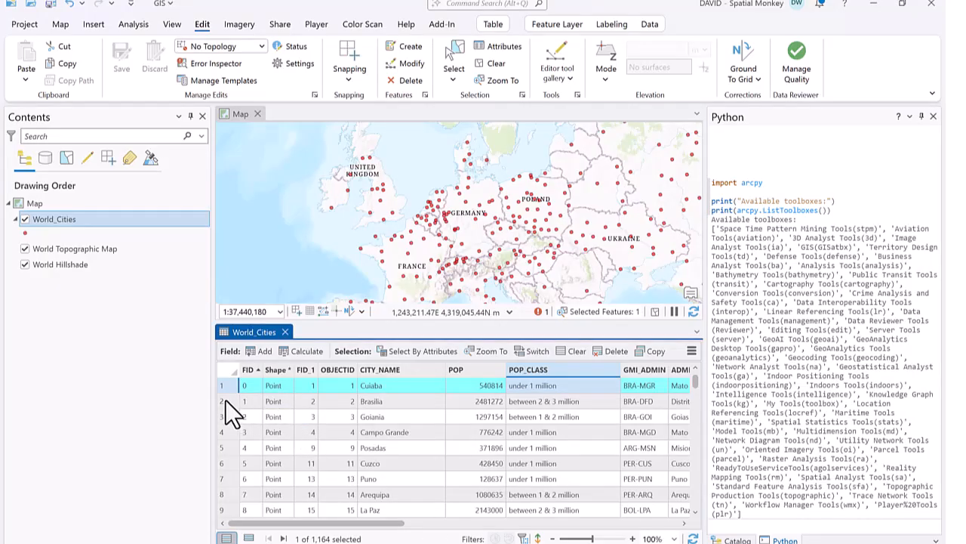
{"action": "left_click", "coordinate": [230, 401]}
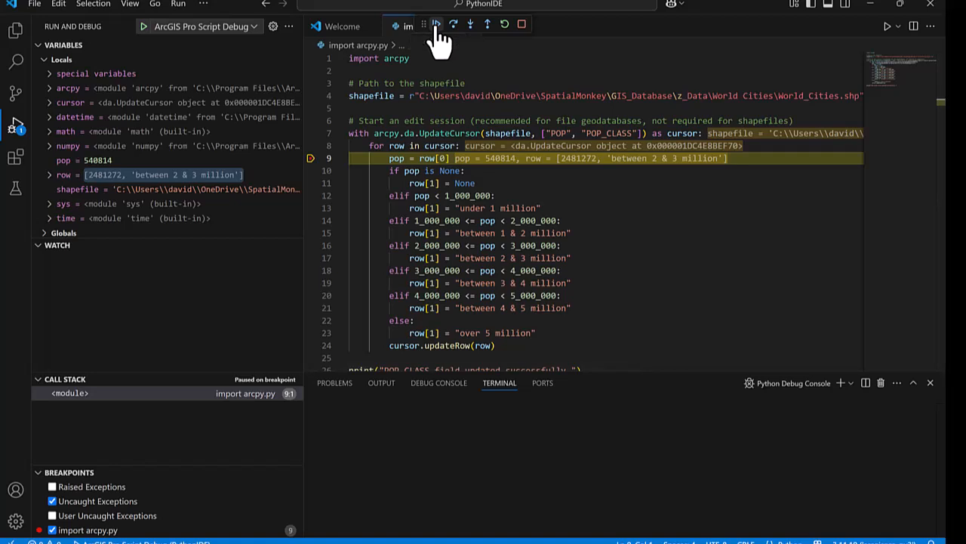
{"action": "left_click", "coordinate": [436, 24]}
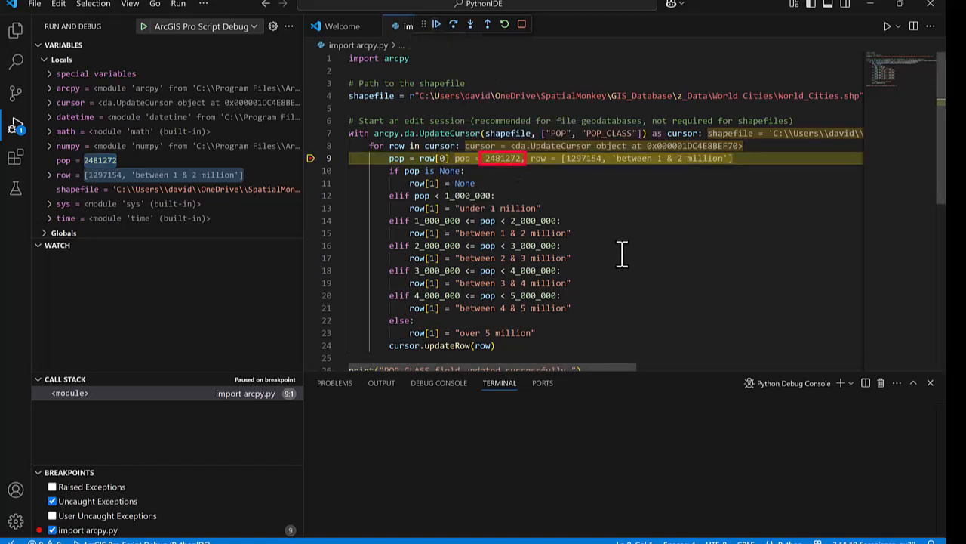
{"action": "mouse_move", "coordinate": [793, 315]}
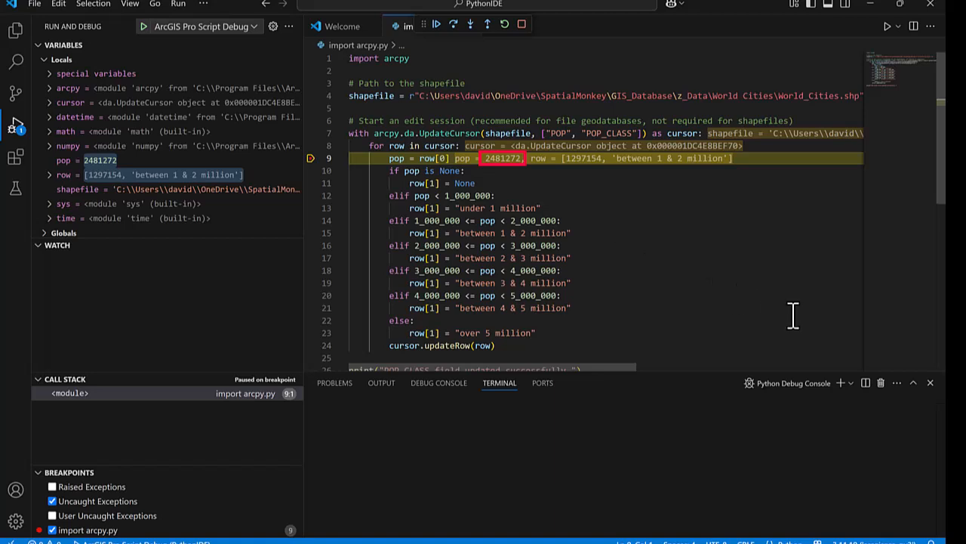